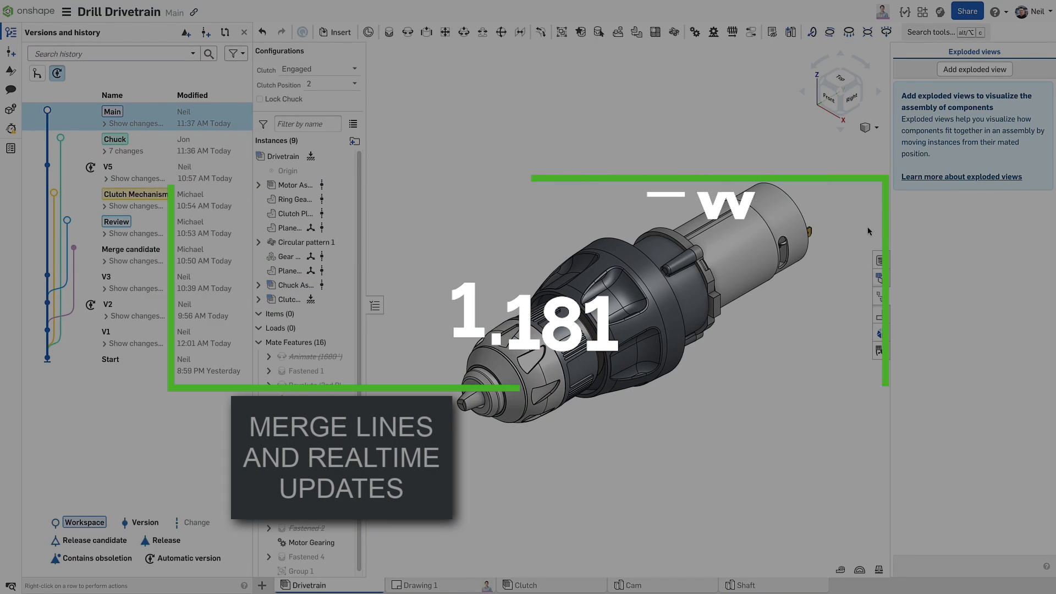
Add an exploded view with two explode steps translating Motor Assembly 57.5 mm
left_click(975, 69)
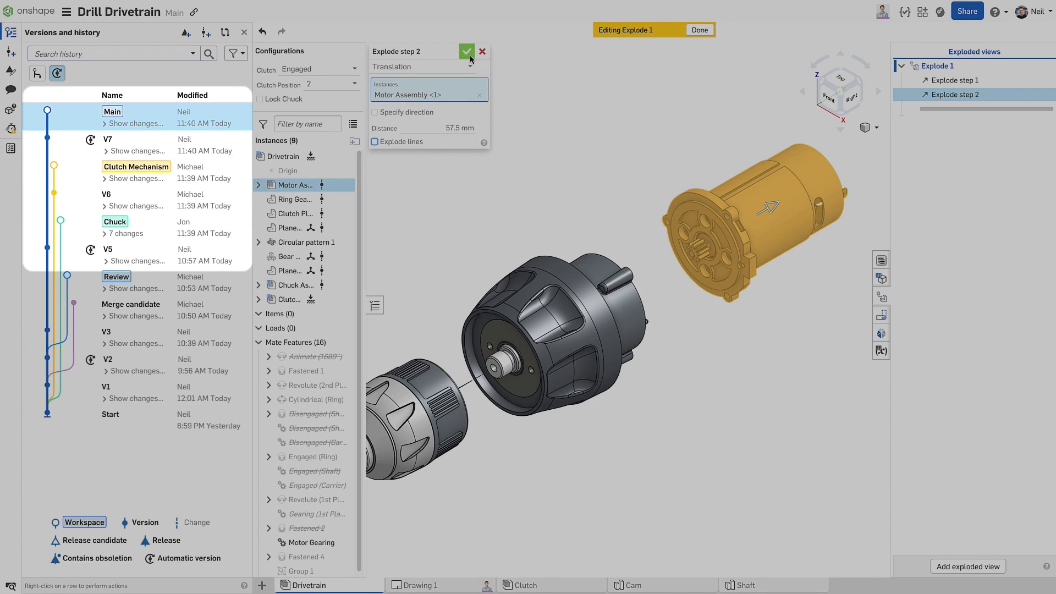
left_click(466, 52)
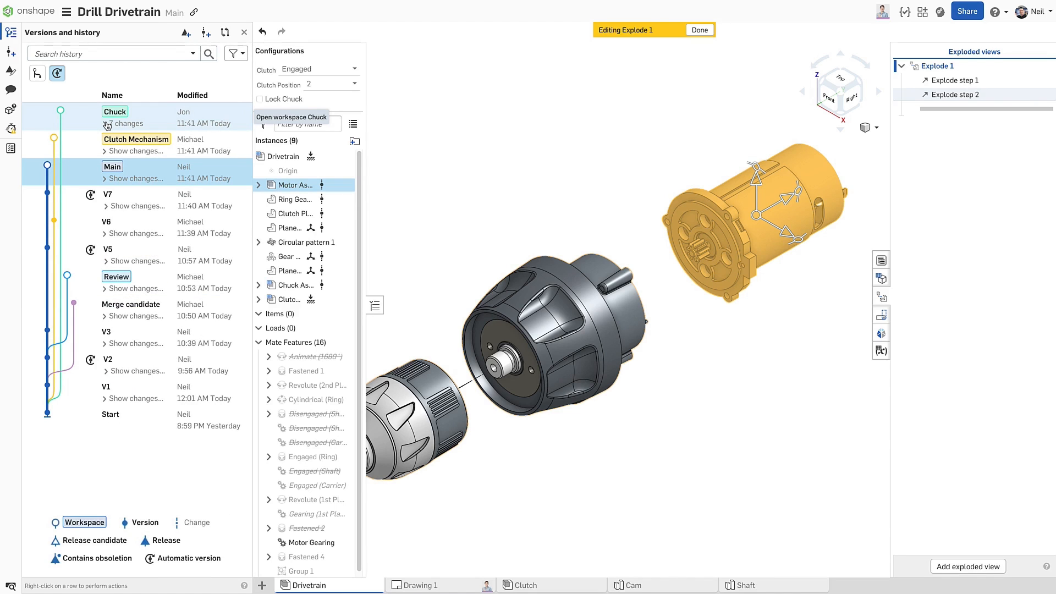
Merge the Chuck workspace into Main, then finish editing Explode 1
right_click(115, 111)
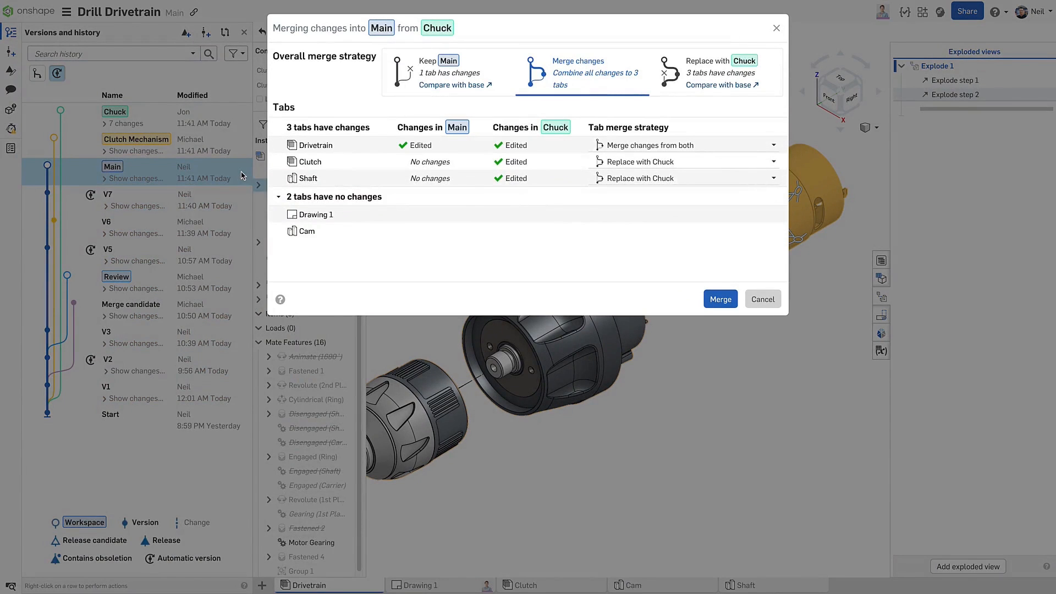
left_click(720, 299)
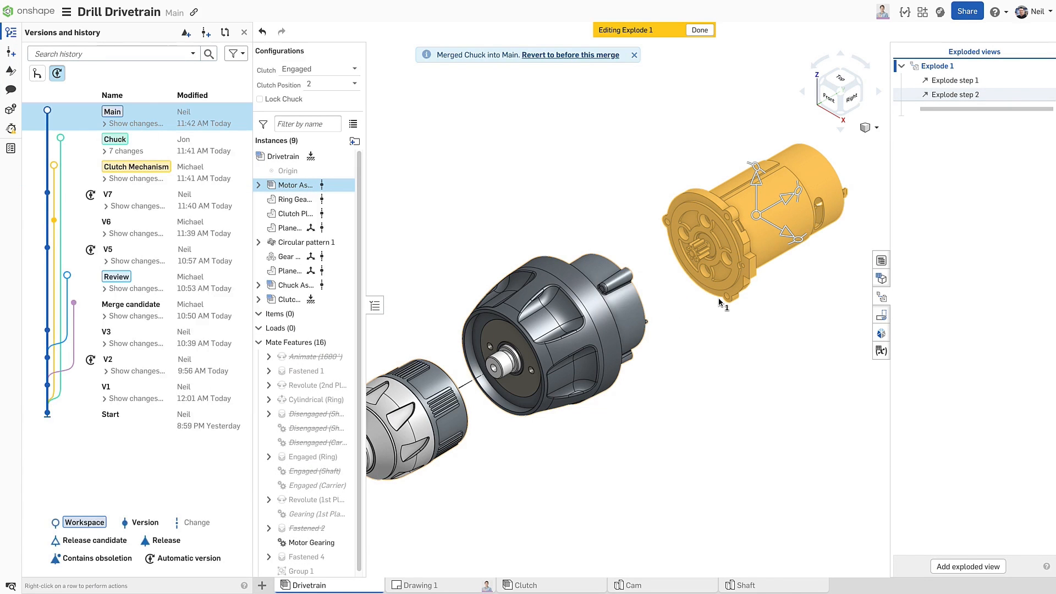
left_click(699, 30)
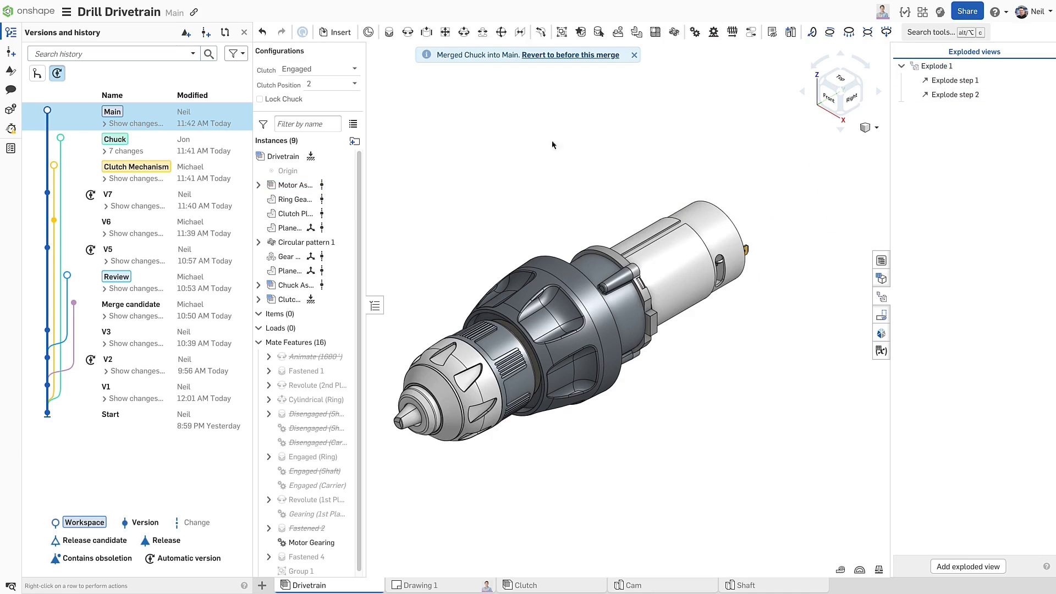
mouse_move(57, 73)
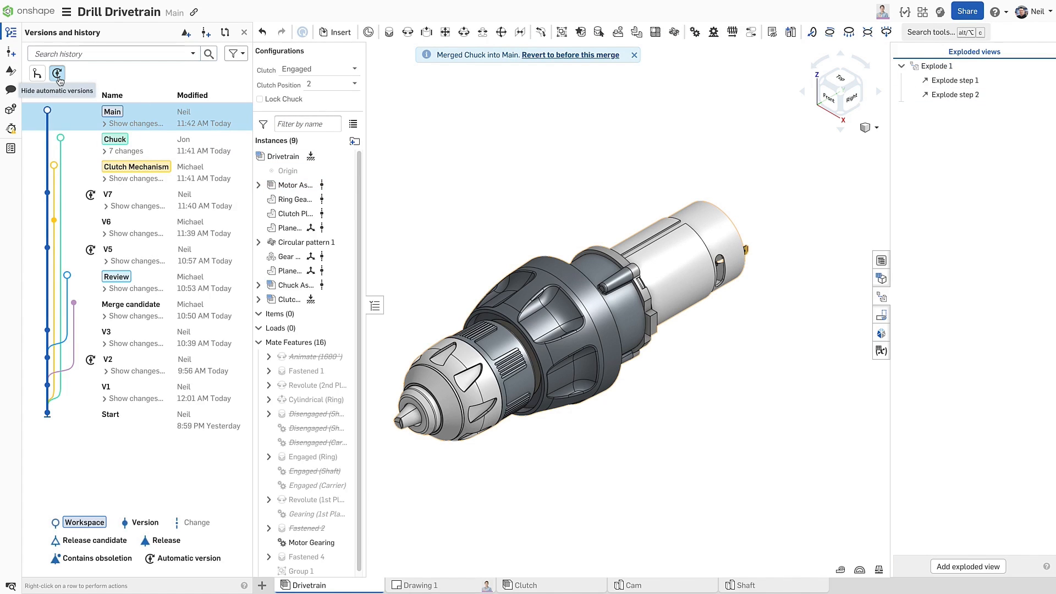
Hide automatic versions, list individual changes in the history, and open workspace Chuck
left_click(57, 73)
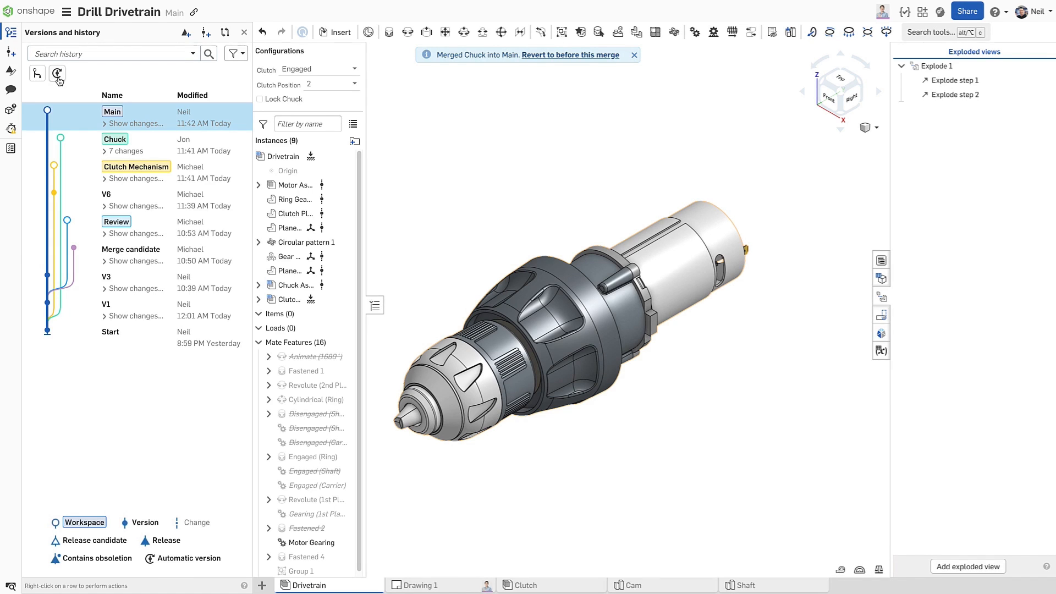
left_click(37, 73)
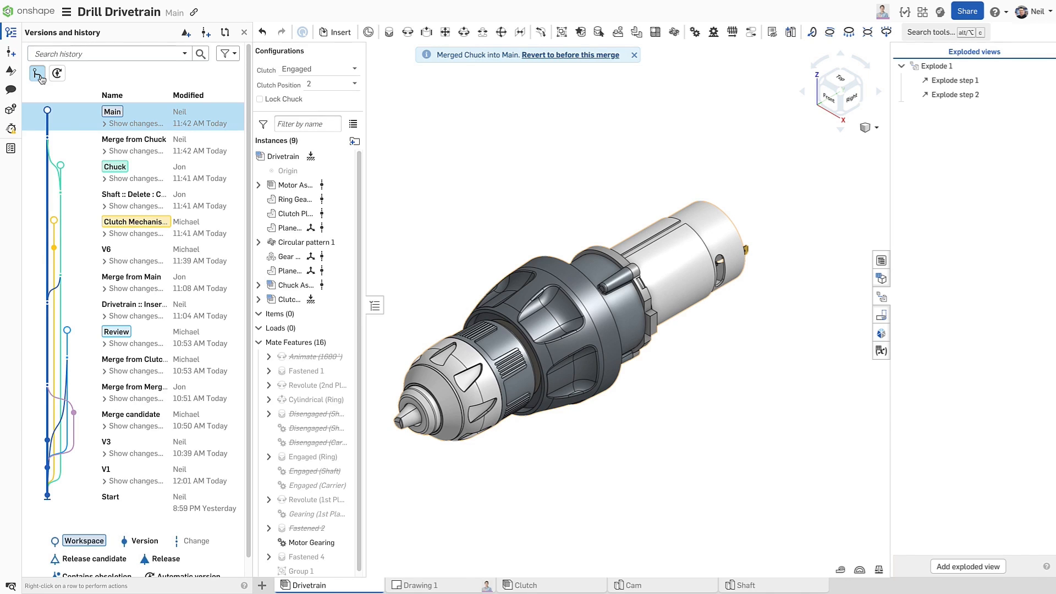
mouse_move(61, 183)
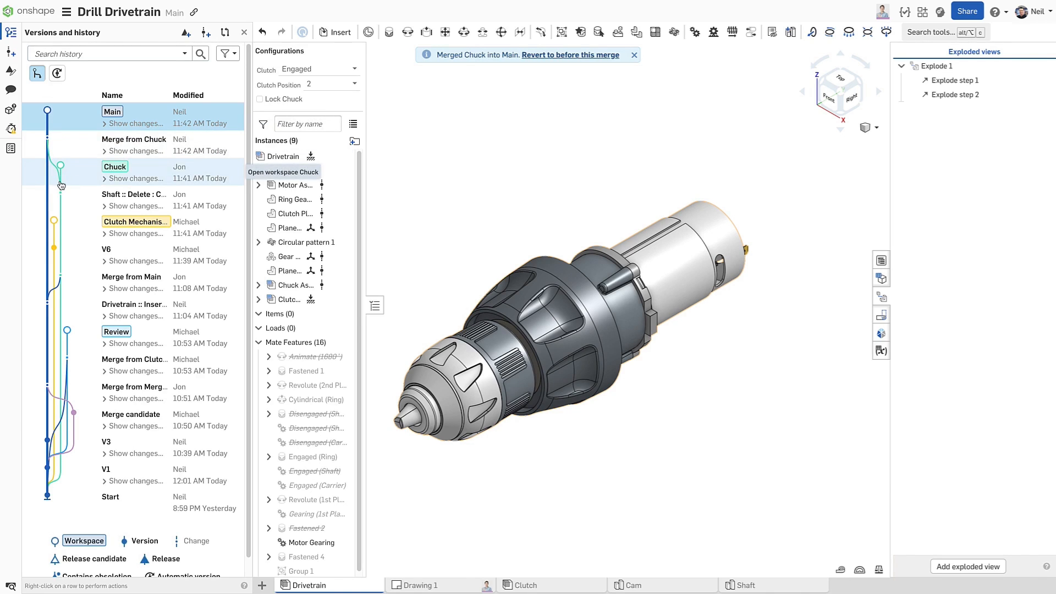
mouse_move(135, 144)
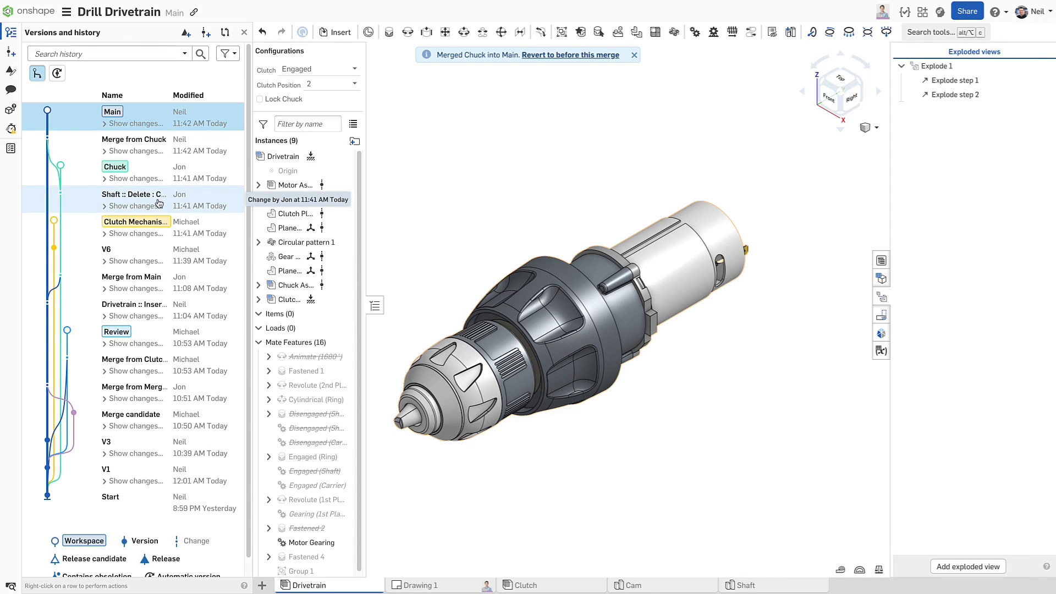
left_click(114, 166)
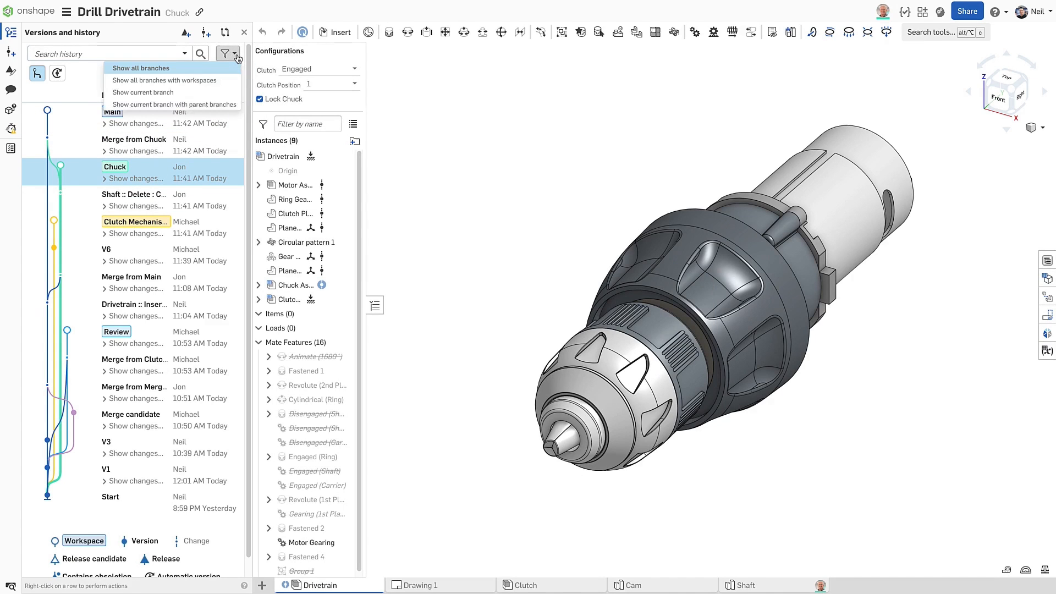
mouse_move(173, 105)
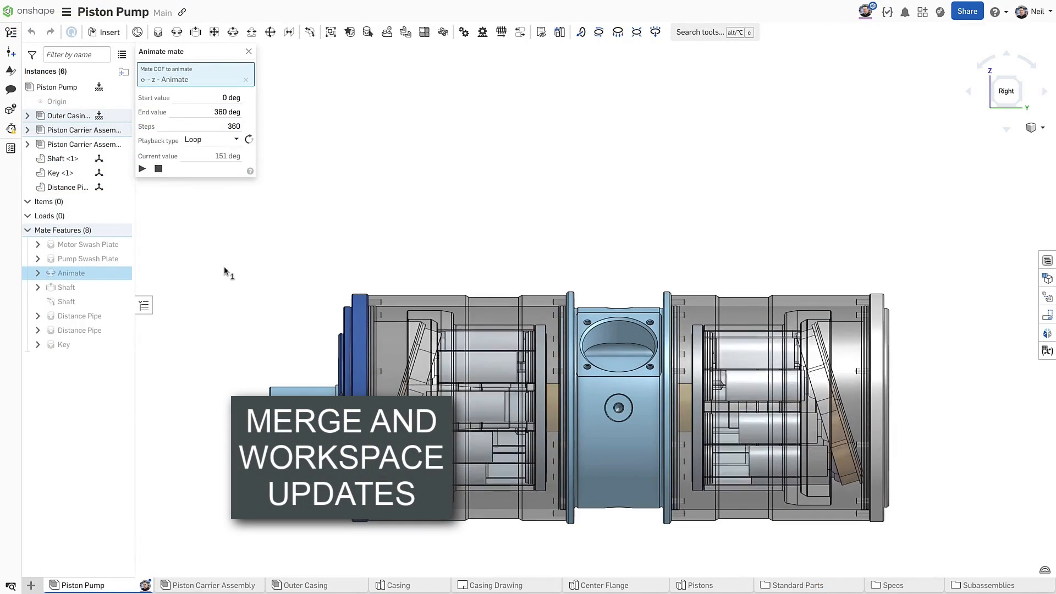
Open the Piston Pump's versions and history while the Animate mate plays
left_click(141, 168)
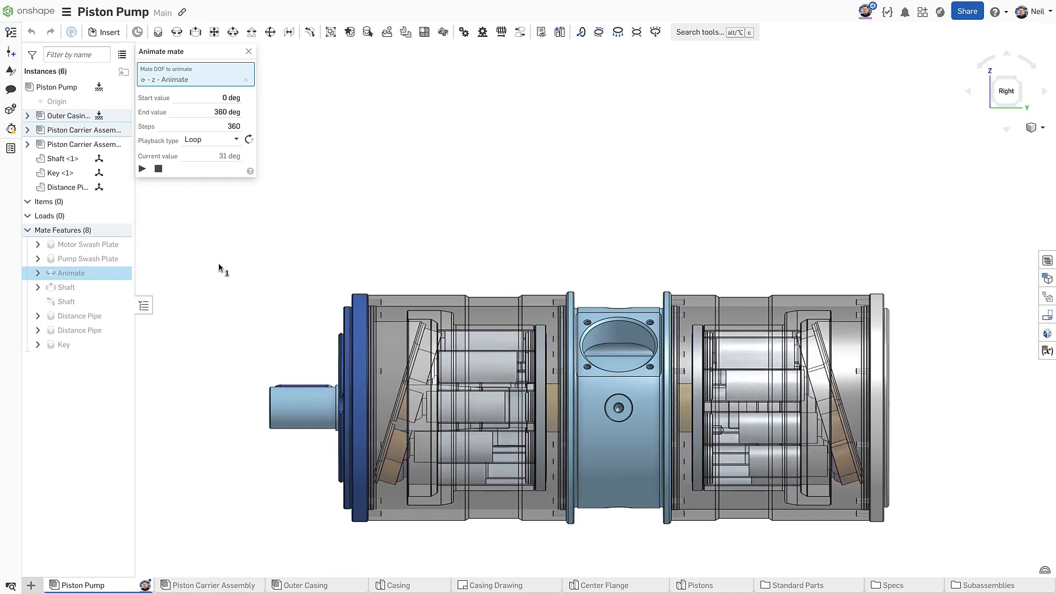
left_click(11, 32)
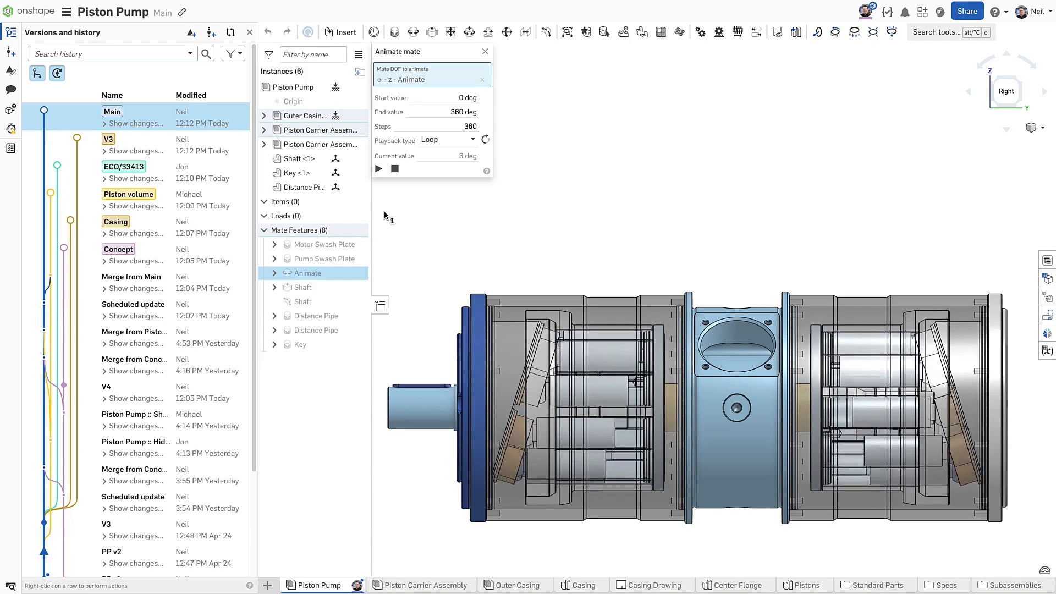
left_click(379, 168)
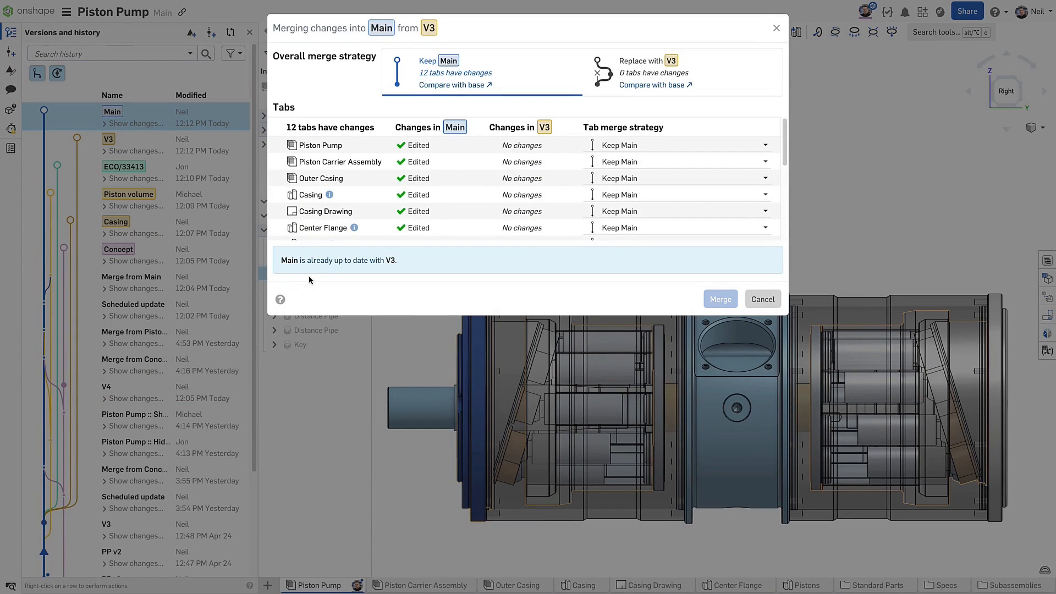
mouse_move(364, 276)
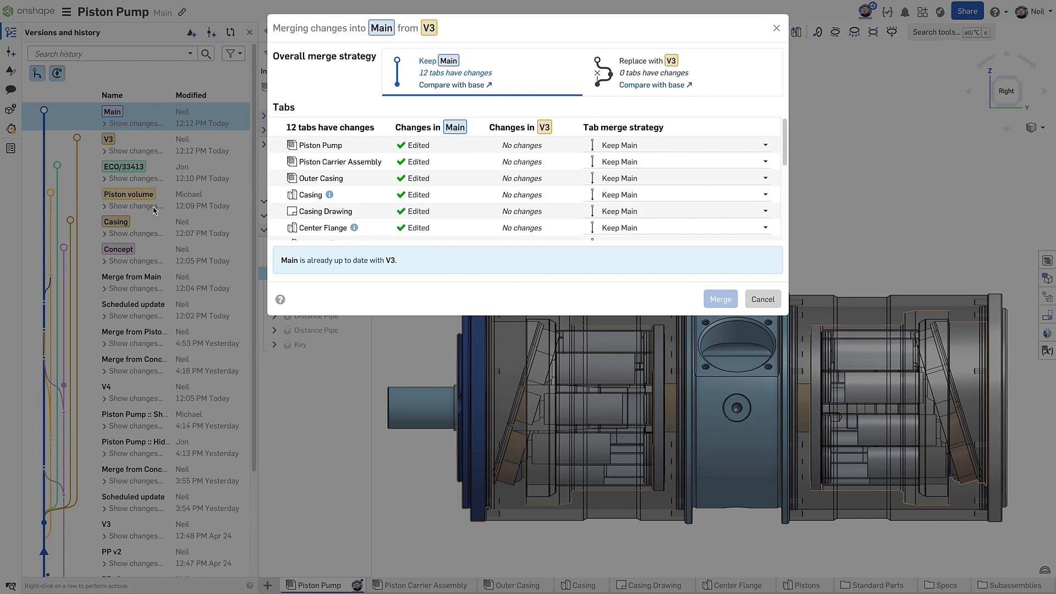
mouse_move(130, 532)
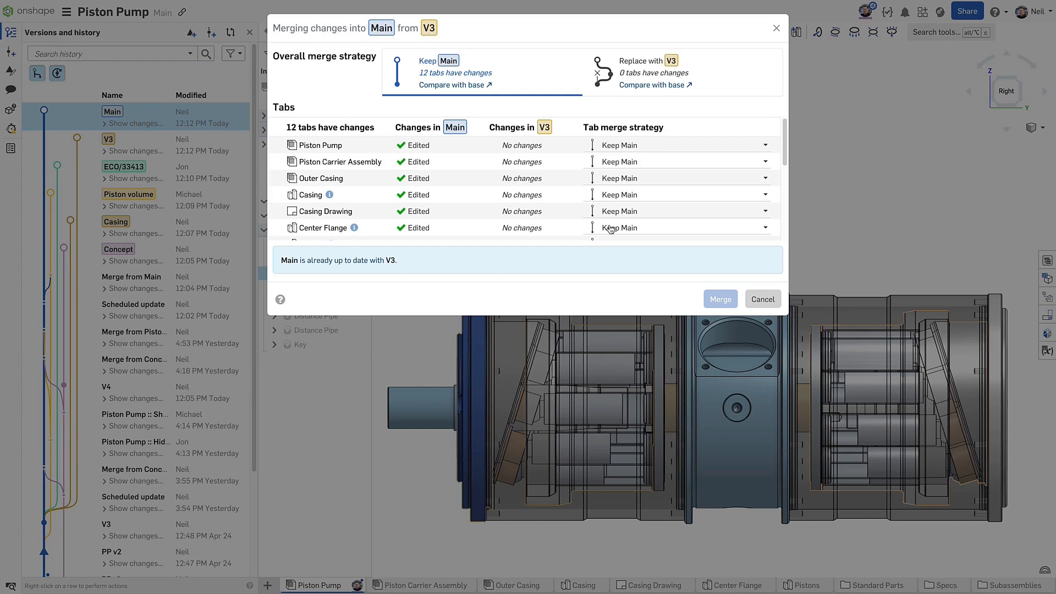
Merge V3 into Main with Center Flange set to Replace with V3
left_click(681, 195)
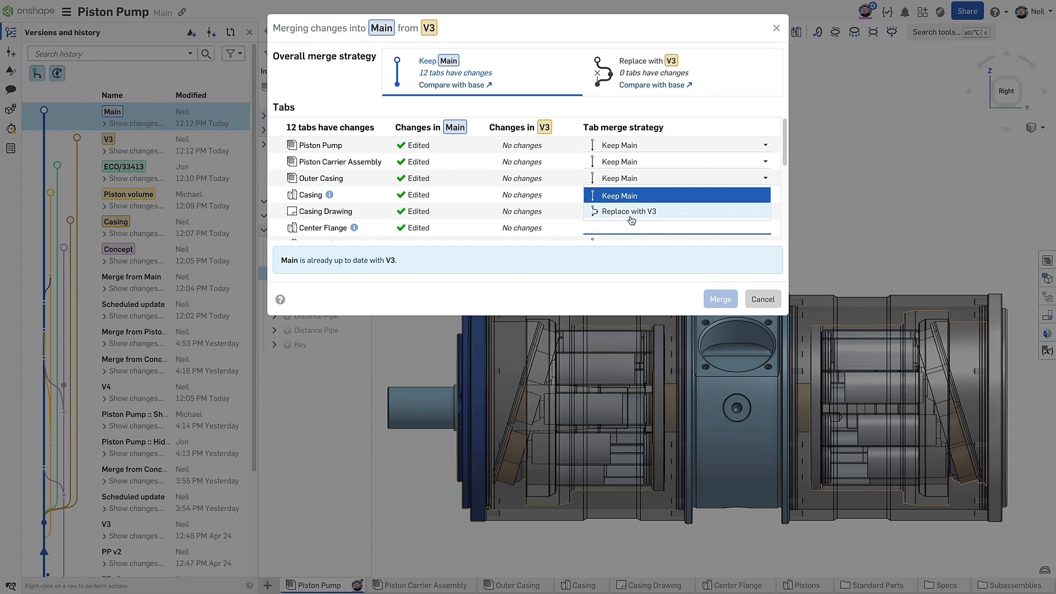
left_click(628, 211)
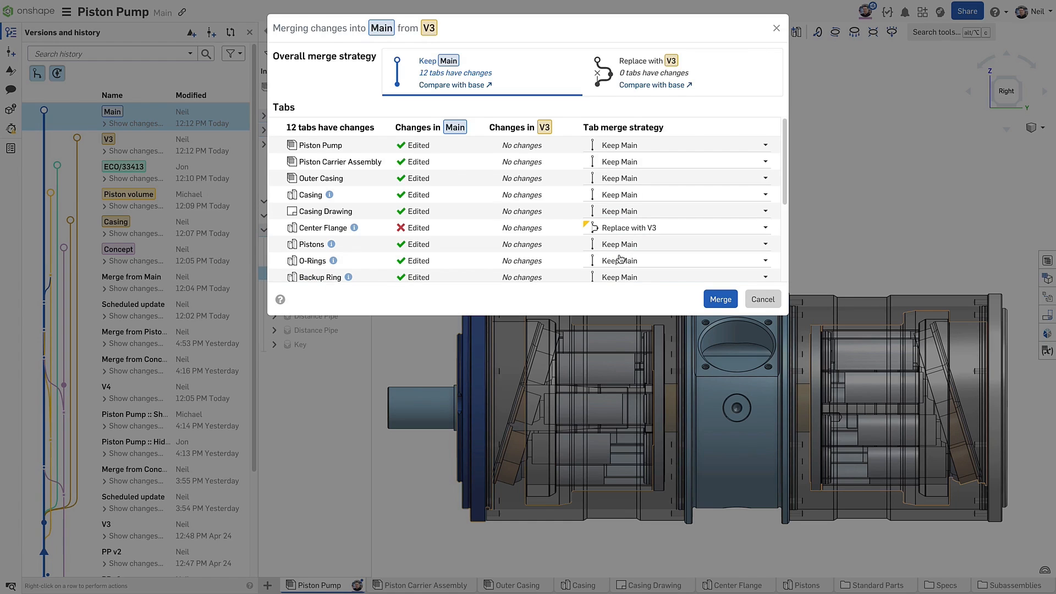
mouse_move(598, 253)
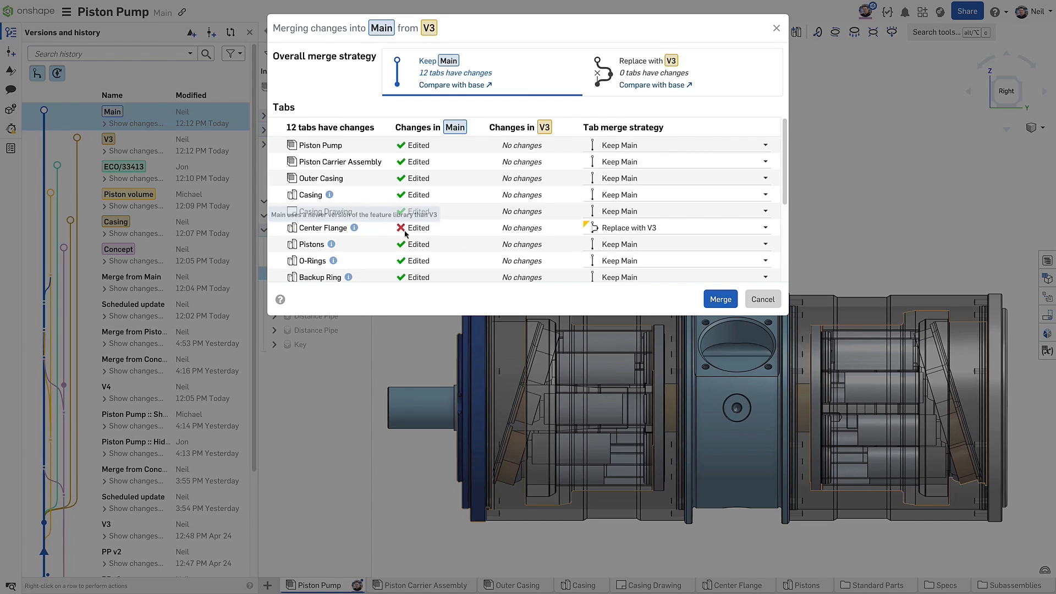
left_click(720, 299)
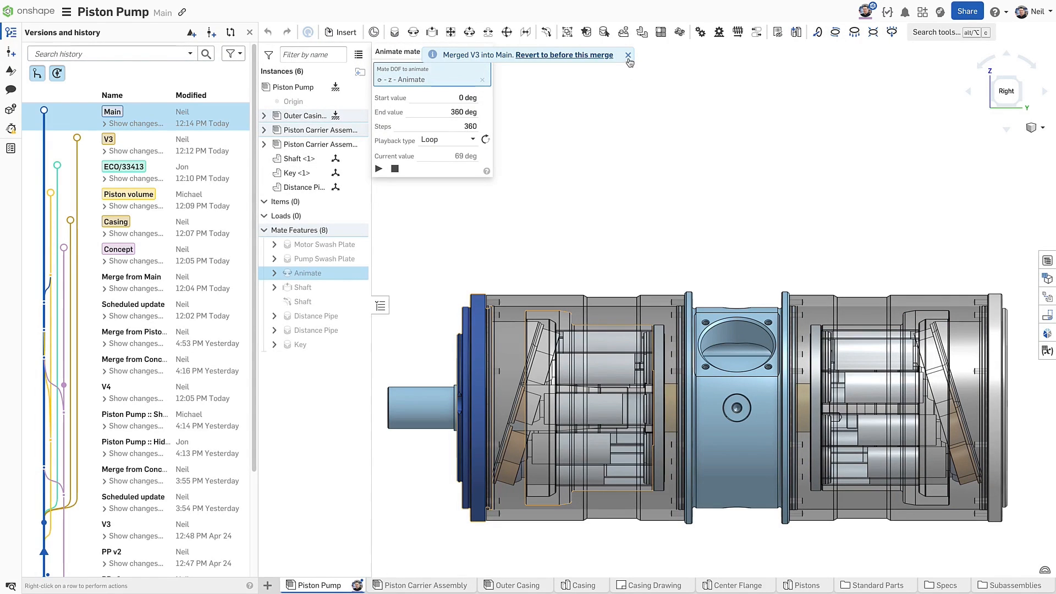
Set the Casing tab's merge strategy to Merge changes from both
left_click(627, 55)
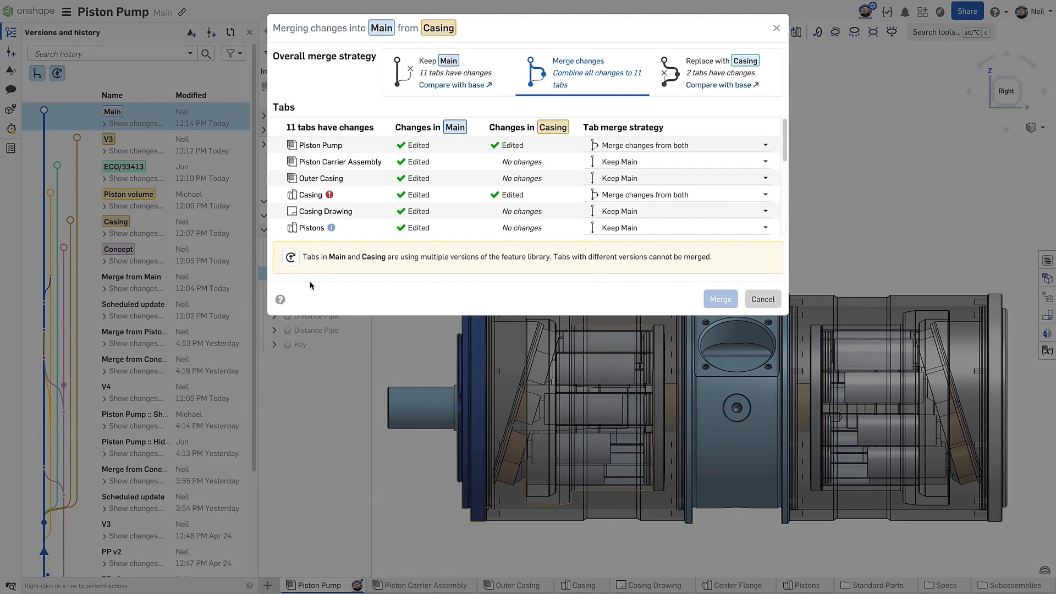
mouse_move(443, 270)
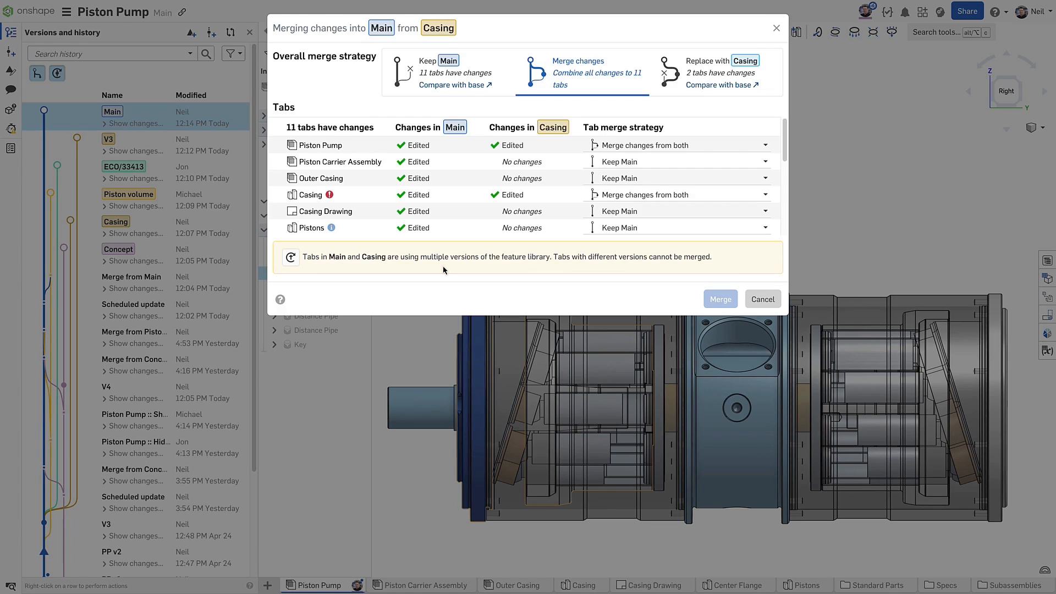
mouse_move(618, 204)
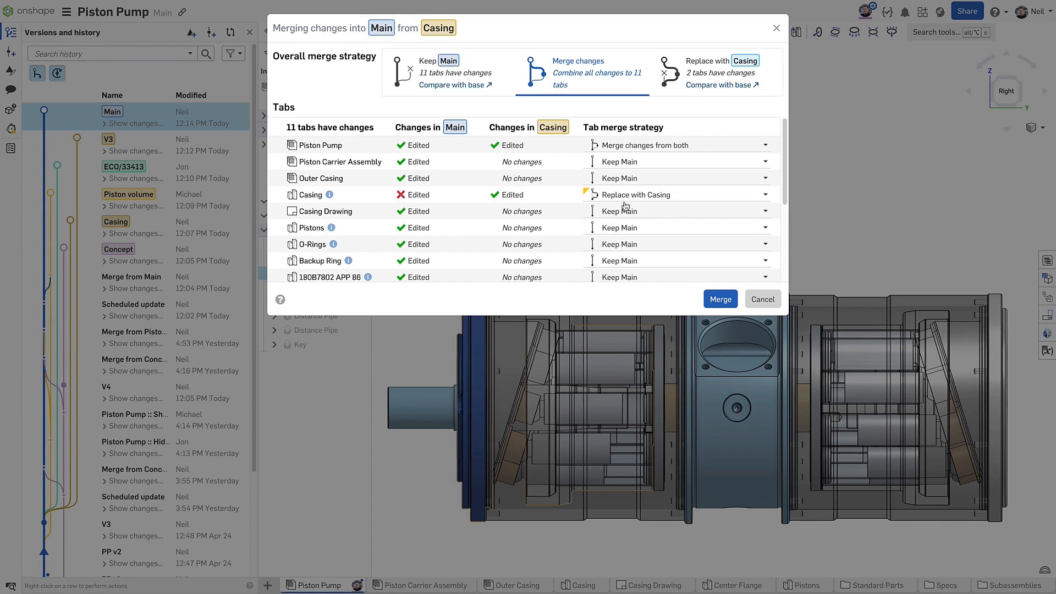
mouse_move(720, 300)
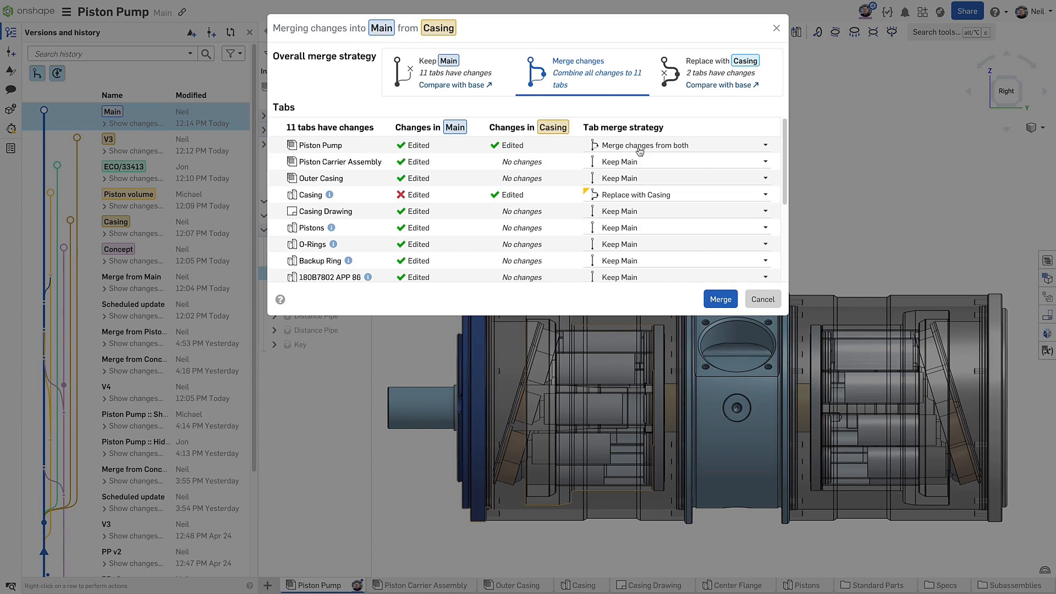
left_click(764, 195)
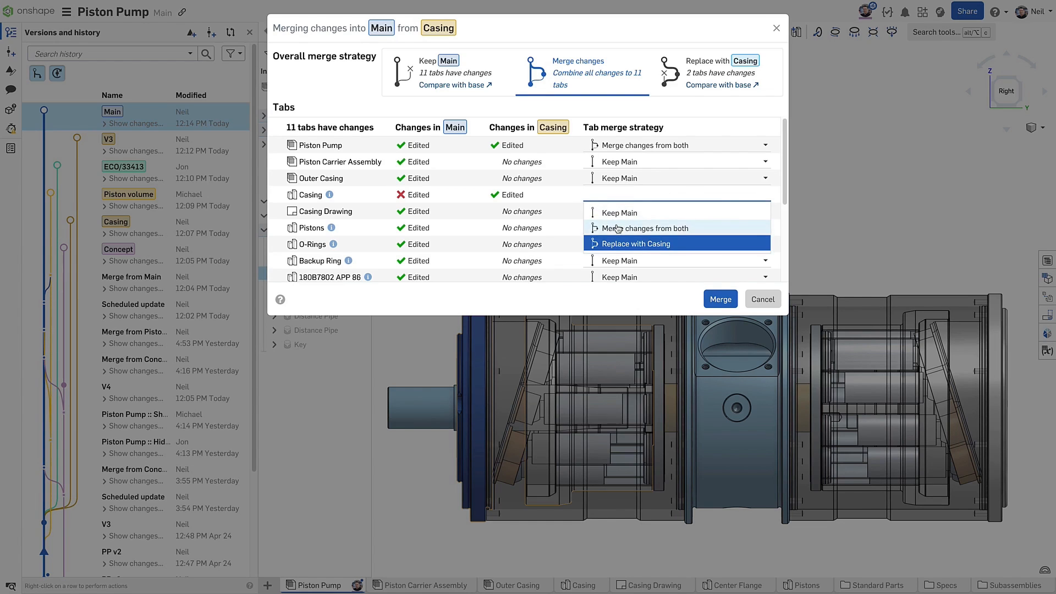
left_click(645, 227)
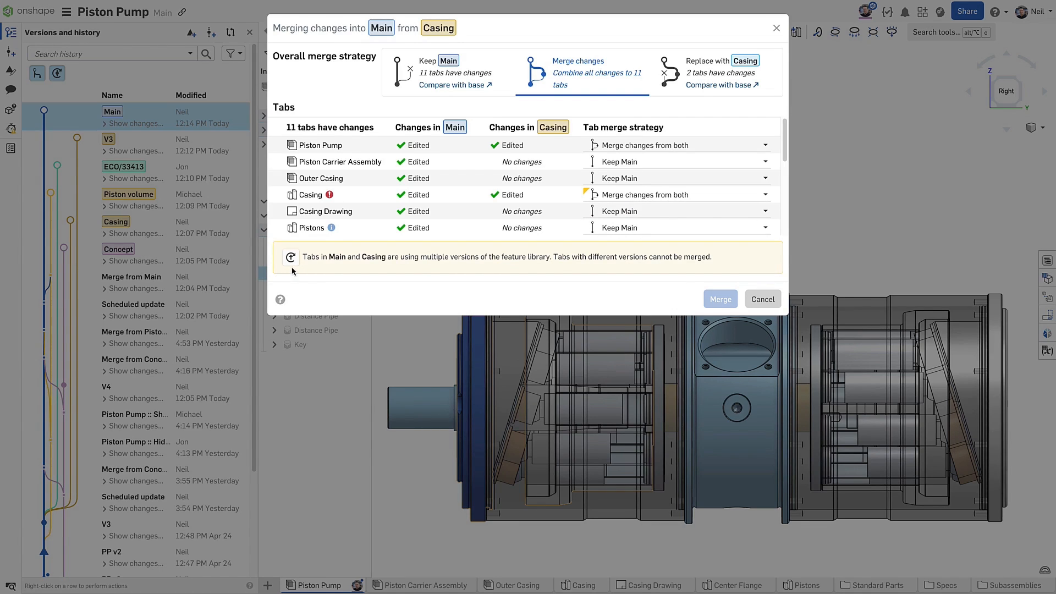
mouse_move(290, 258)
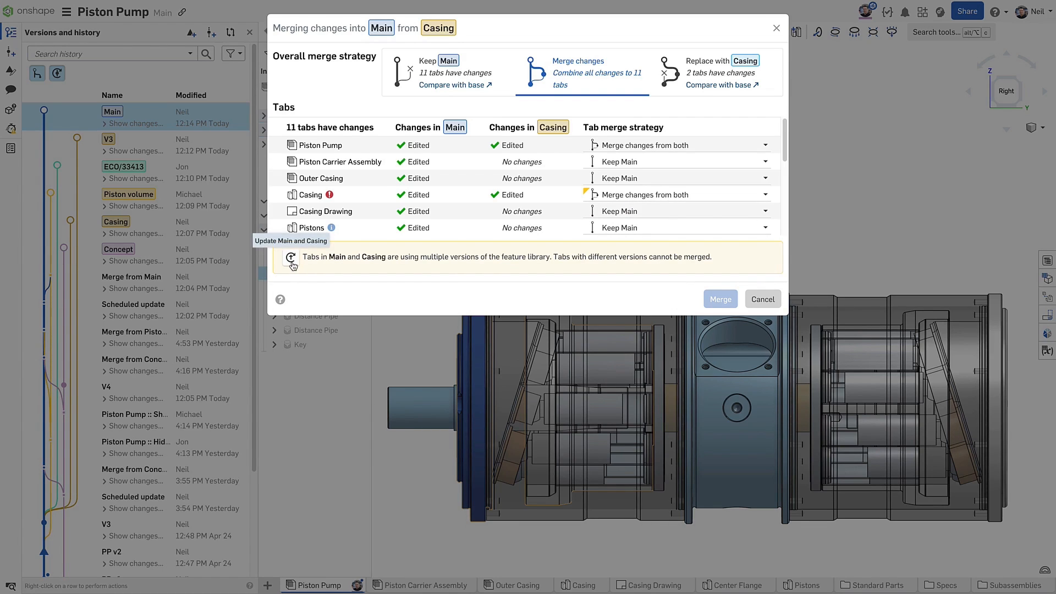
Update the feature library in both Main and Casing with Update now
left_click(291, 262)
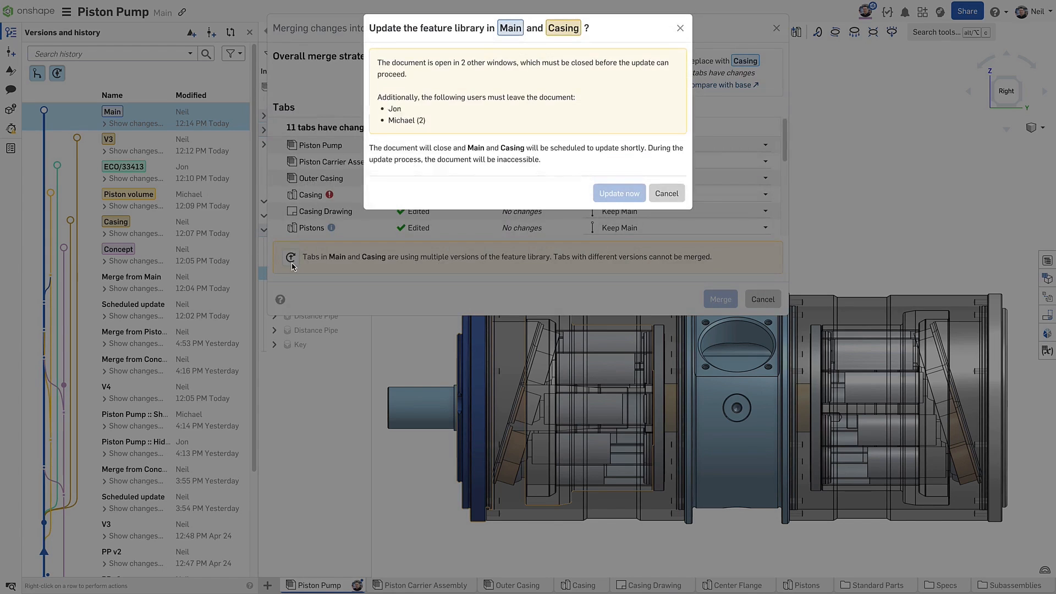
mouse_move(470, 83)
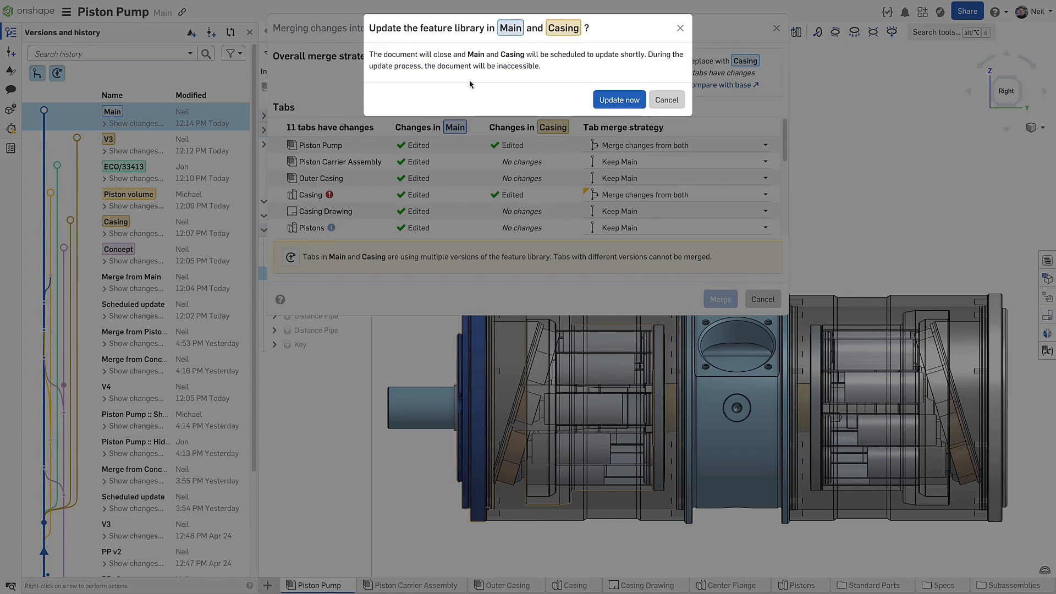
left_click(617, 100)
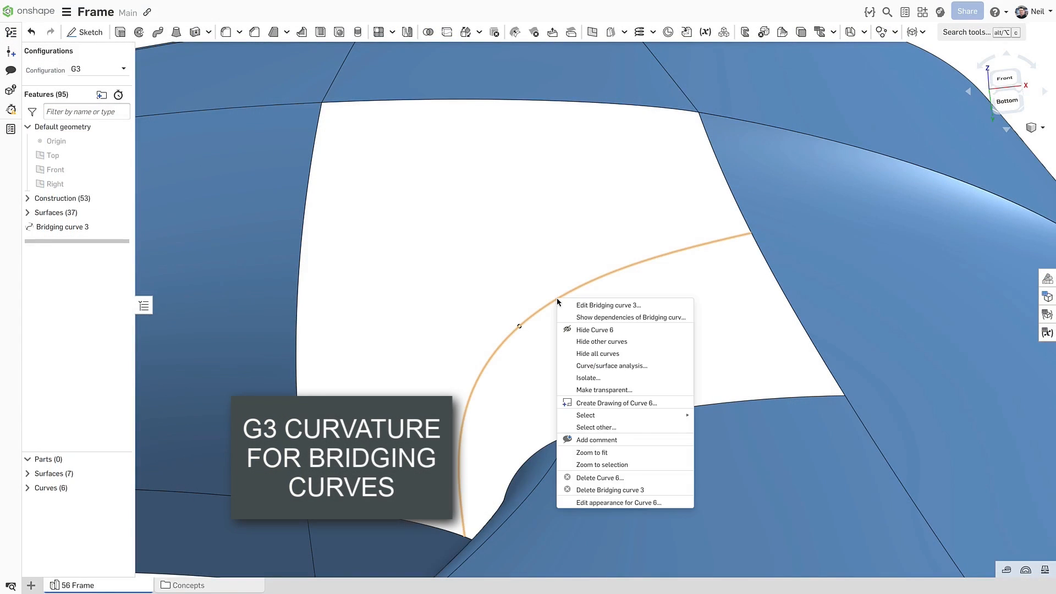
Give Bridging curve 3 a Match flow (G3) end with a larger flow offset
left_click(607, 306)
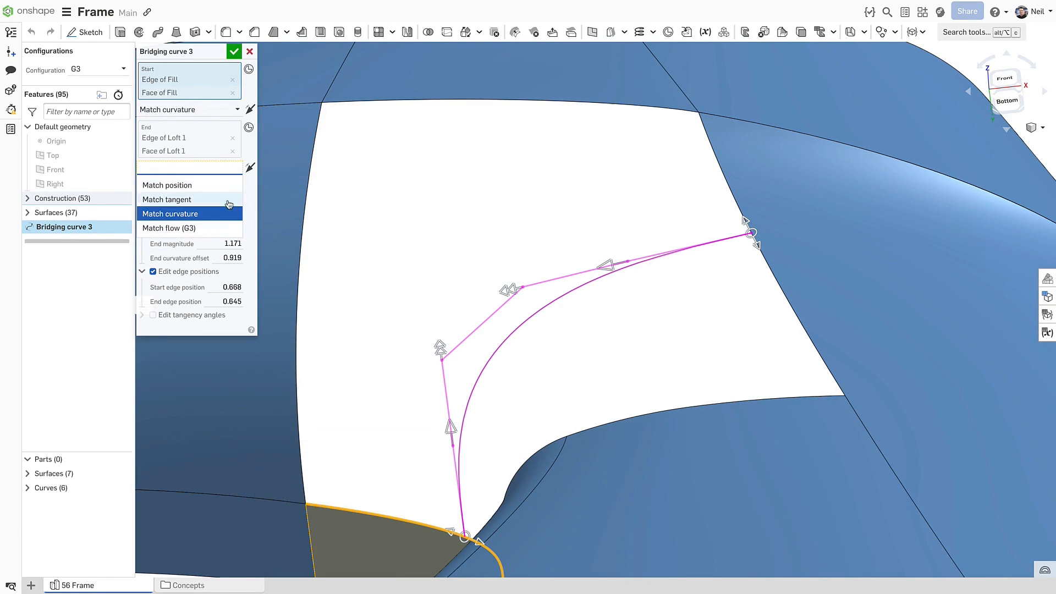
mouse_move(222, 231)
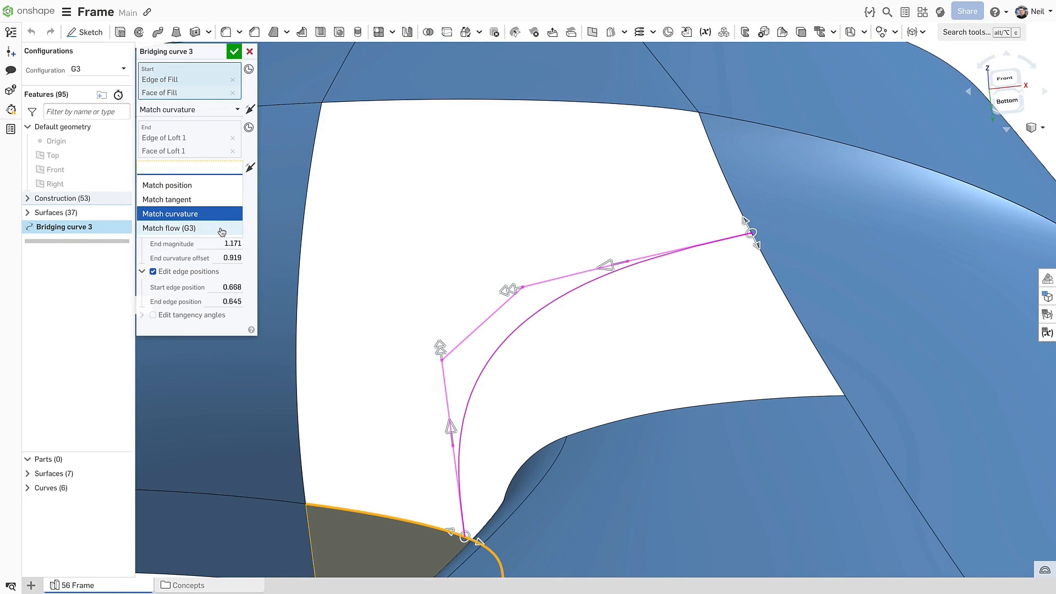
left_click(167, 227)
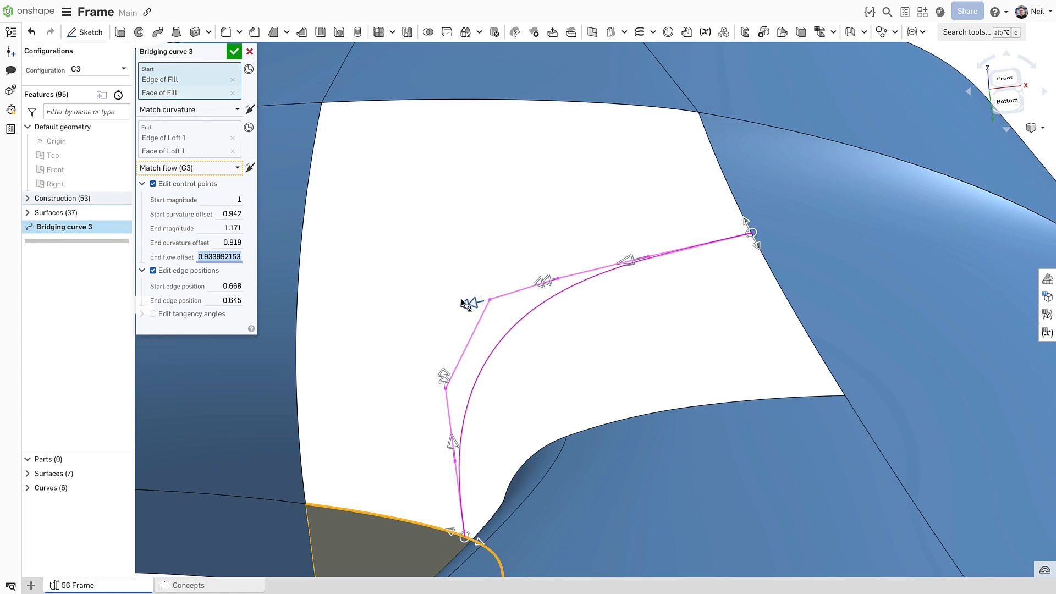
left_click_drag(485, 302, 437, 310)
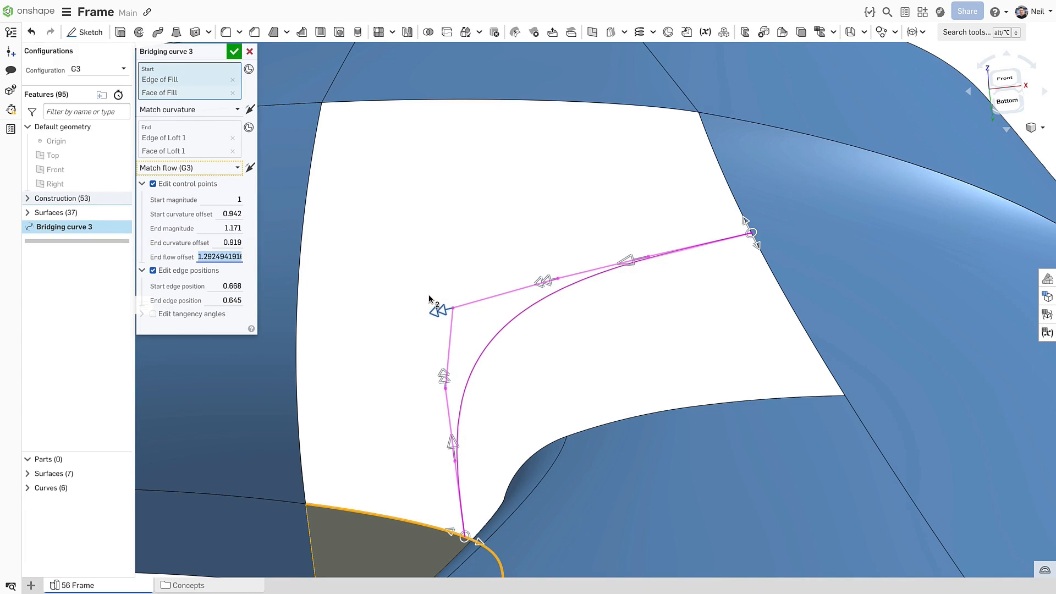
left_click(234, 51)
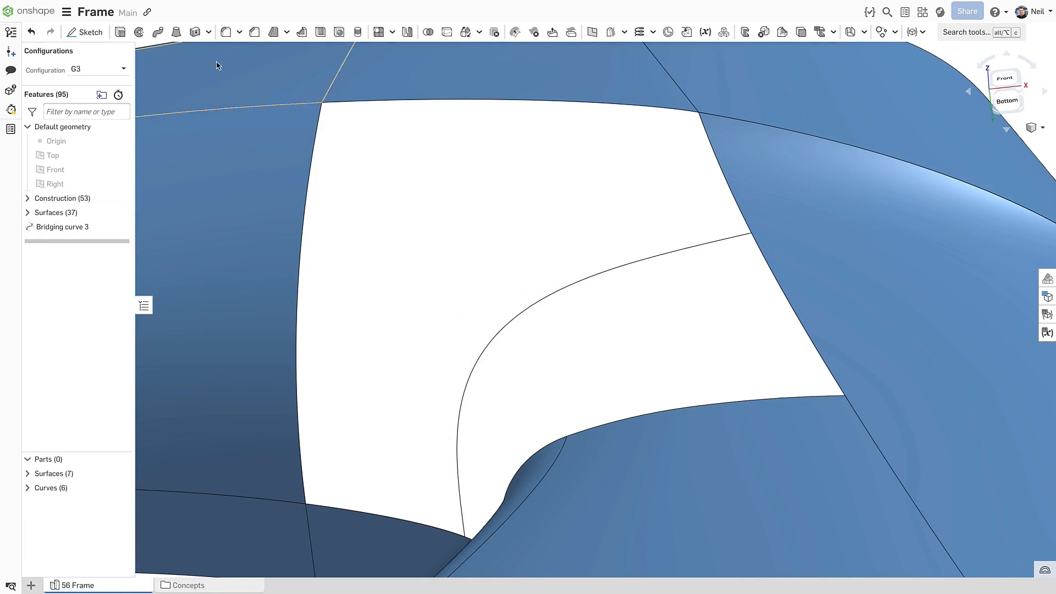
Measure curvature deviation at the joint, then switch to the G2 configuration
left_click(75, 69)
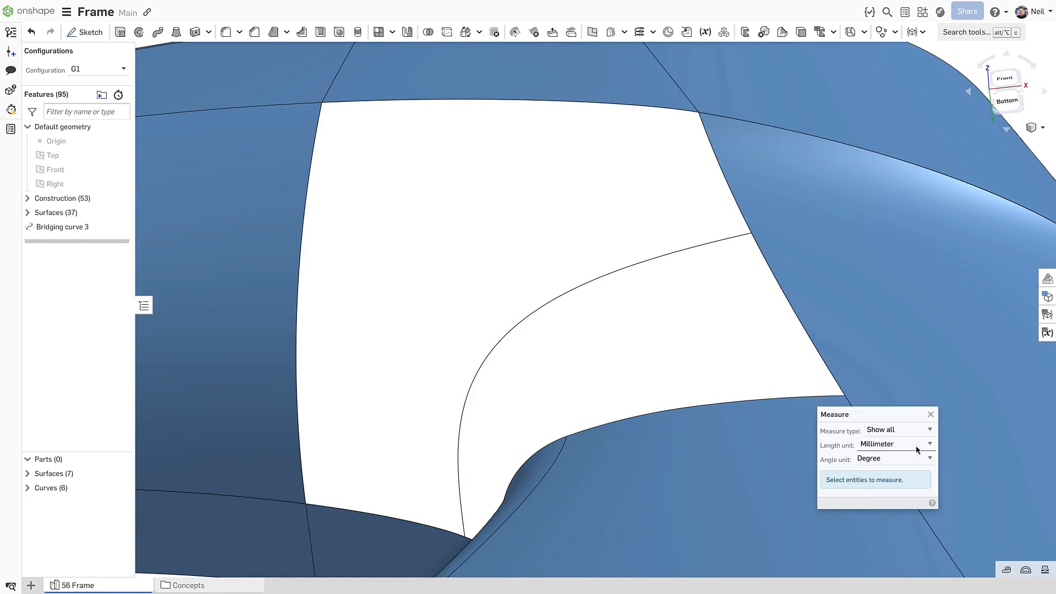
left_click(896, 429)
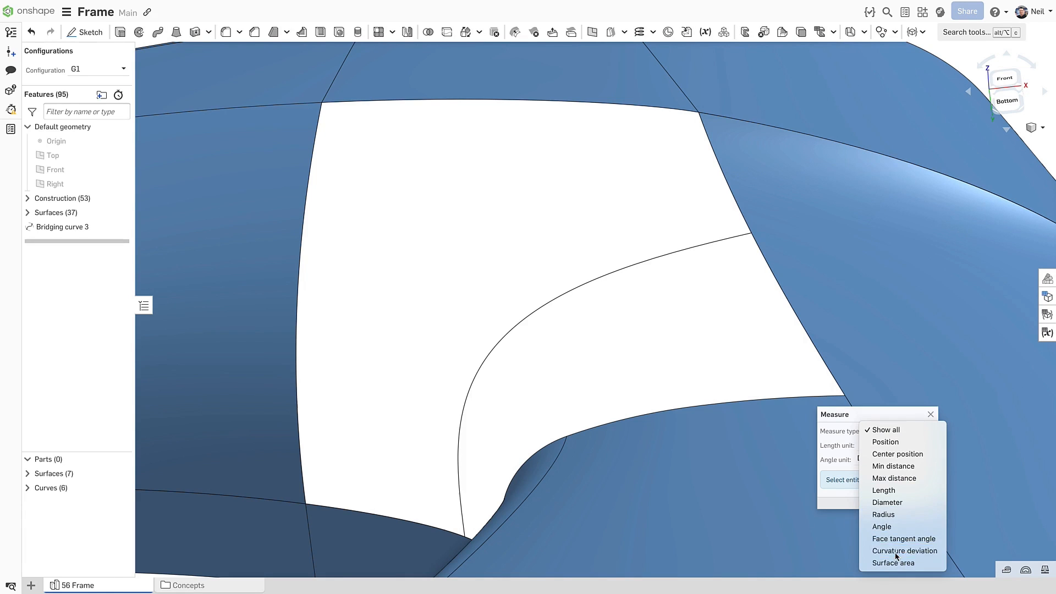
left_click(905, 550)
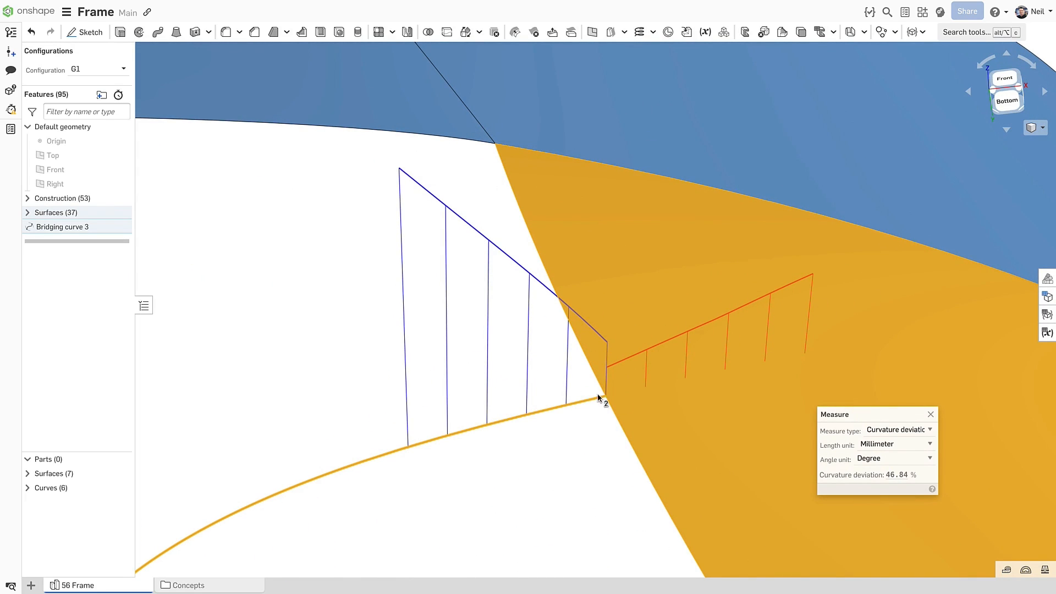
left_click(123, 68)
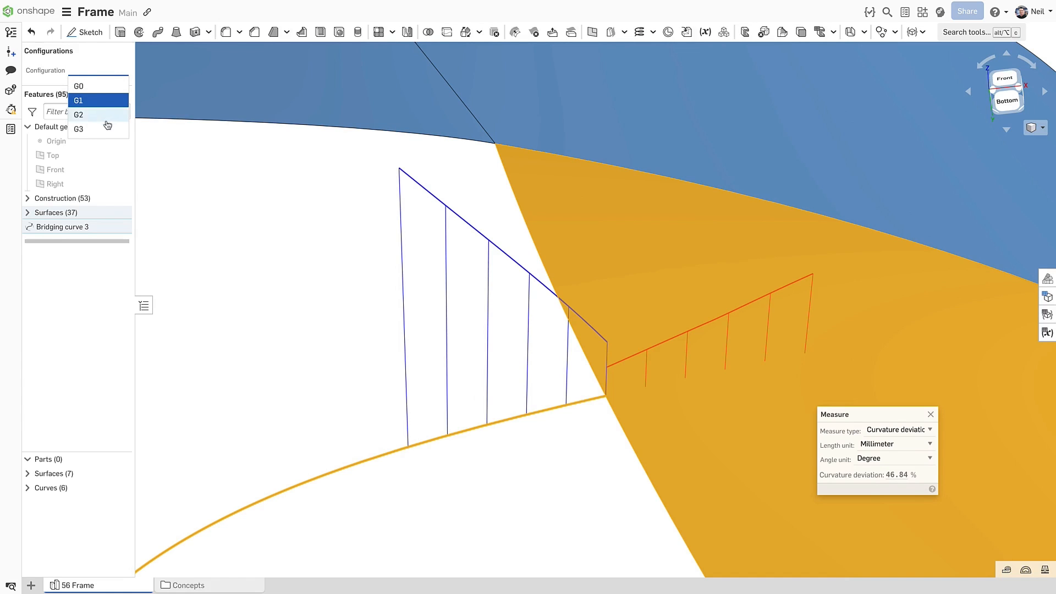
left_click(78, 115)
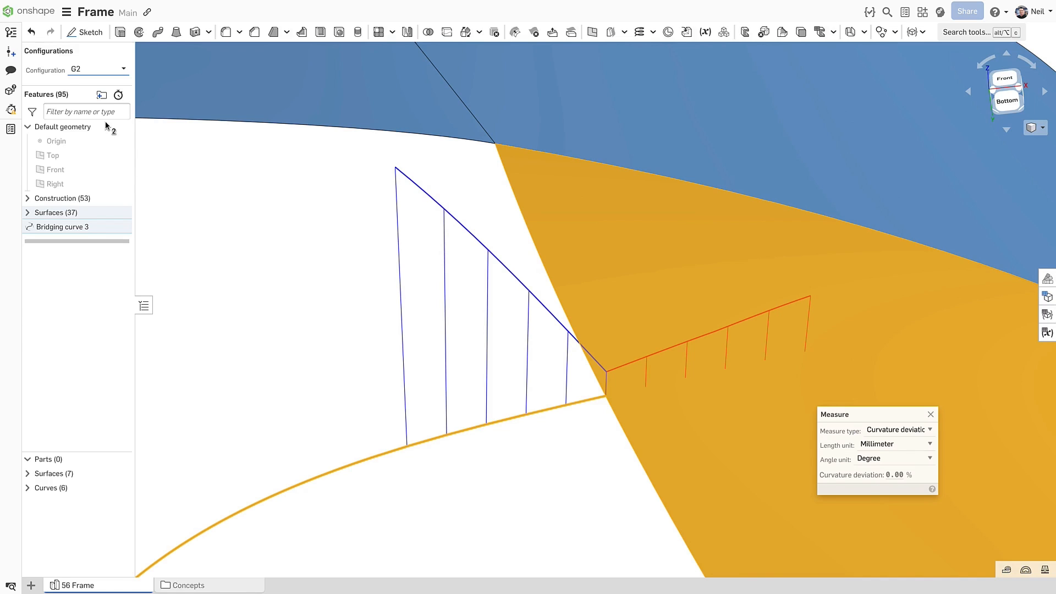
mouse_move(120, 72)
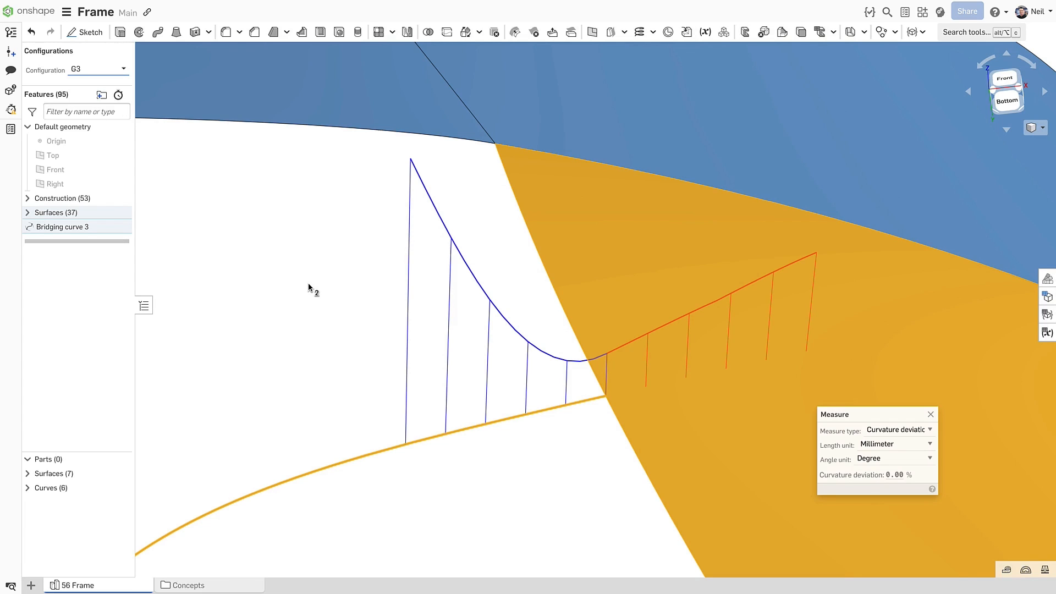
mouse_move(701, 308)
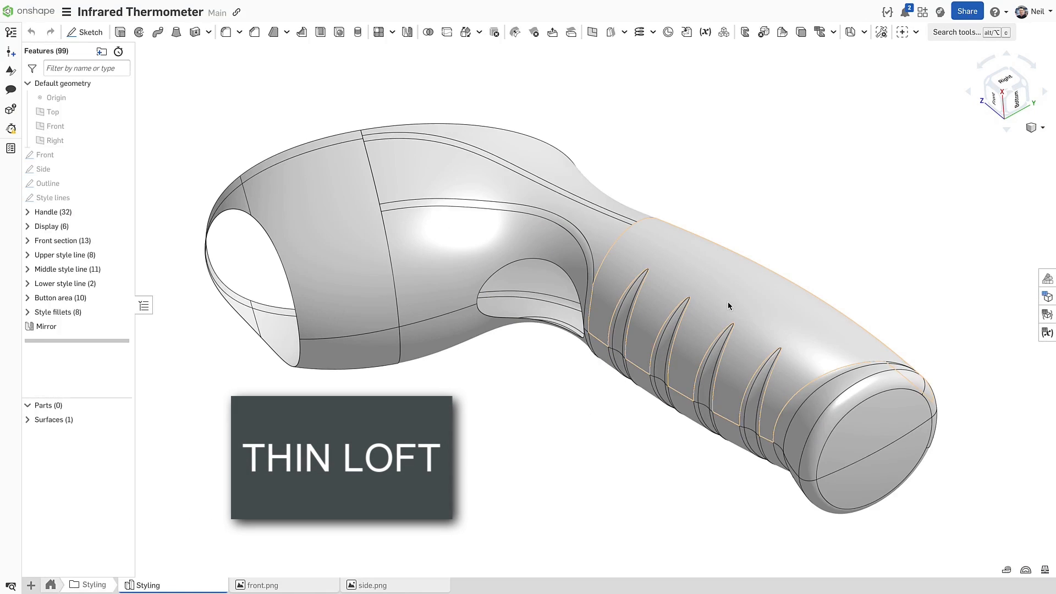
Make the Handle loft a 5 mm thin loft, viewed from the left, toggling Trim ends
double_click(46, 212)
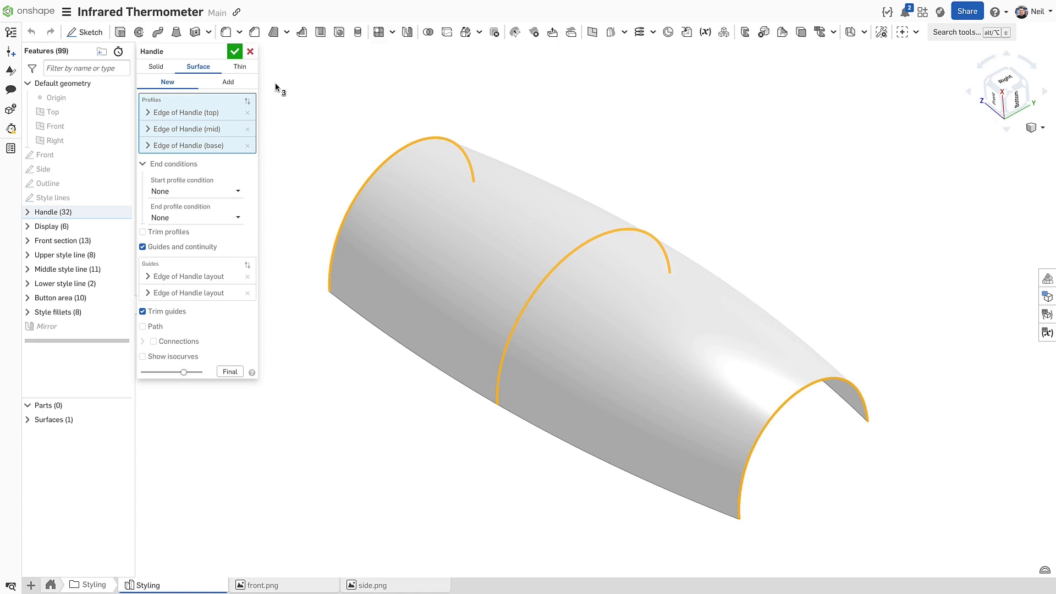
left_click(239, 66)
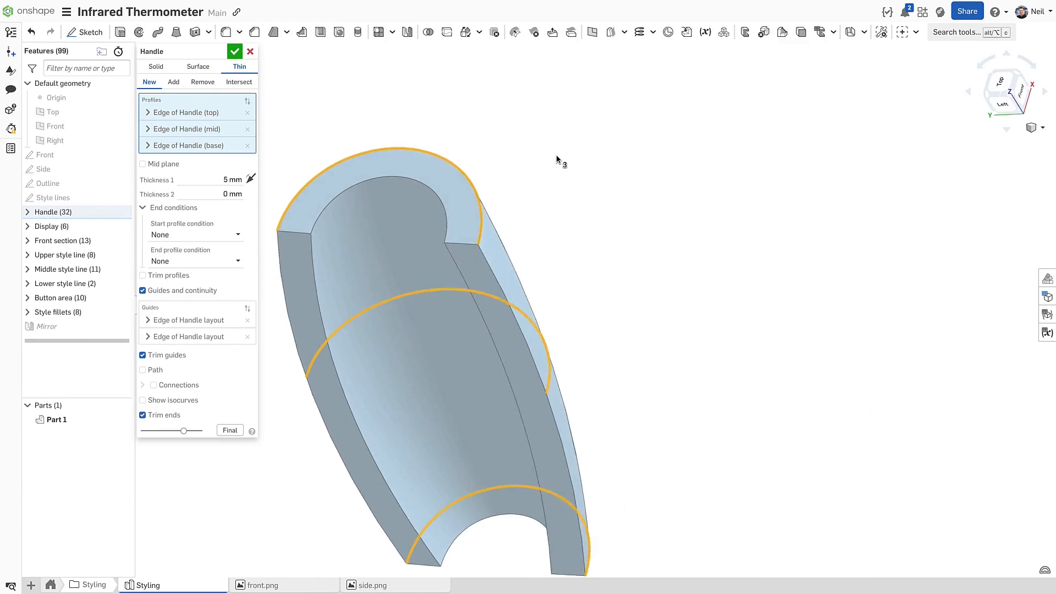
left_click(1006, 92)
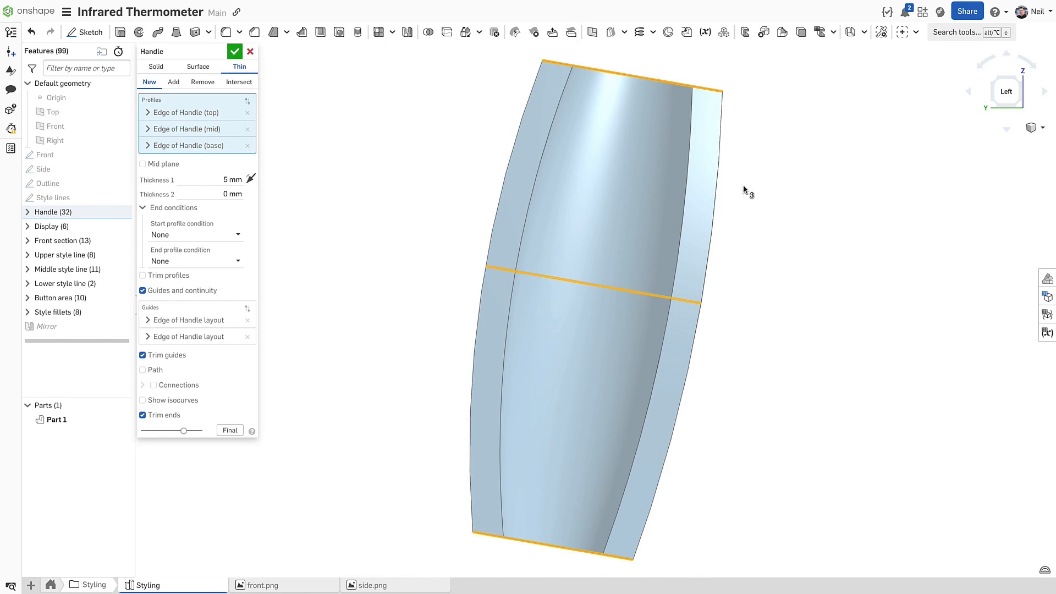
left_click(143, 415)
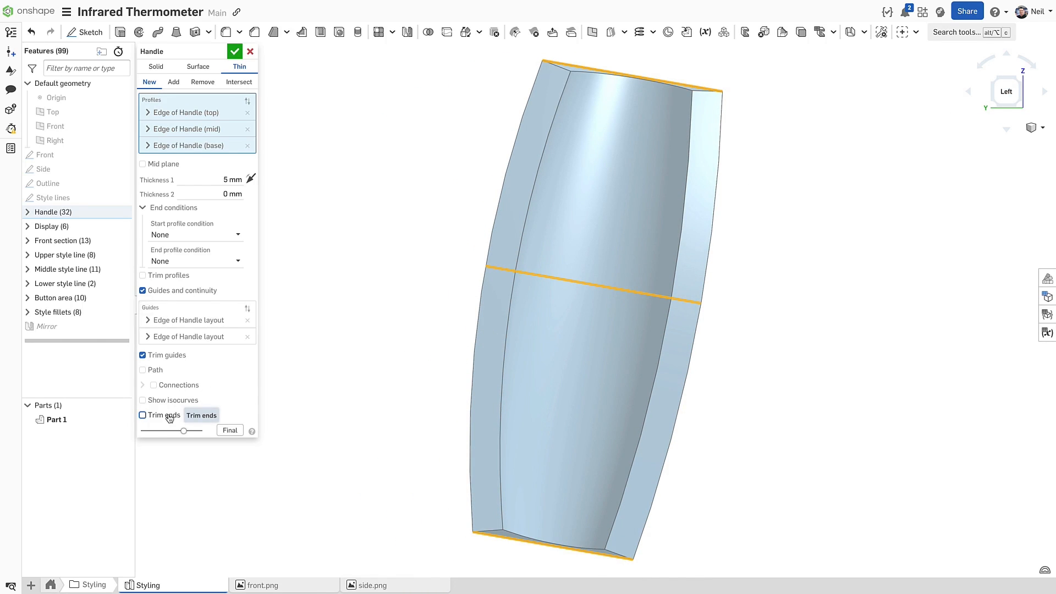
left_click(142, 414)
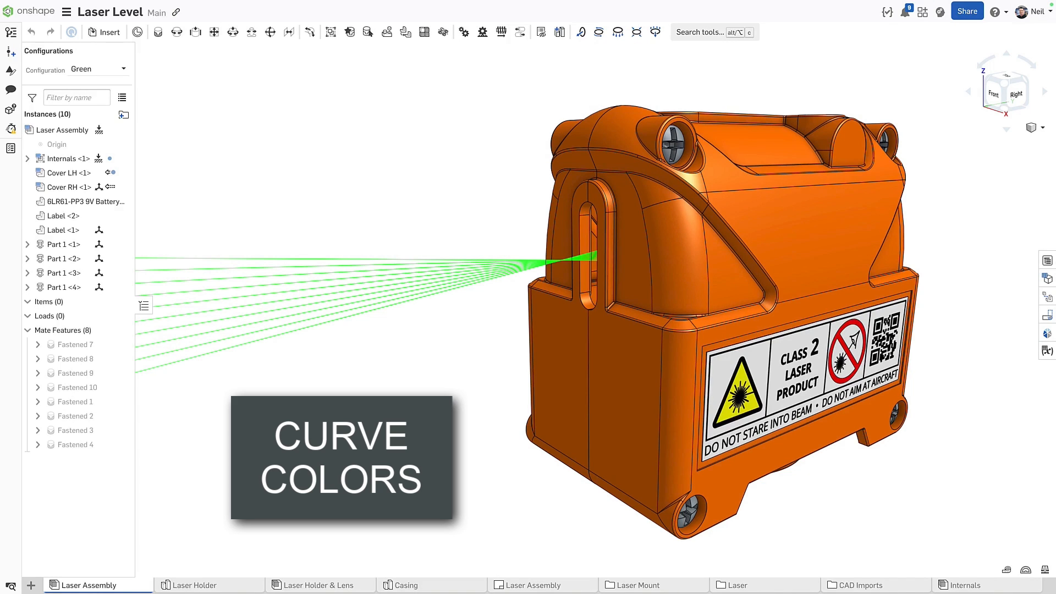
Color the Laser Holder's ten composite laser curves orange
left_click(194, 585)
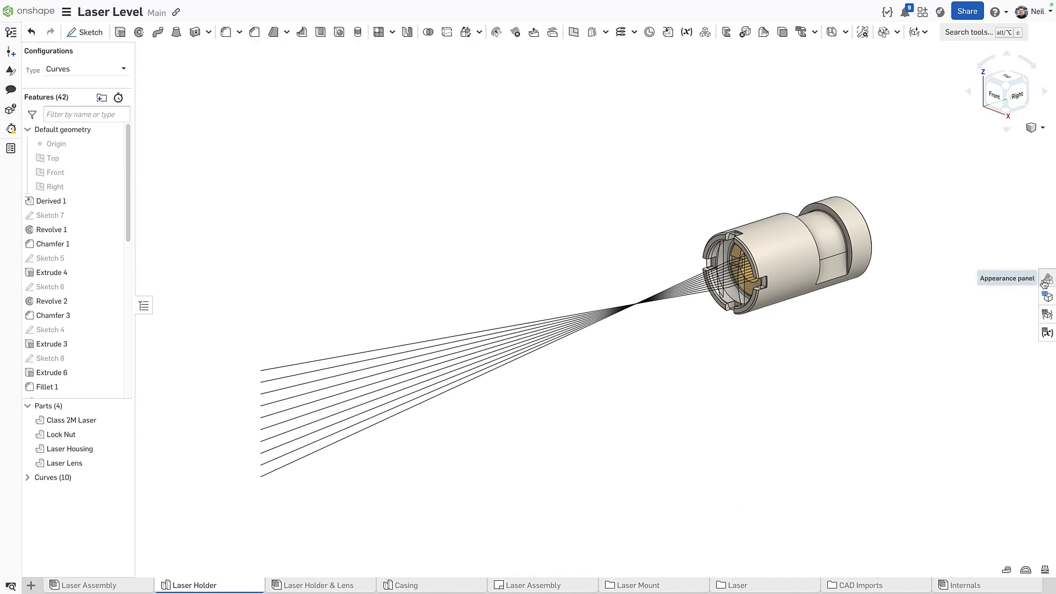
left_click(1047, 280)
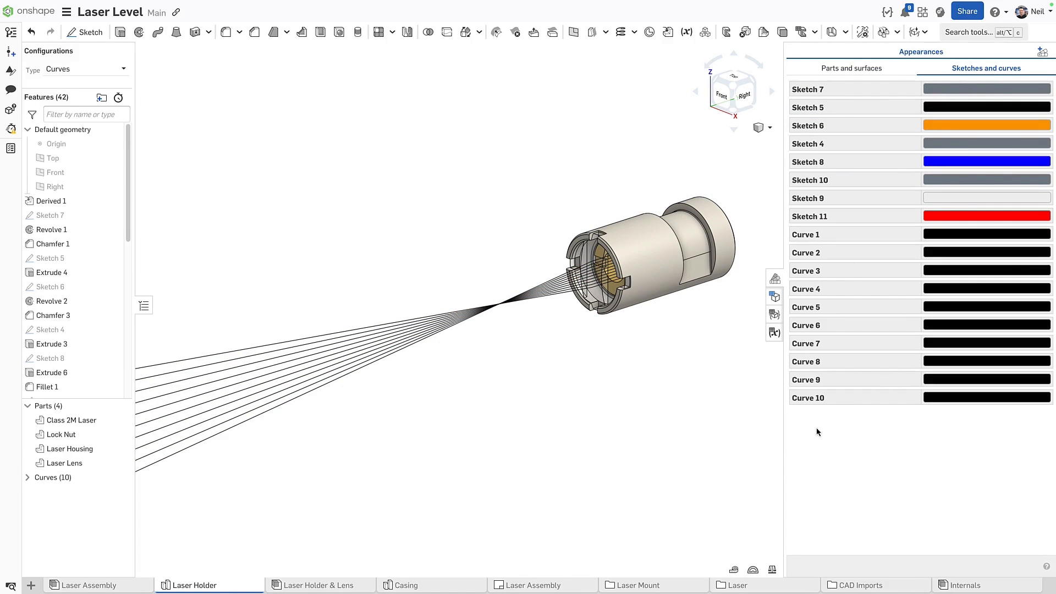
right_click(985, 398)
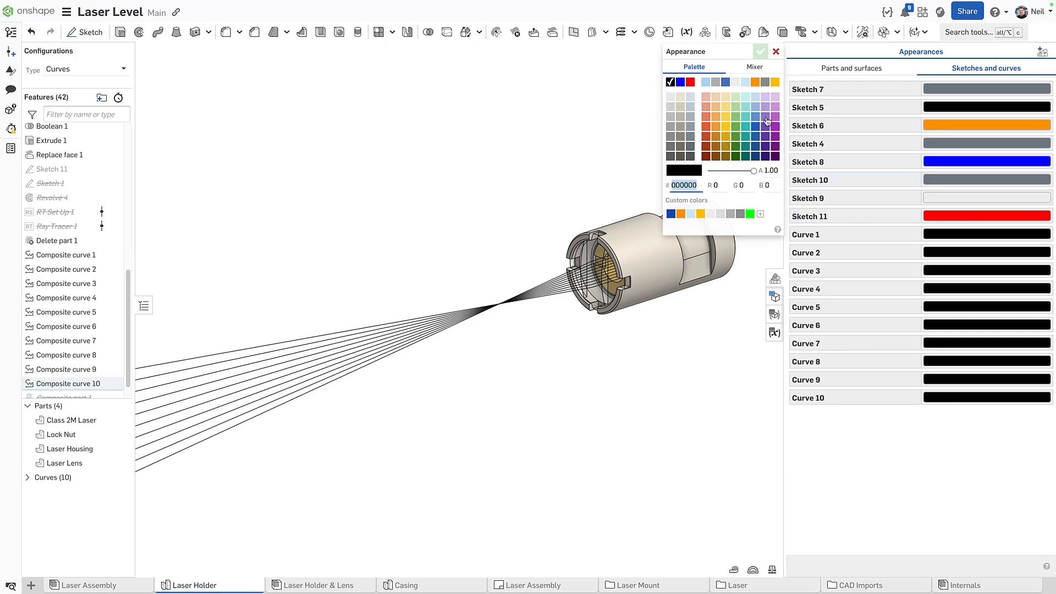
left_click(759, 51)
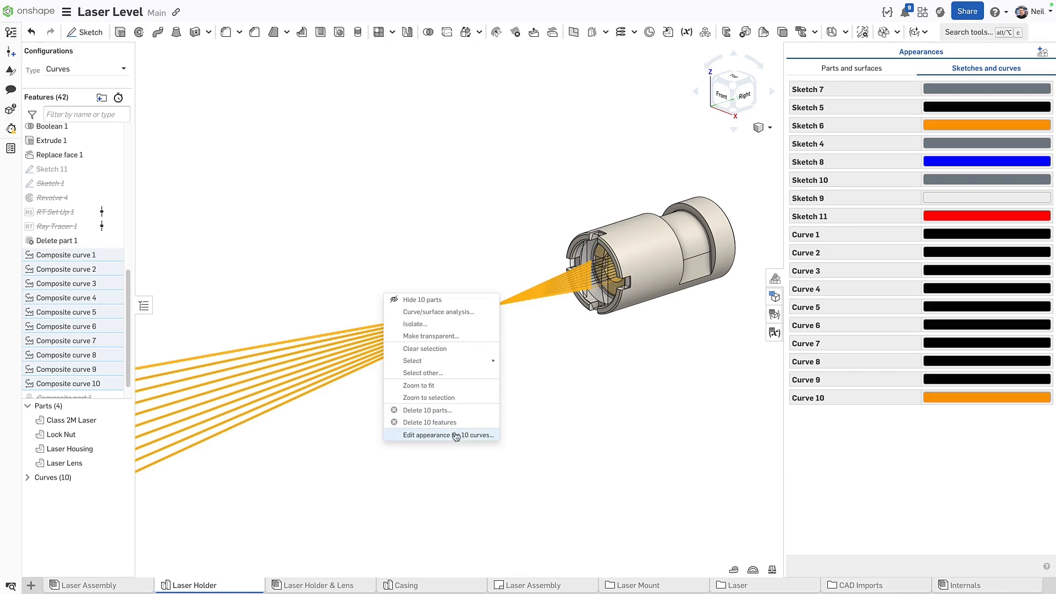
mouse_move(455, 443)
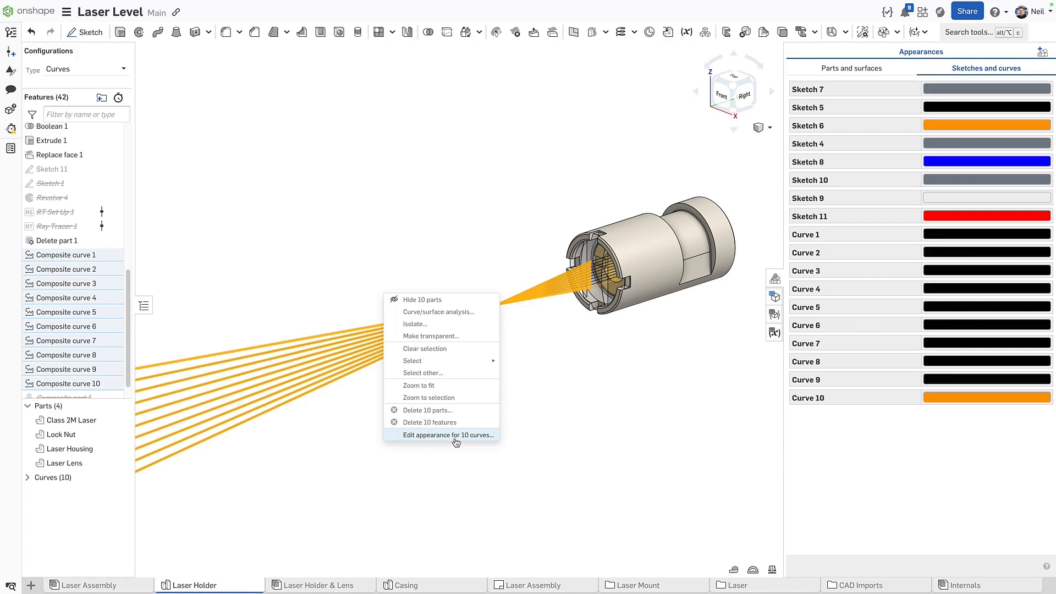
left_click(448, 435)
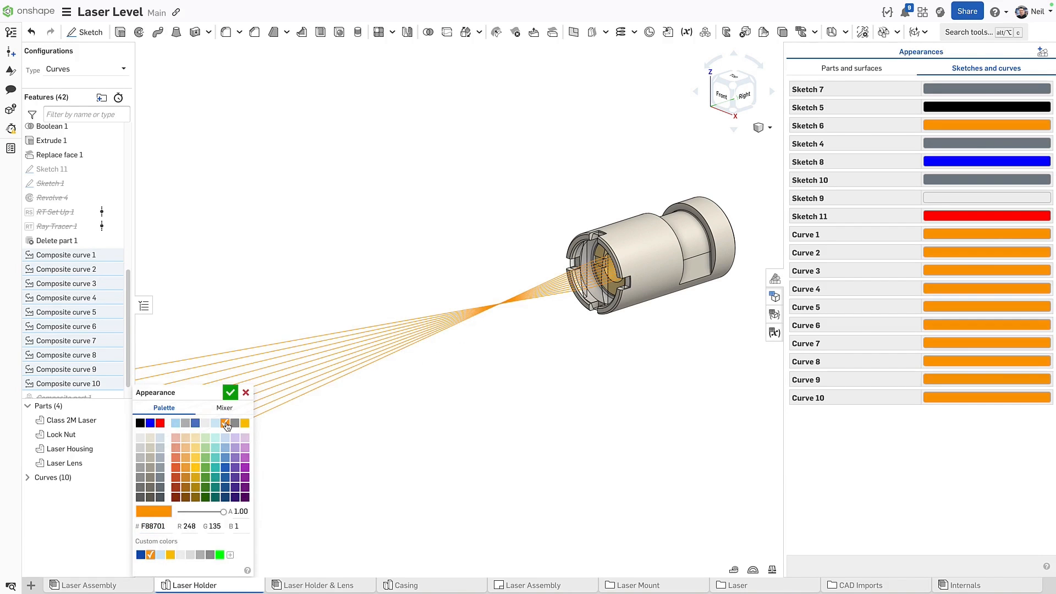
left_click(229, 392)
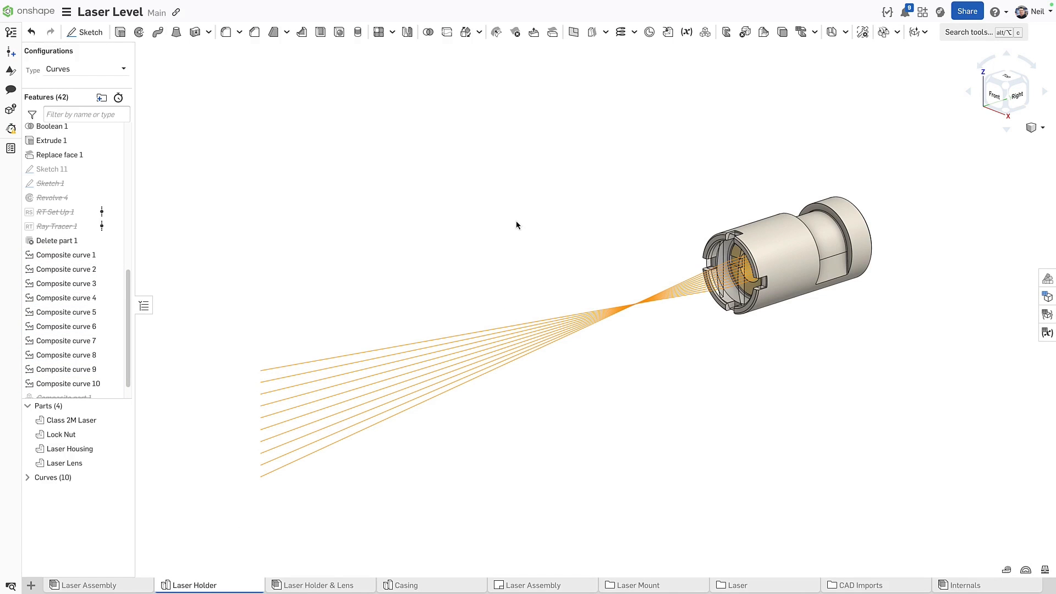
mouse_move(172, 117)
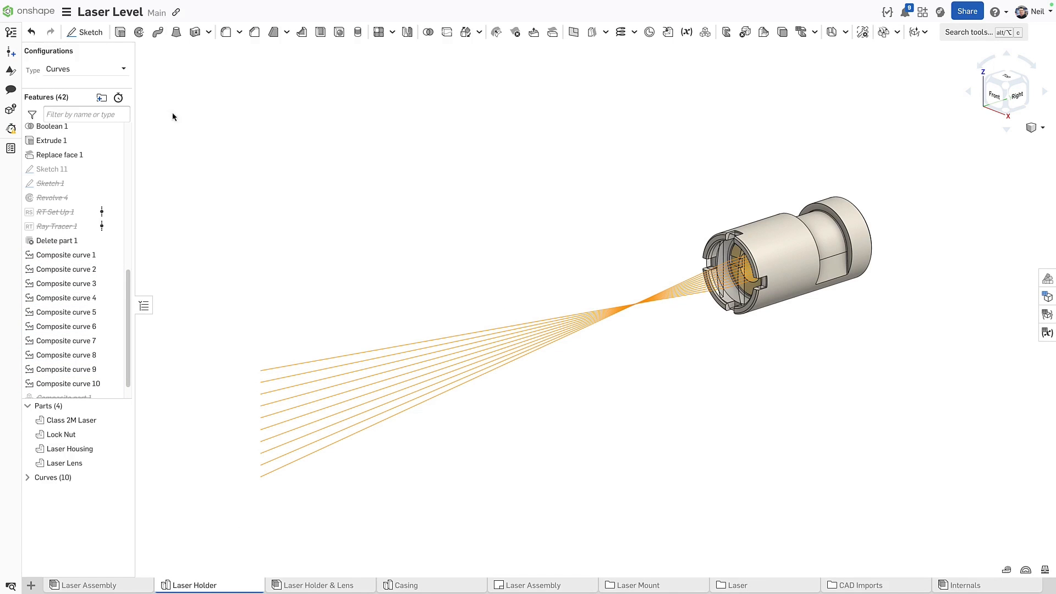
left_click(84, 69)
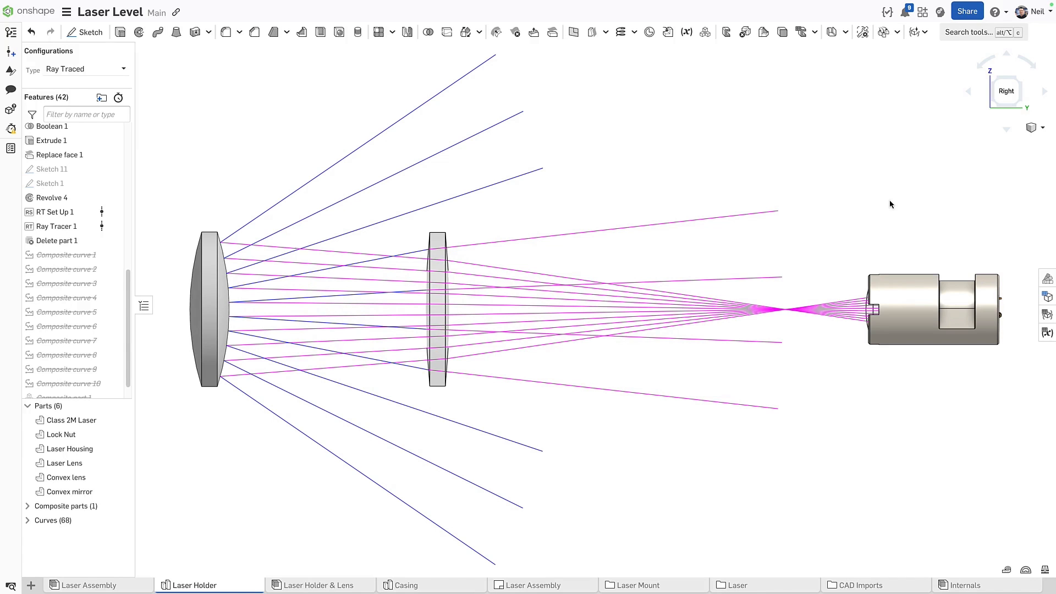
Open the Laser Assembly tab in its Green configuration to show green beams
left_click(86, 584)
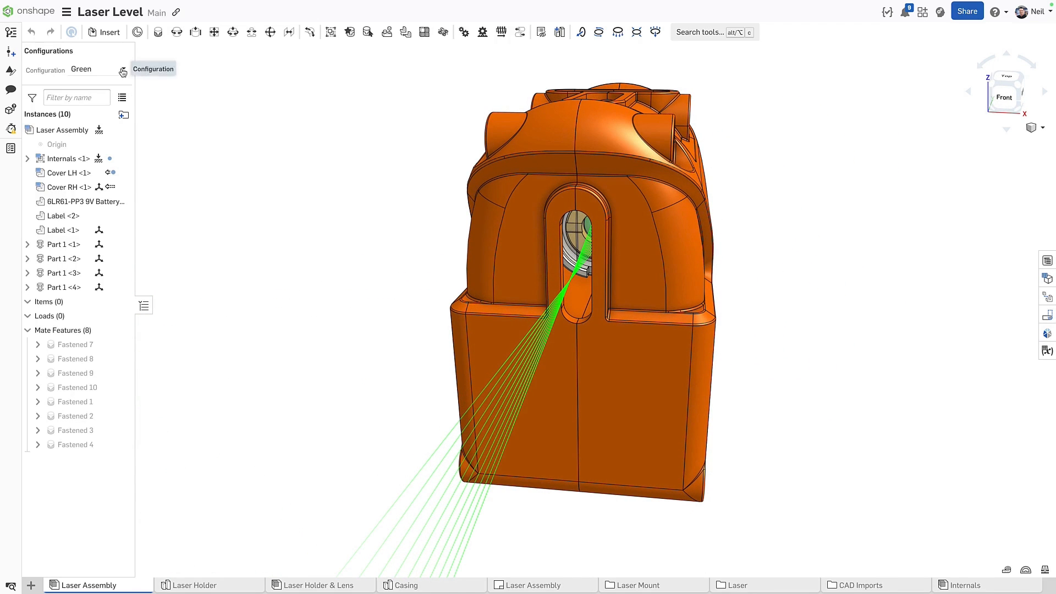
left_click(94, 69)
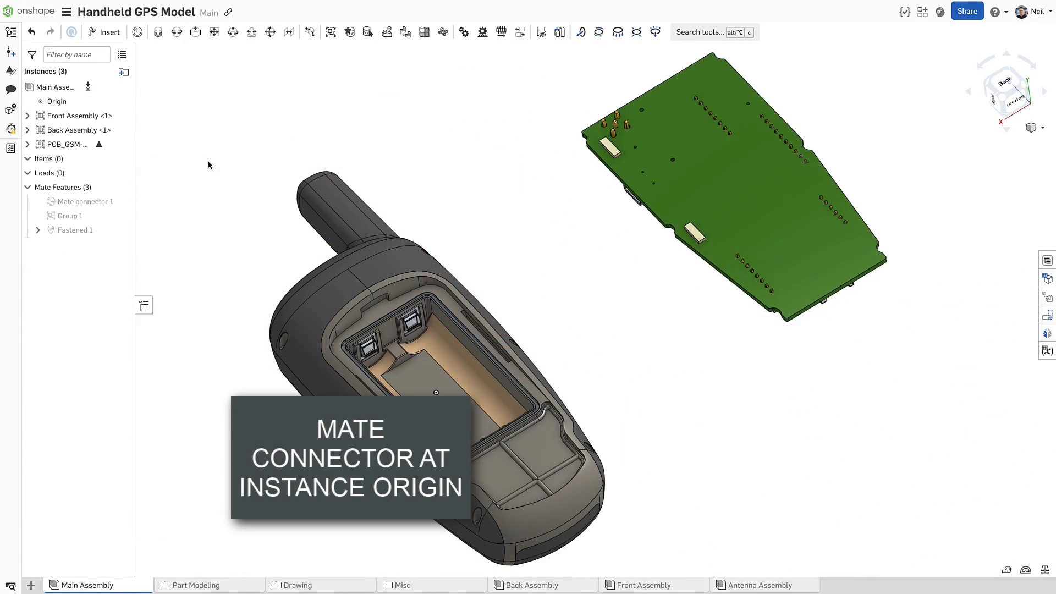
mouse_move(108, 32)
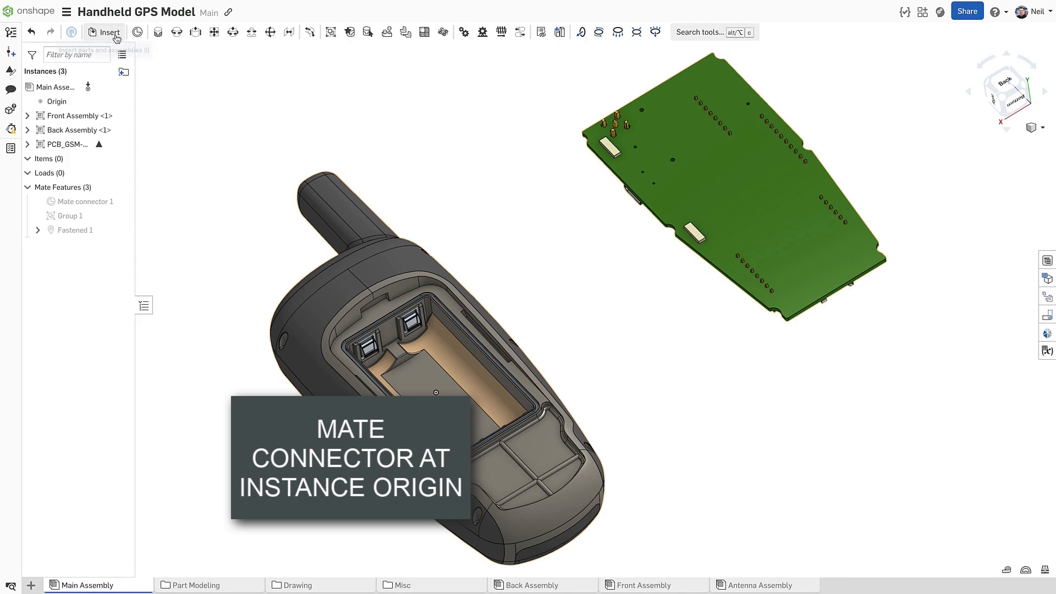
Insert the Clip and fasten it to the Origin at its instance-origin mate connector
left_click(104, 32)
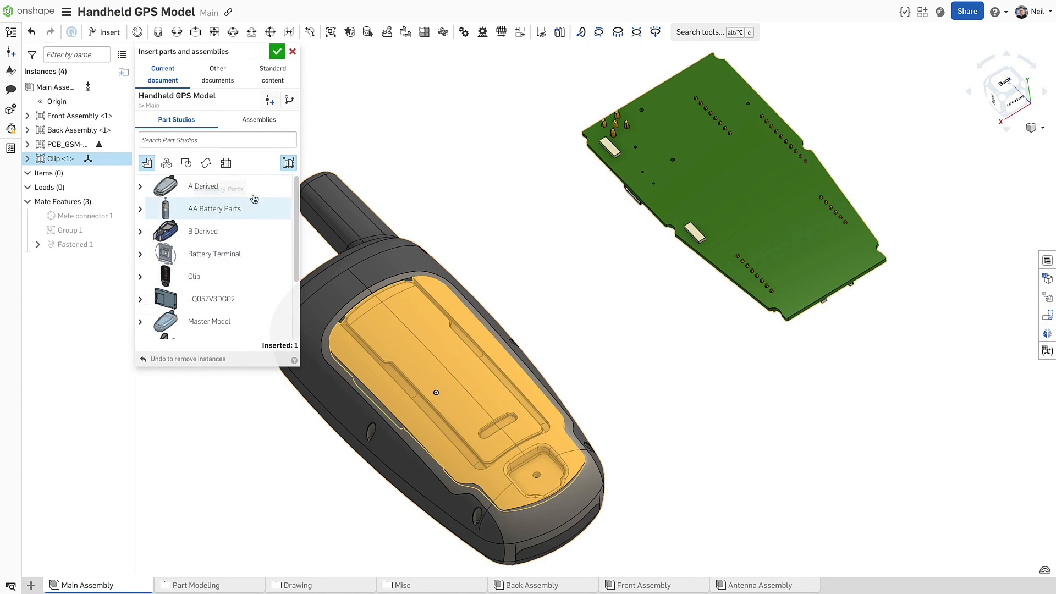
left_click(277, 51)
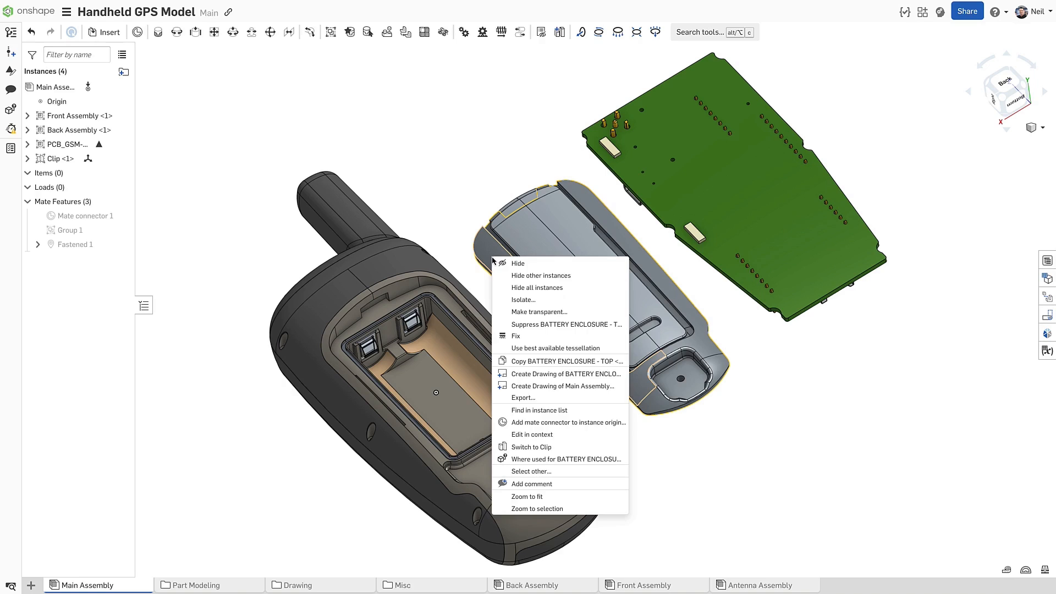
mouse_move(524, 299)
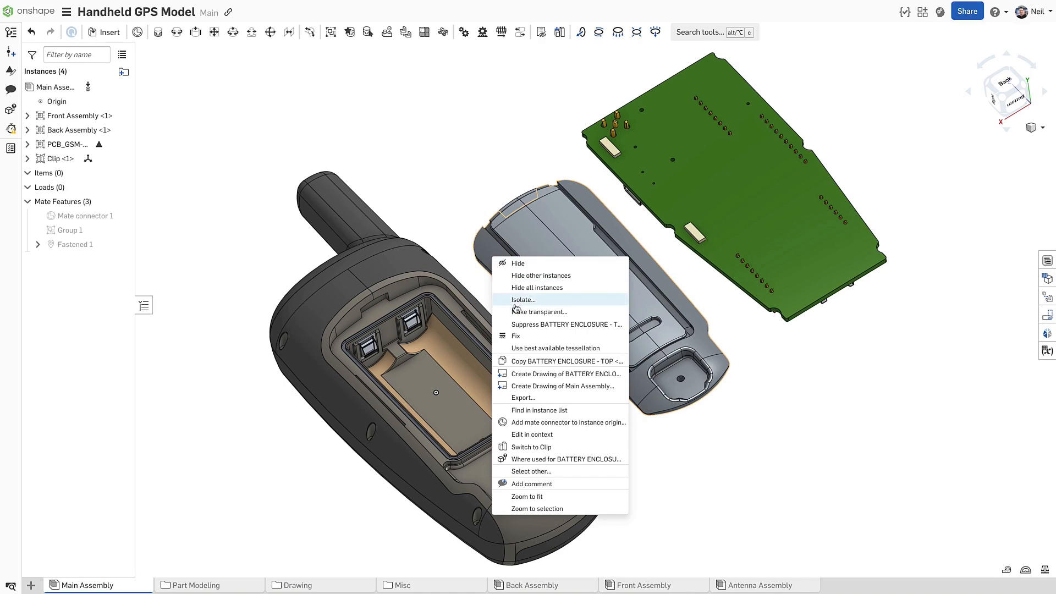
mouse_move(515, 427)
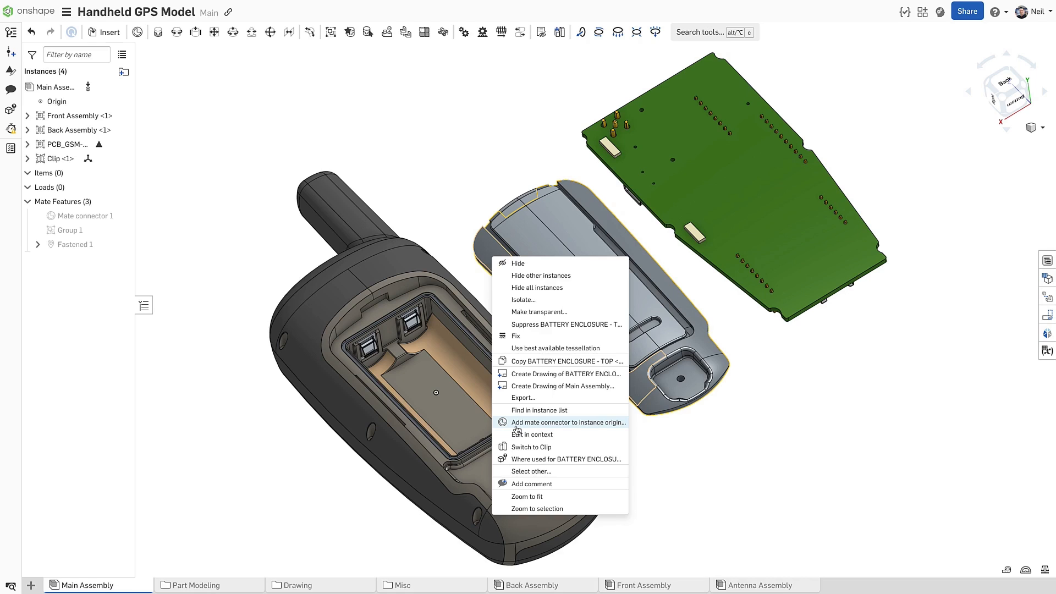
left_click(568, 423)
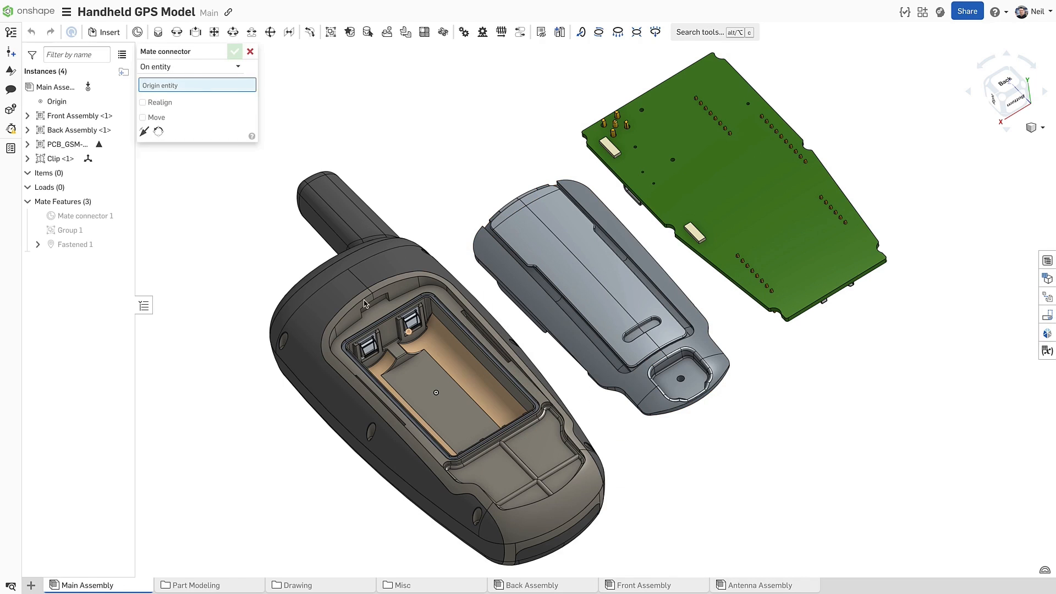
left_click(235, 52)
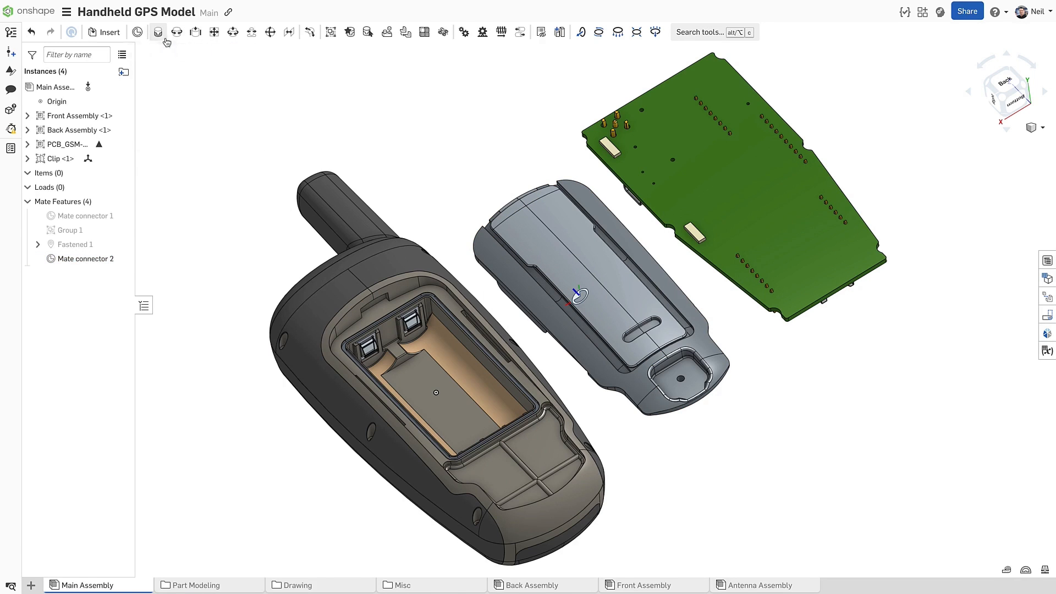
left_click(158, 32)
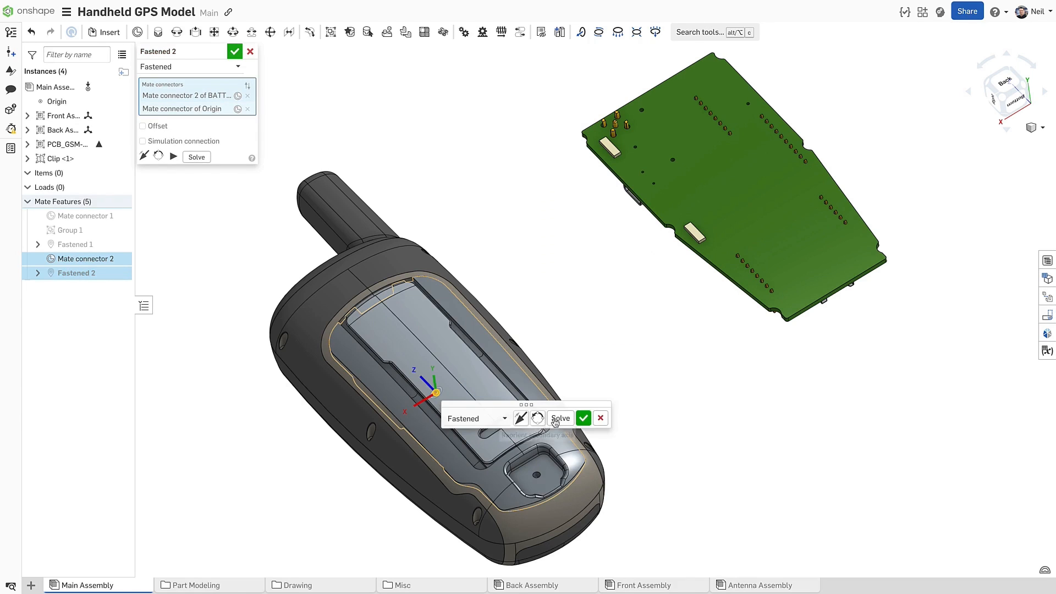
left_click(583, 417)
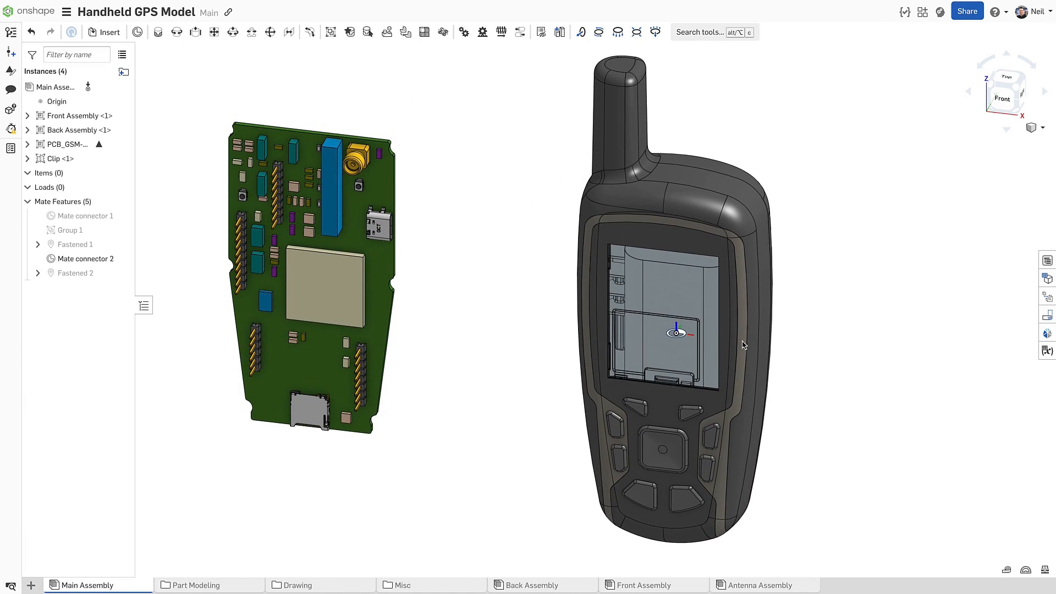
mouse_move(452, 326)
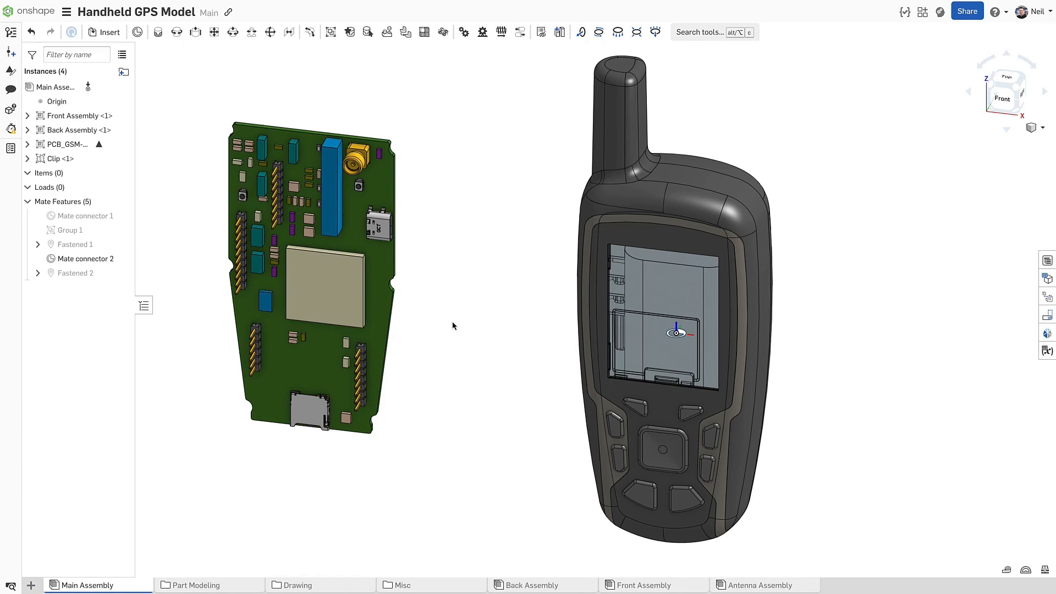
Add and confirm a mate connector at the PCB_GSM instance origin
right_click(316, 290)
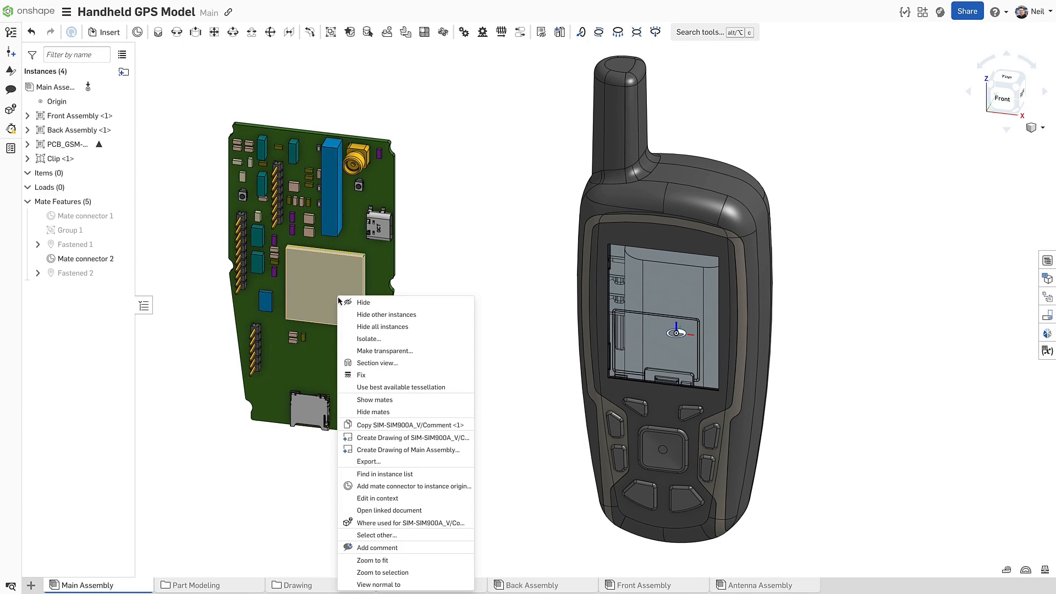
mouse_move(363, 490)
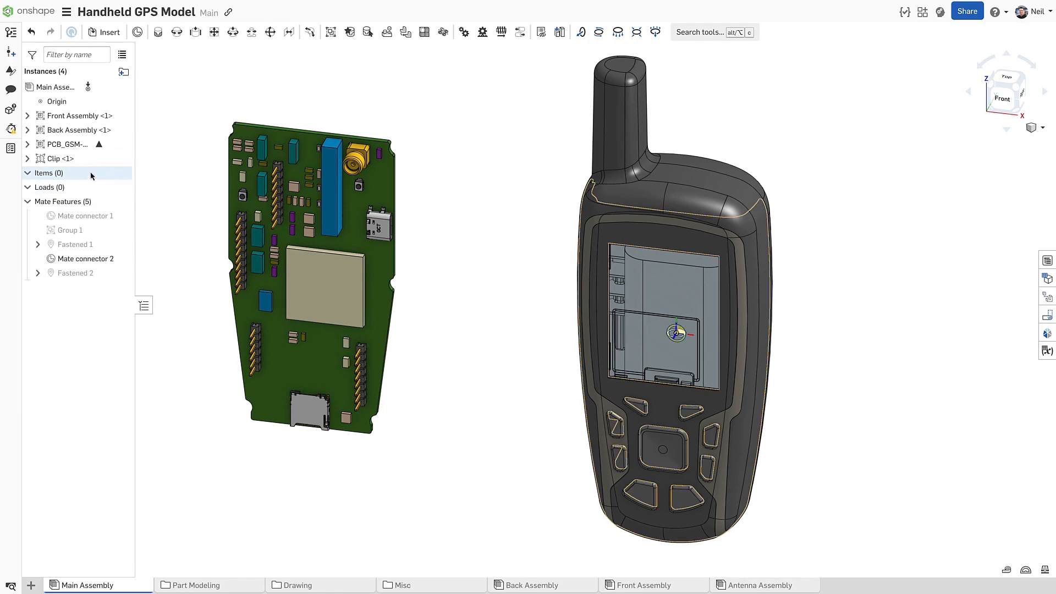
right_click(65, 144)
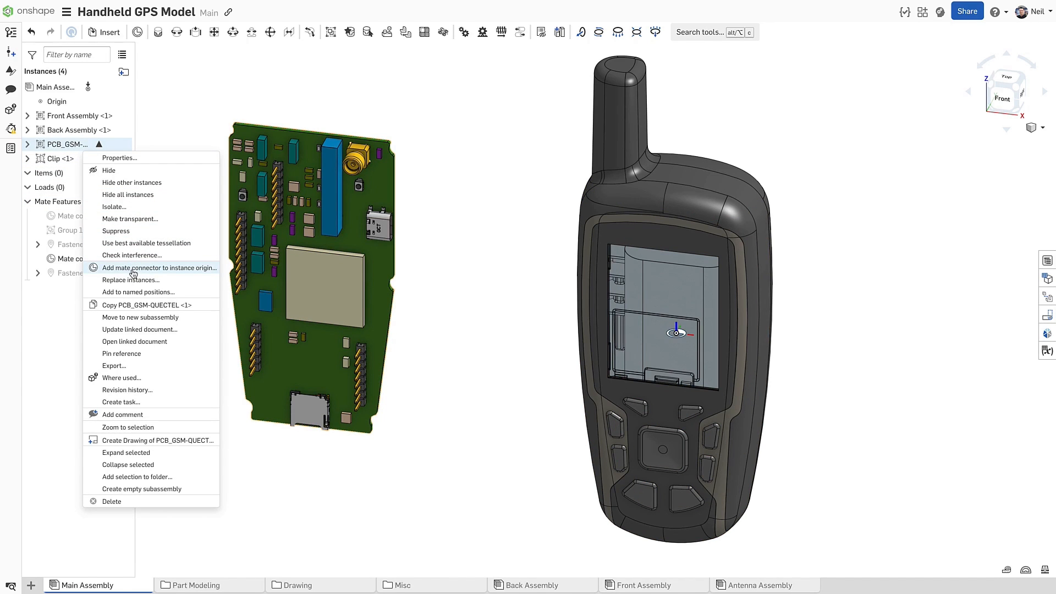
left_click(160, 268)
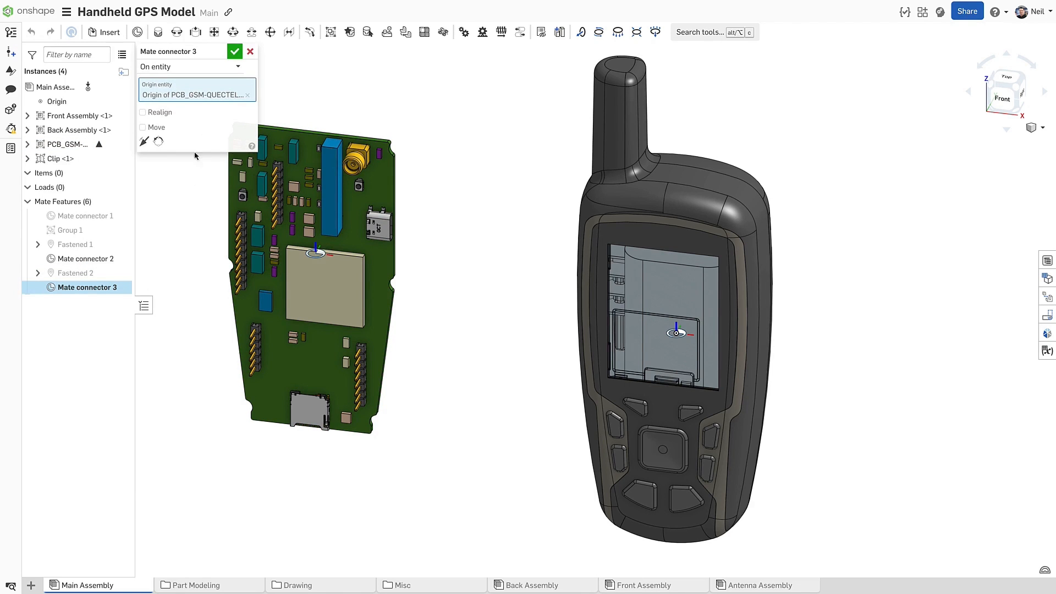
left_click(235, 51)
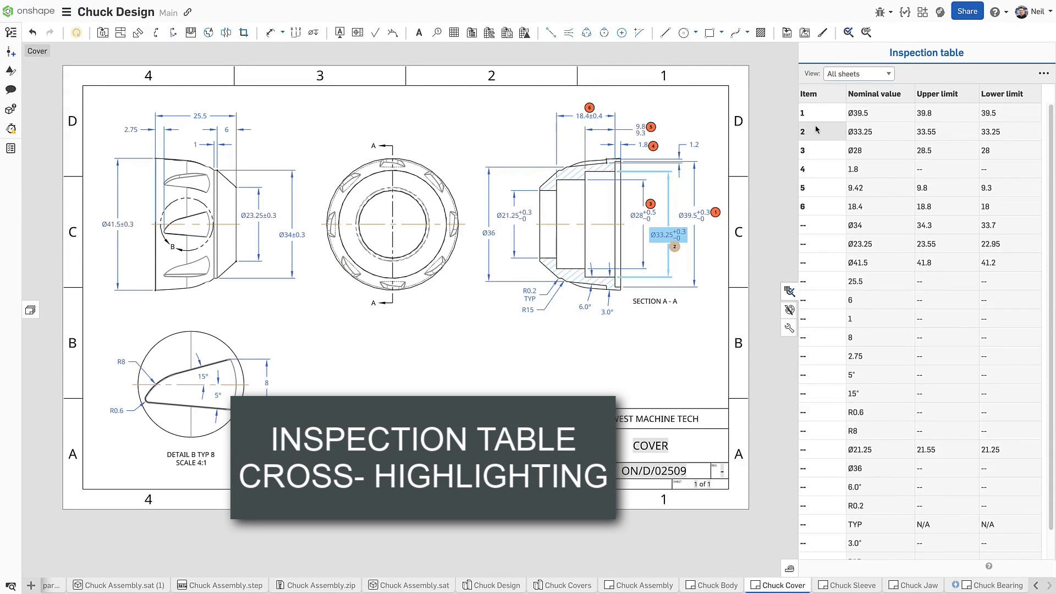
Locate Ø33.25 and add inspection items for the Ø41.5, Ø34 and Ø23.25 dimensions
left_click(854, 169)
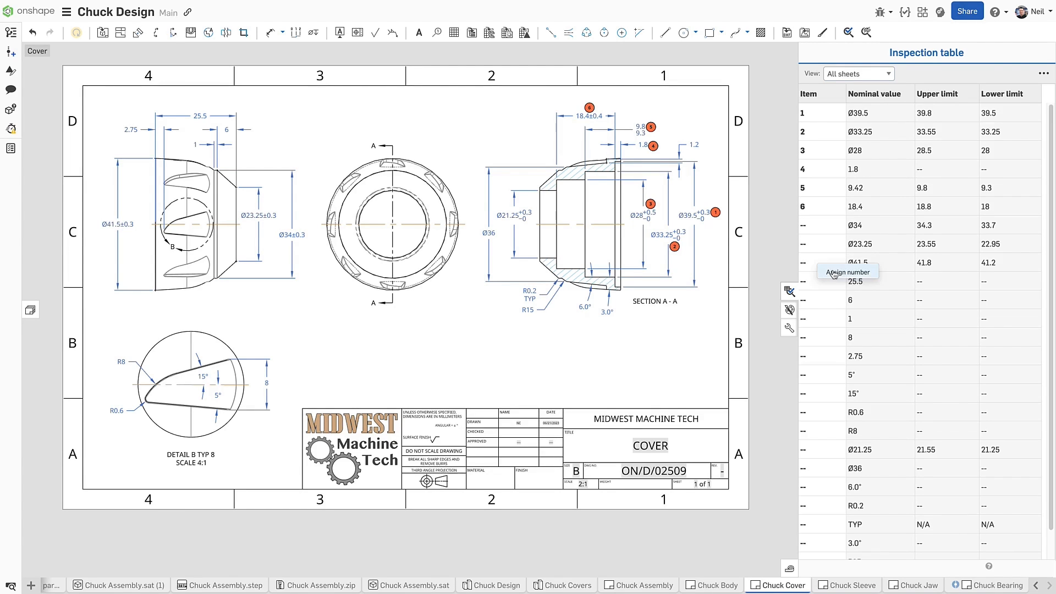
left_click(847, 271)
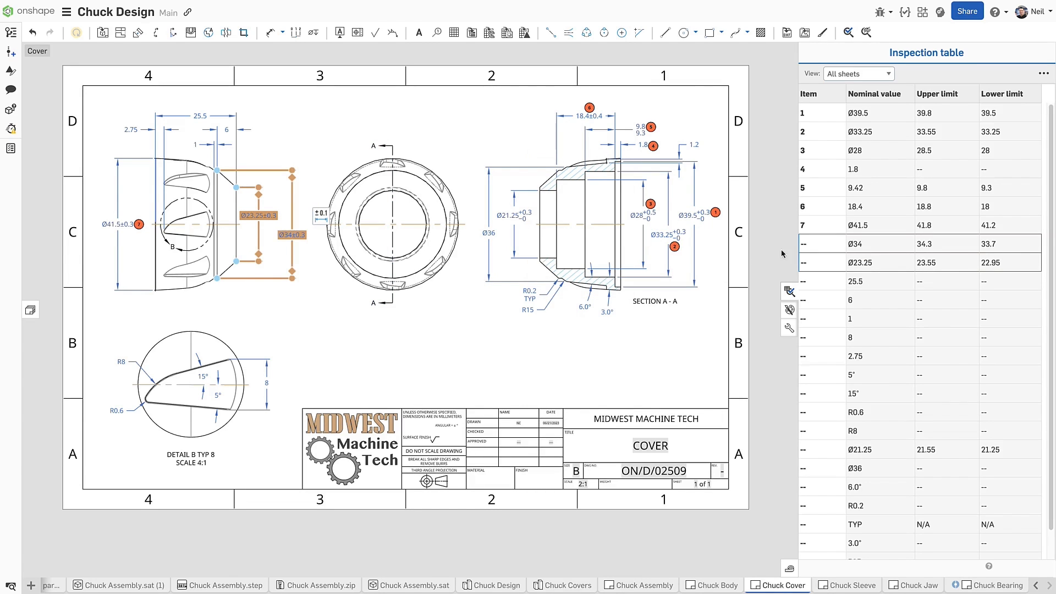
mouse_move(825, 254)
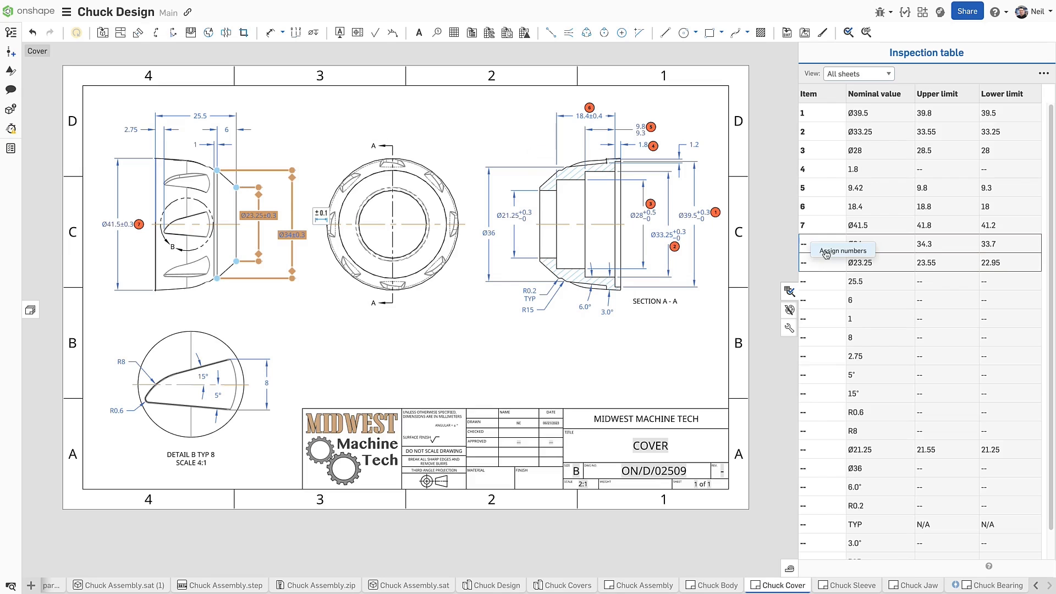
left_click(842, 249)
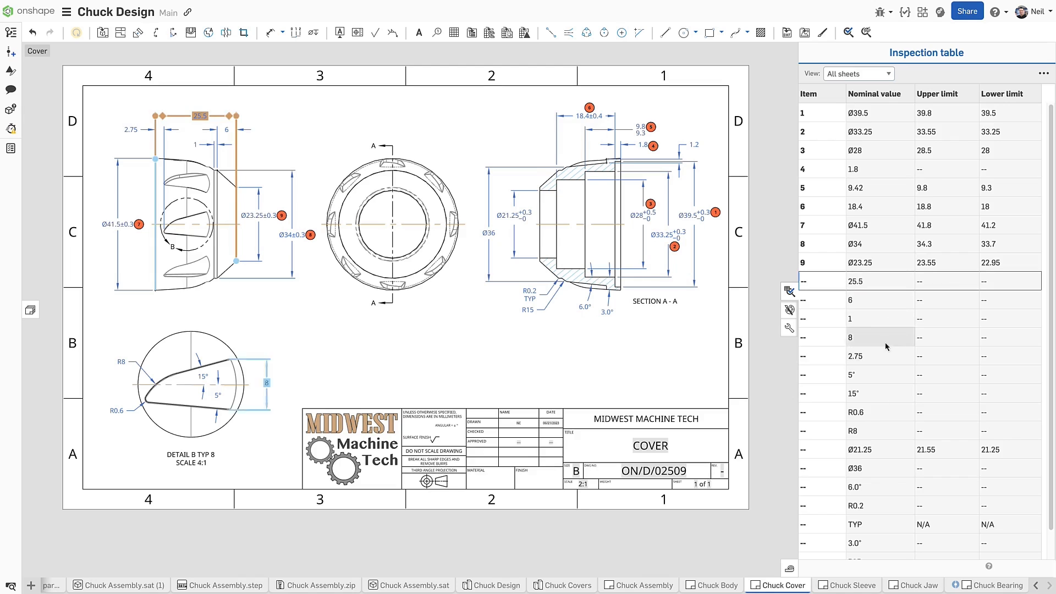
left_click(855, 468)
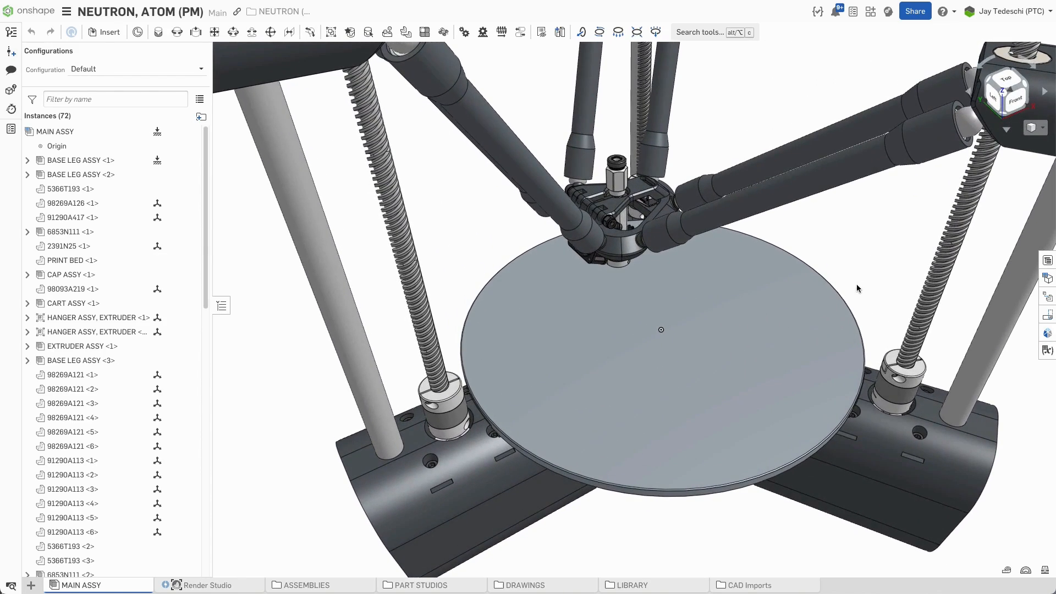
mouse_move(271, 562)
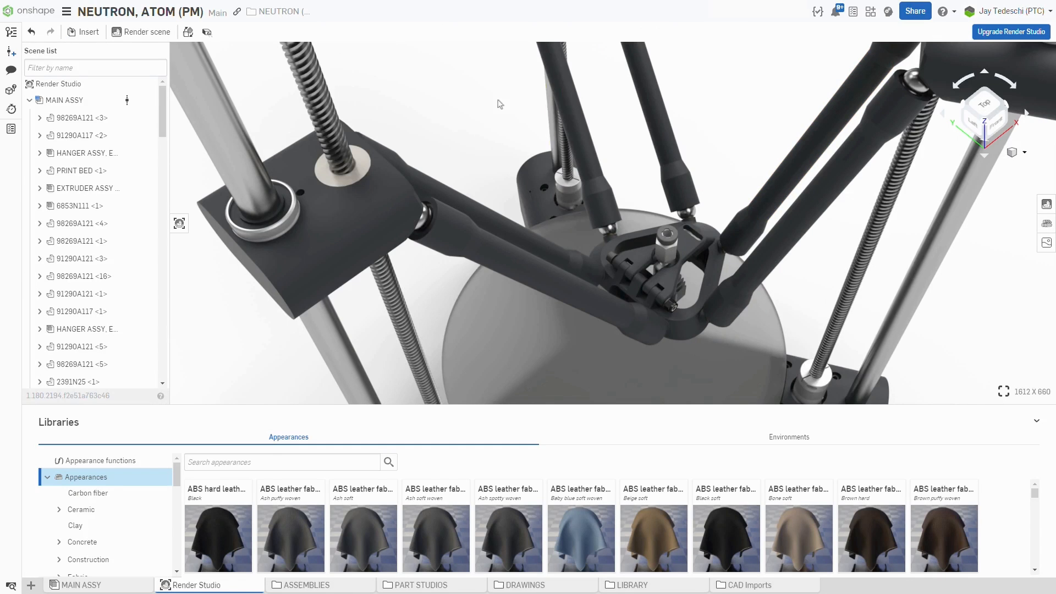
mouse_move(11, 33)
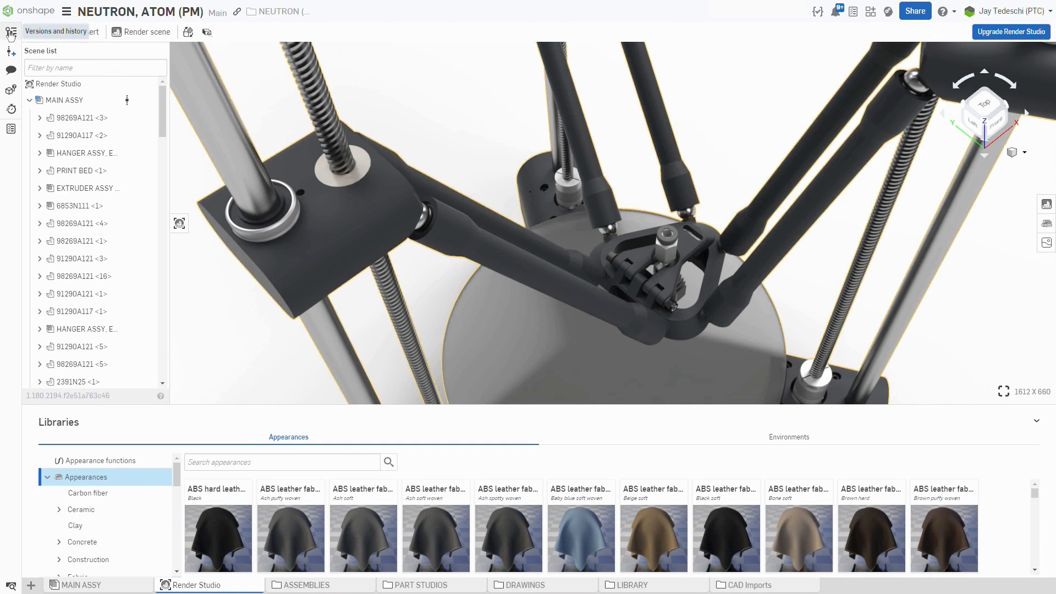
Preview the Render Studio at an earlier Tessellation quality edit, then resume editing it
left_click(11, 32)
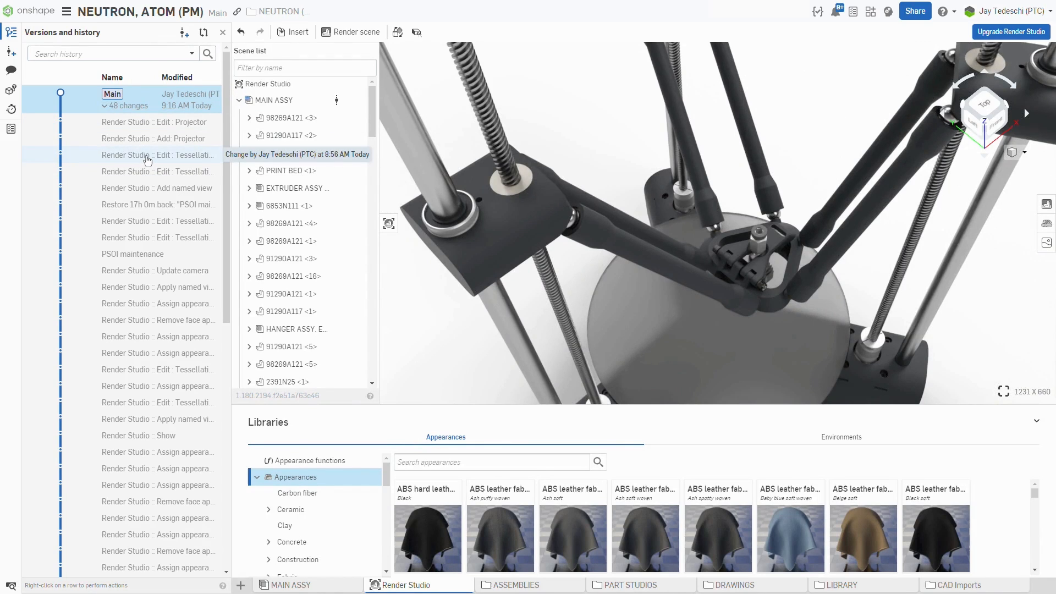
left_click(158, 155)
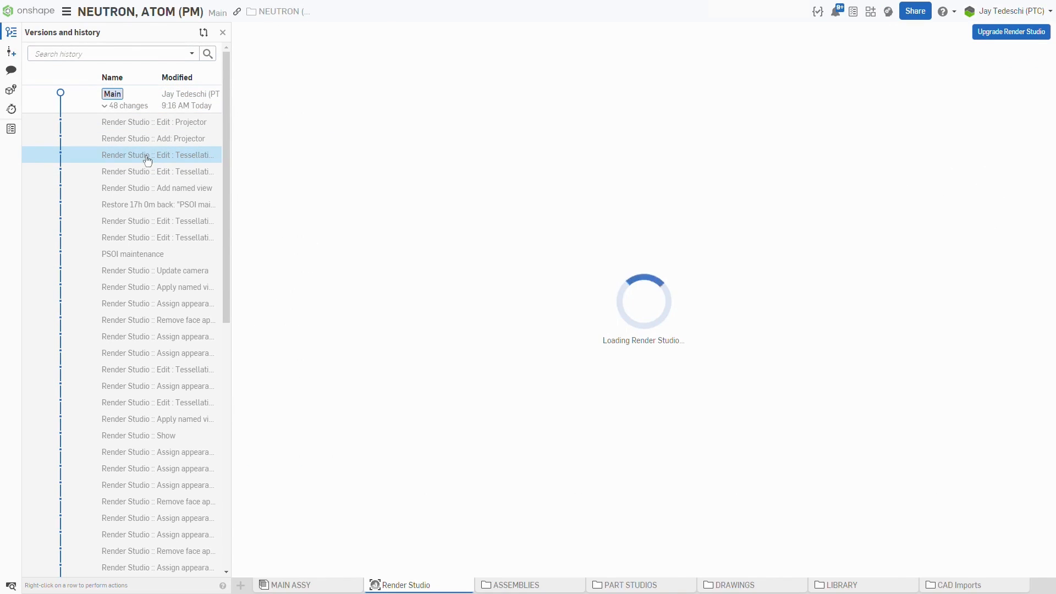
left_click(158, 155)
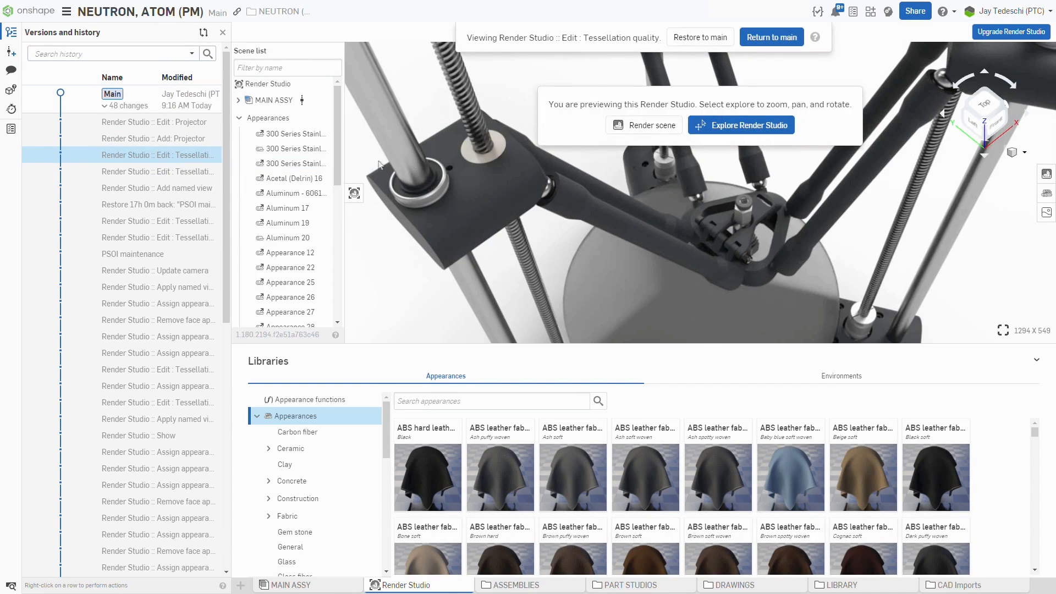
mouse_move(699, 37)
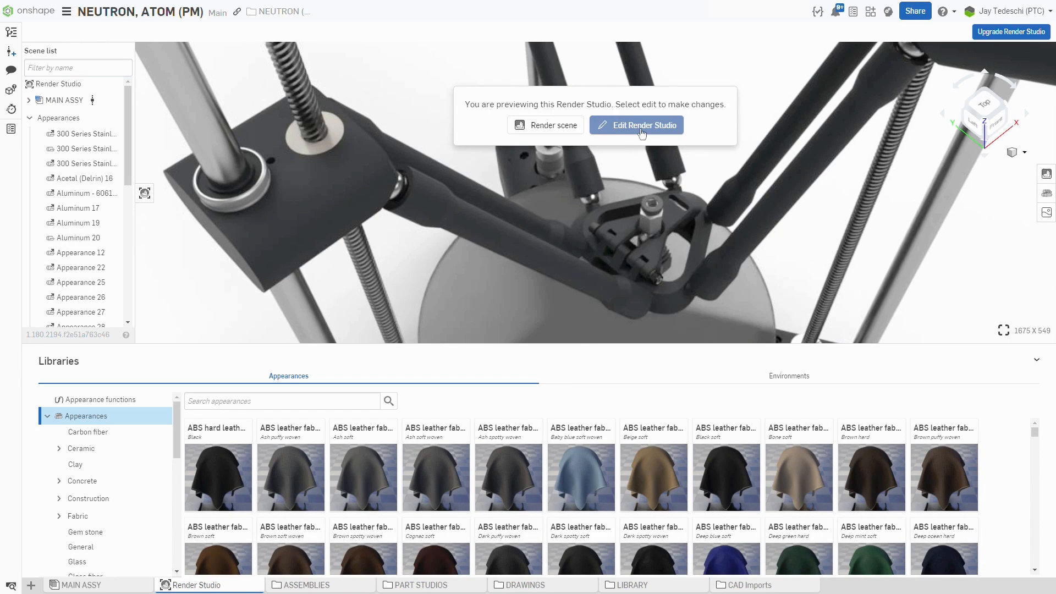
left_click(636, 125)
type("PLASTIC")
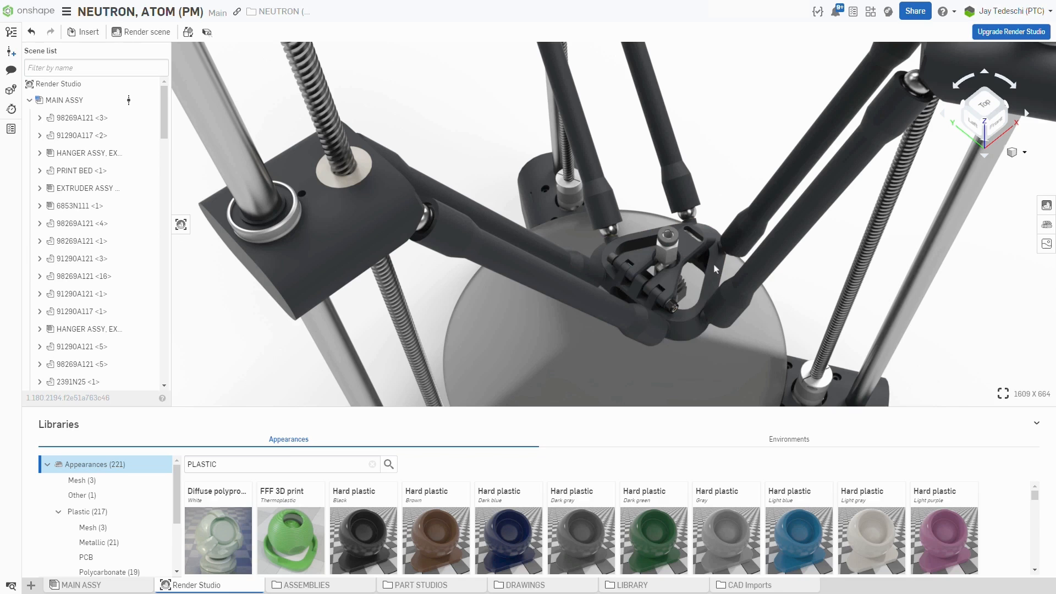
Open tessellation settings for the triangular extruder housing
left_click(651, 282)
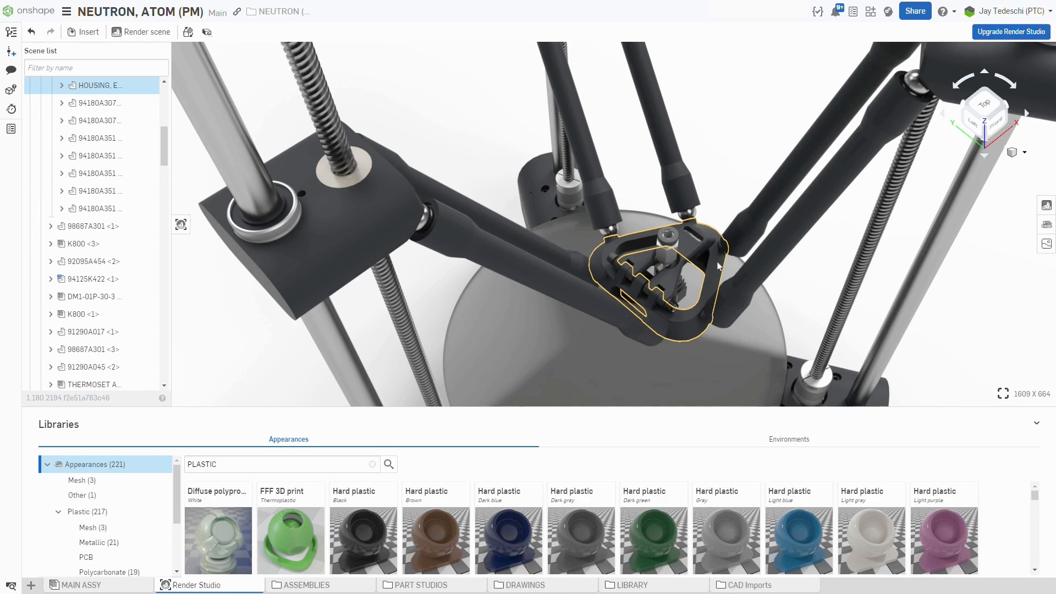
right_click(98, 85)
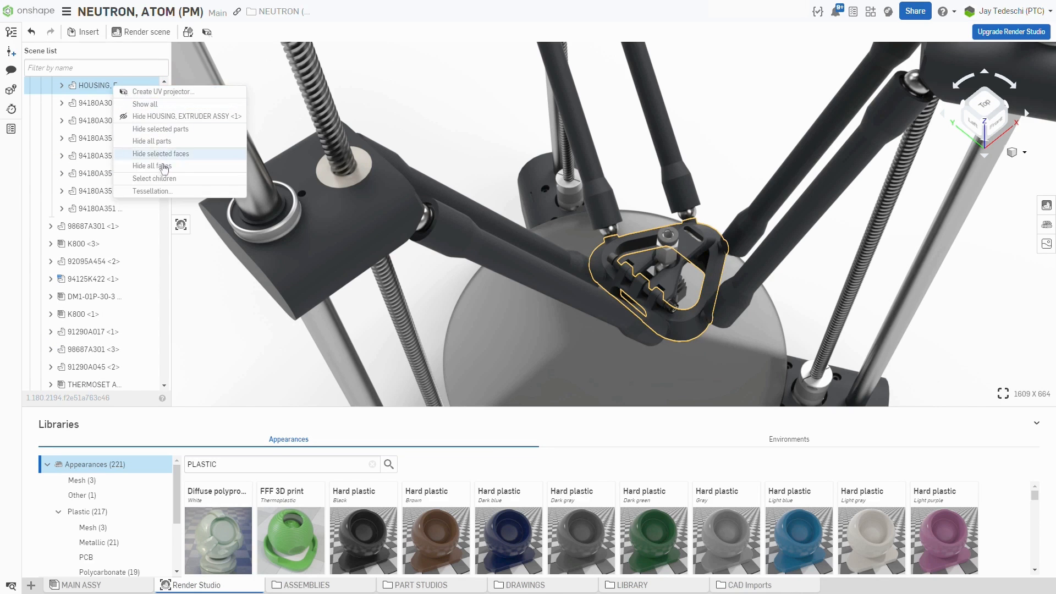
left_click(152, 191)
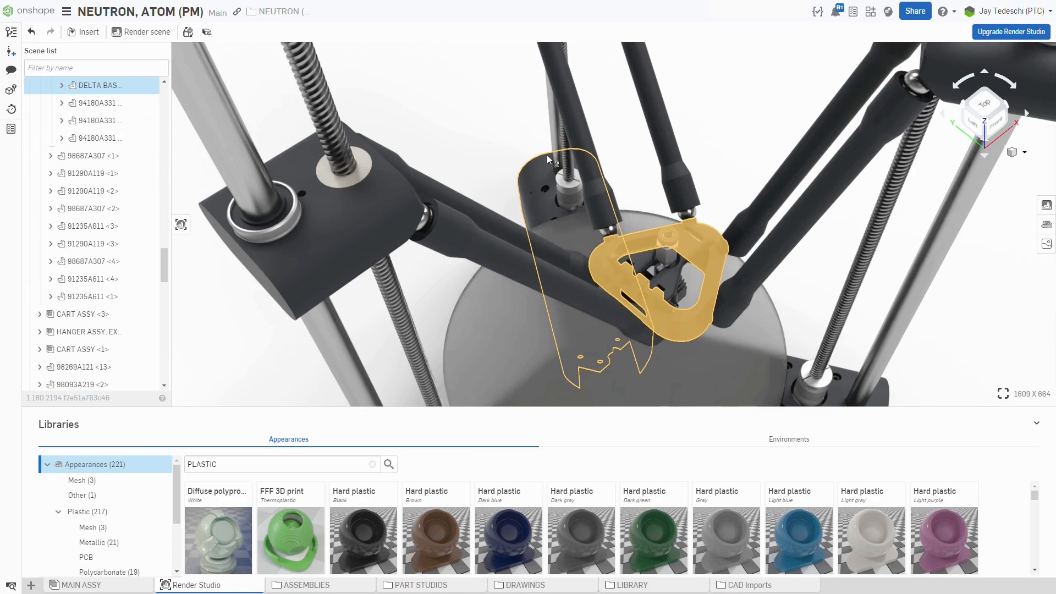
Open tessellation settings for the DELTA BASE part
right_click(98, 85)
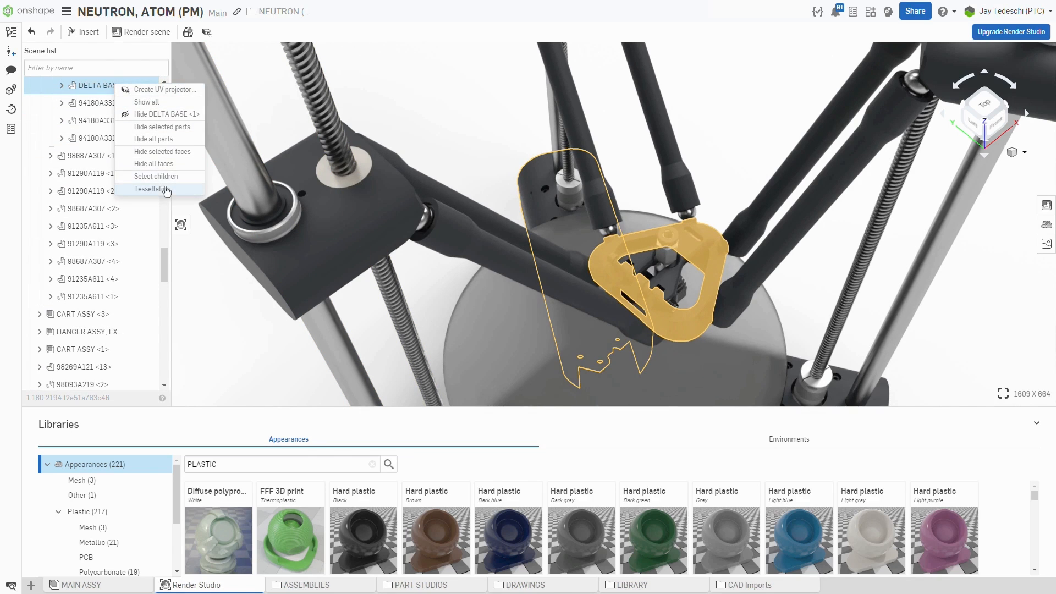
left_click(156, 188)
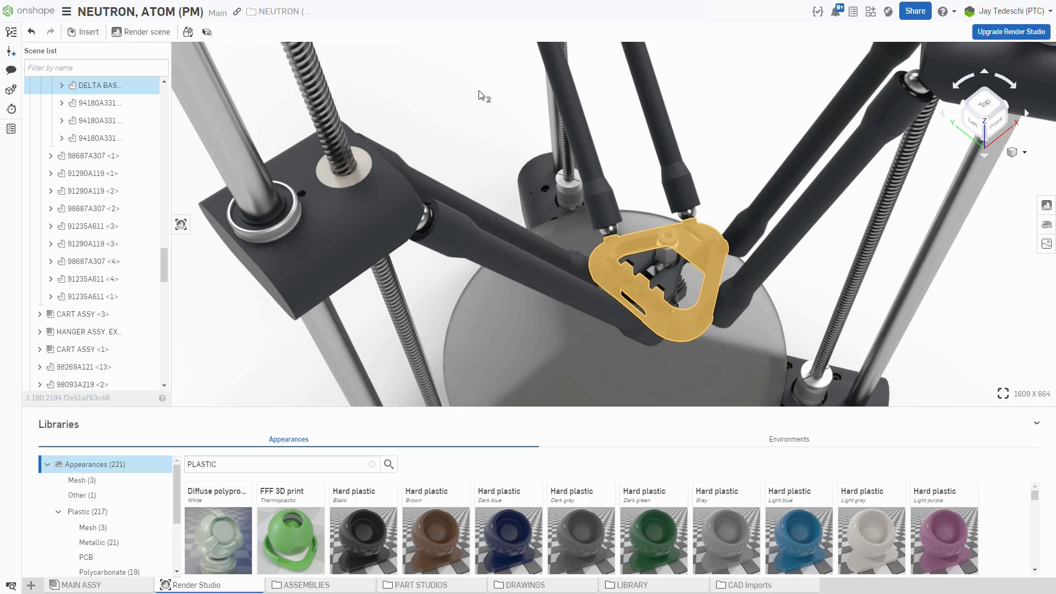
left_click(750, 106)
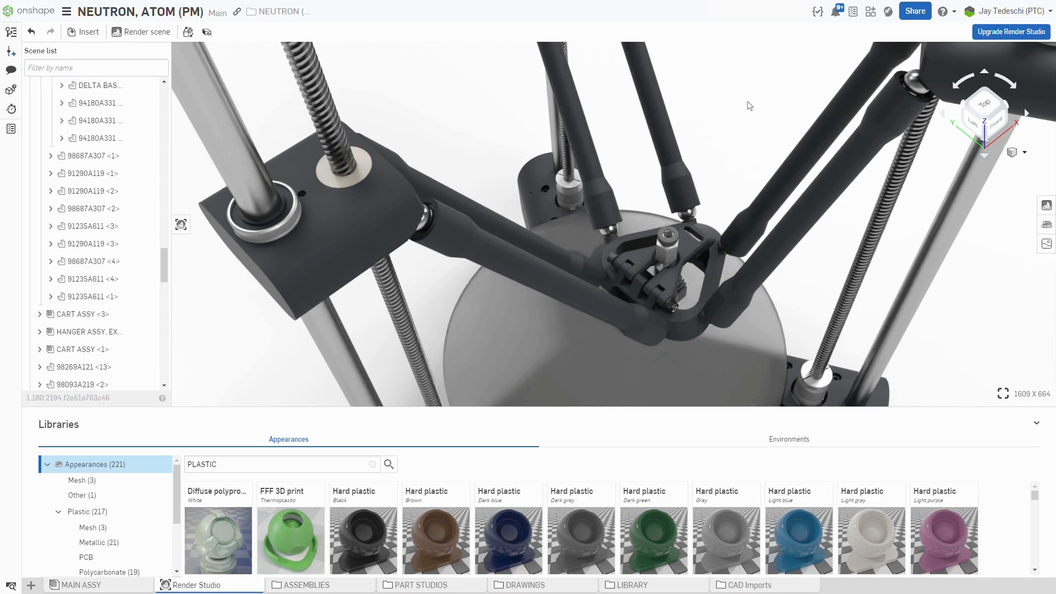
mouse_move(901, 396)
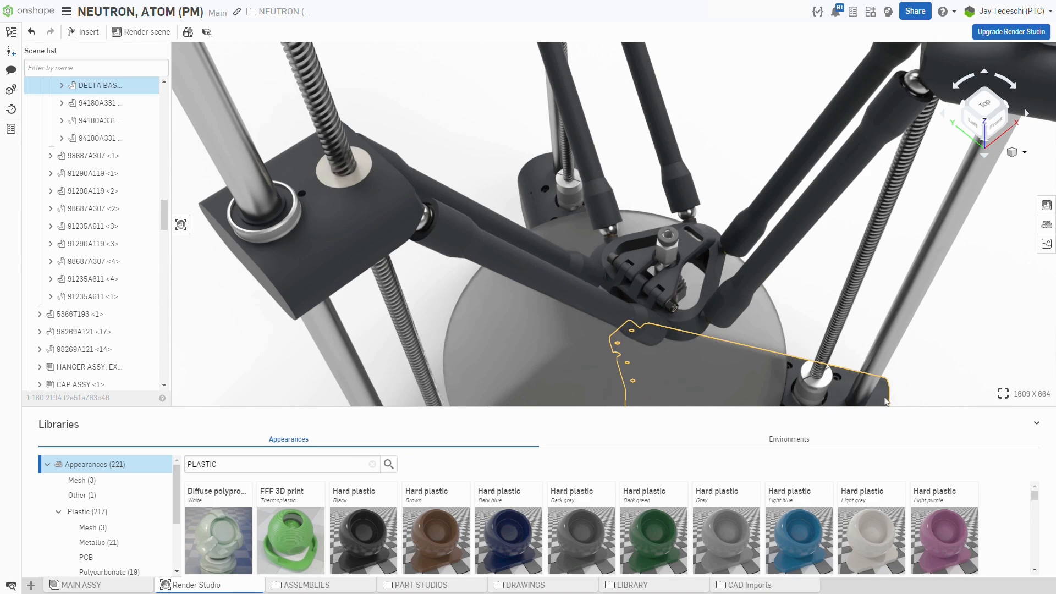
right_click(98, 85)
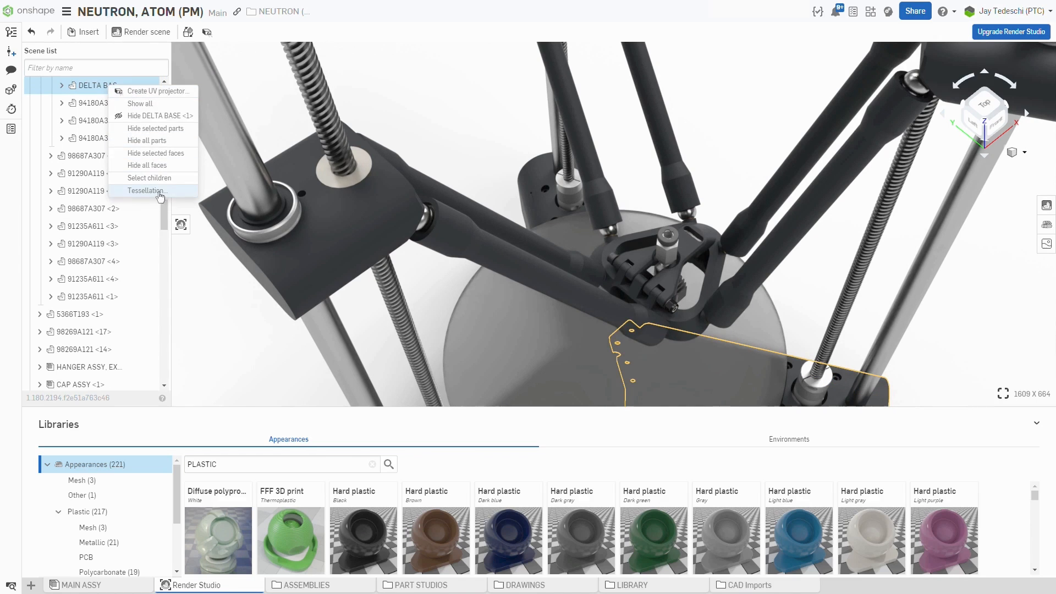
left_click(146, 191)
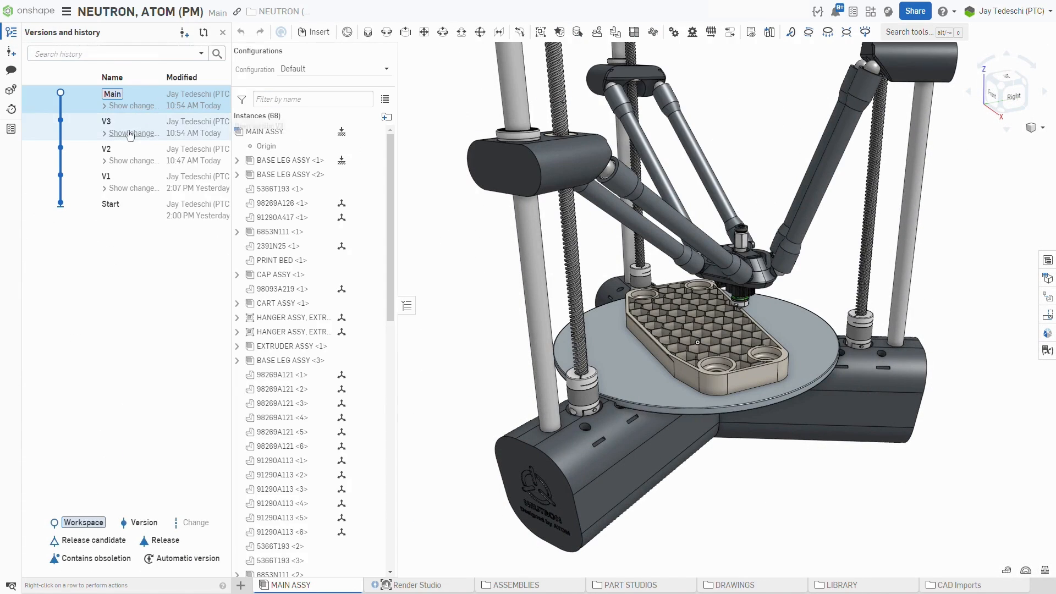
Review the V3 changes in version history and return to the Render Studio
left_click(132, 133)
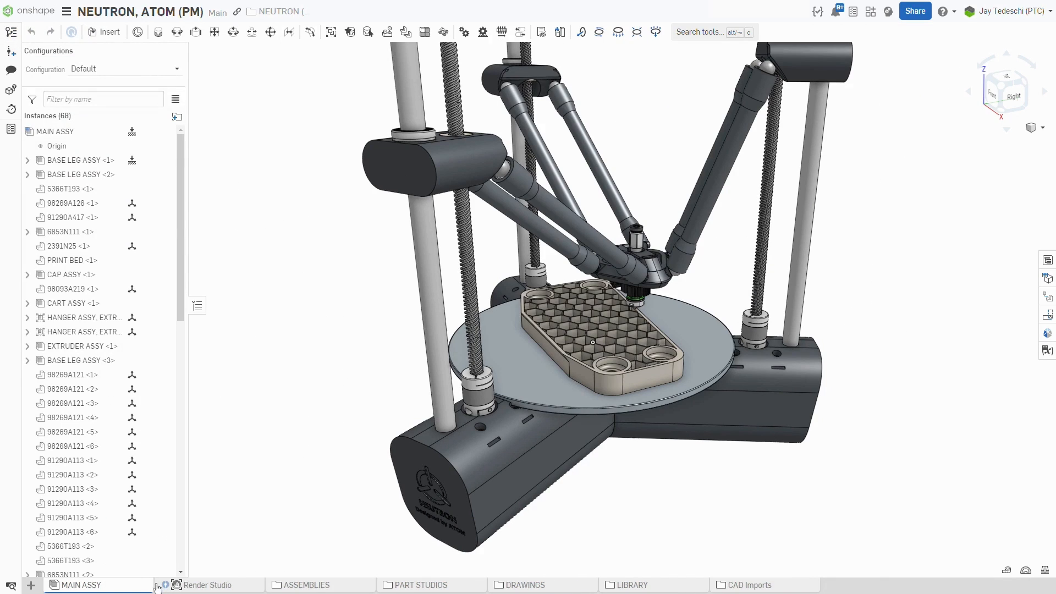
left_click(205, 585)
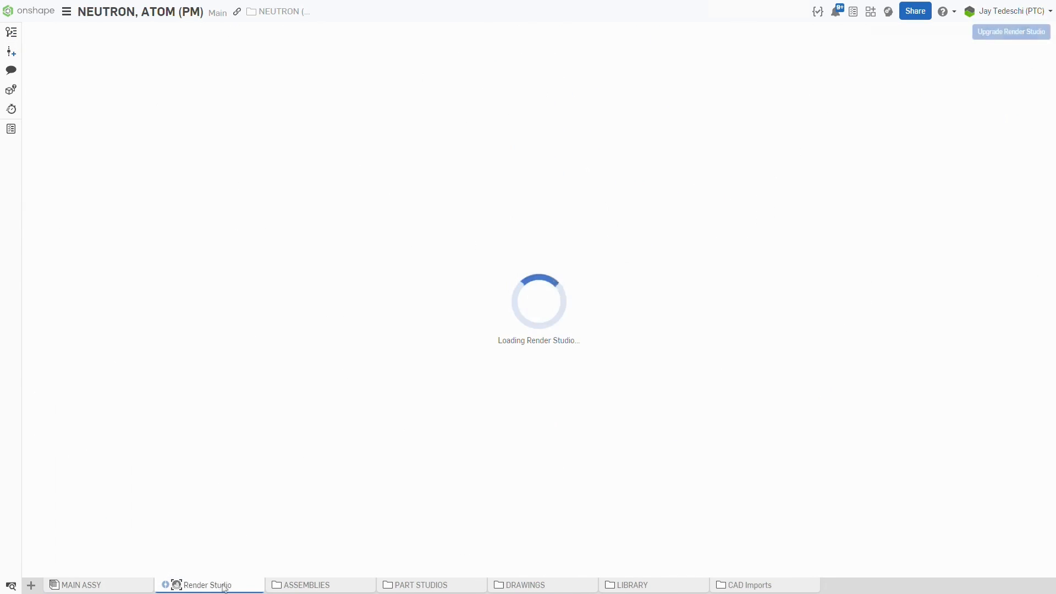
left_click(206, 585)
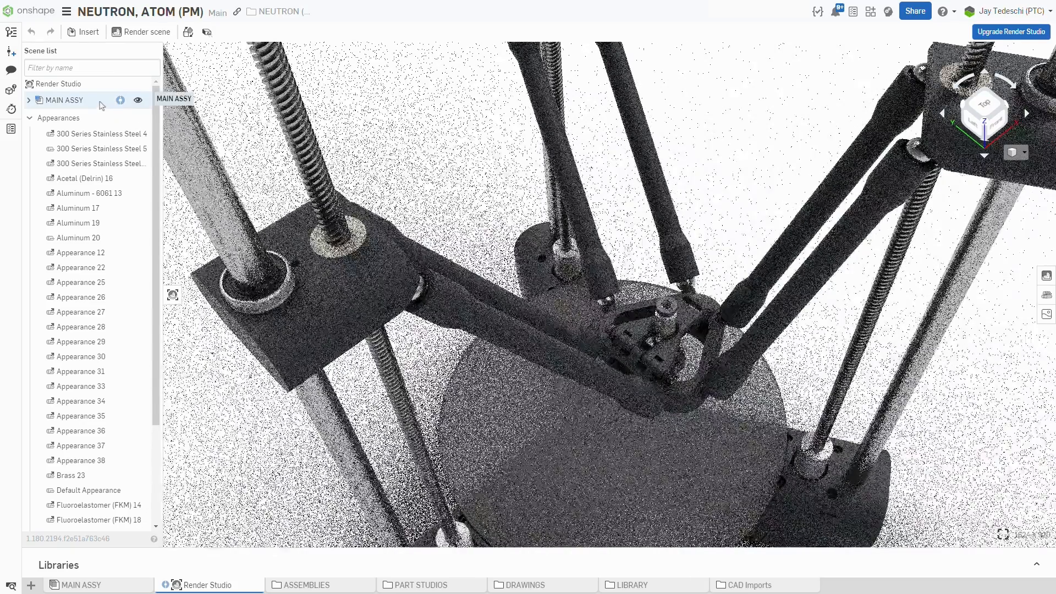
Update the MAIN ASSY linked assembly to the latest version V3
right_click(63, 99)
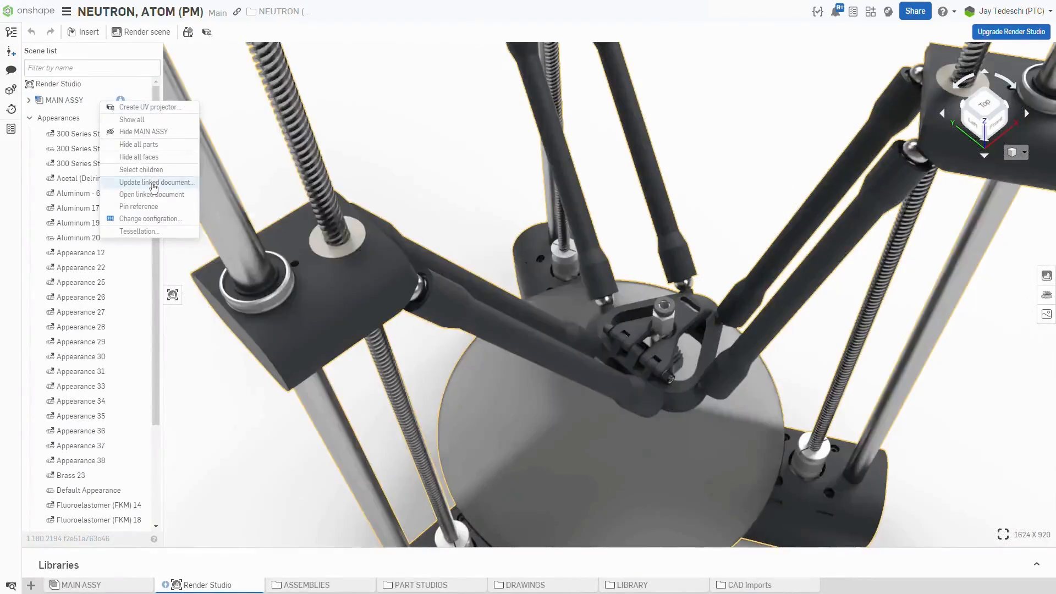
left_click(156, 182)
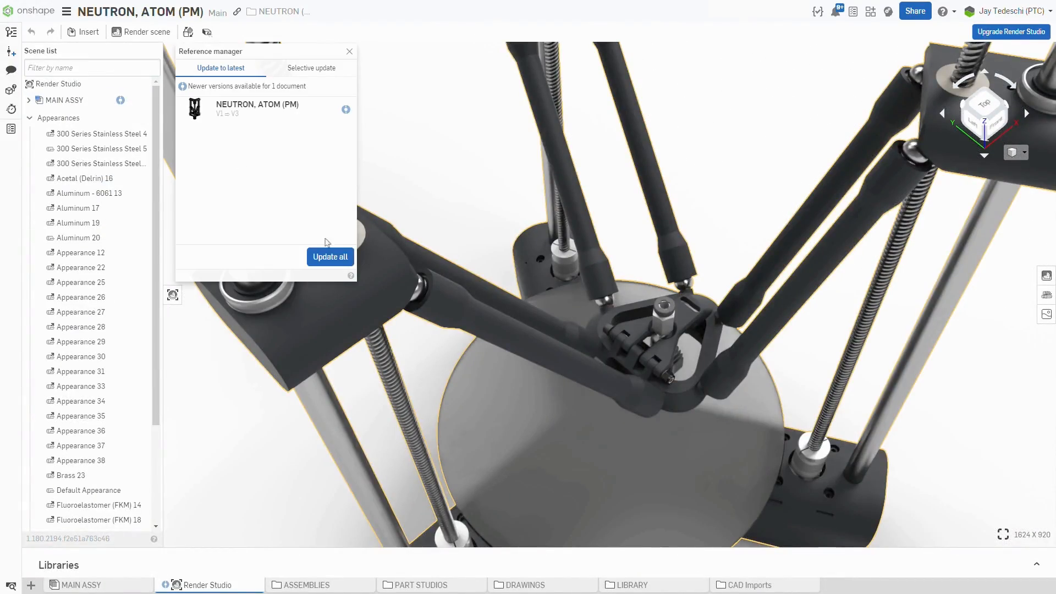
left_click(330, 257)
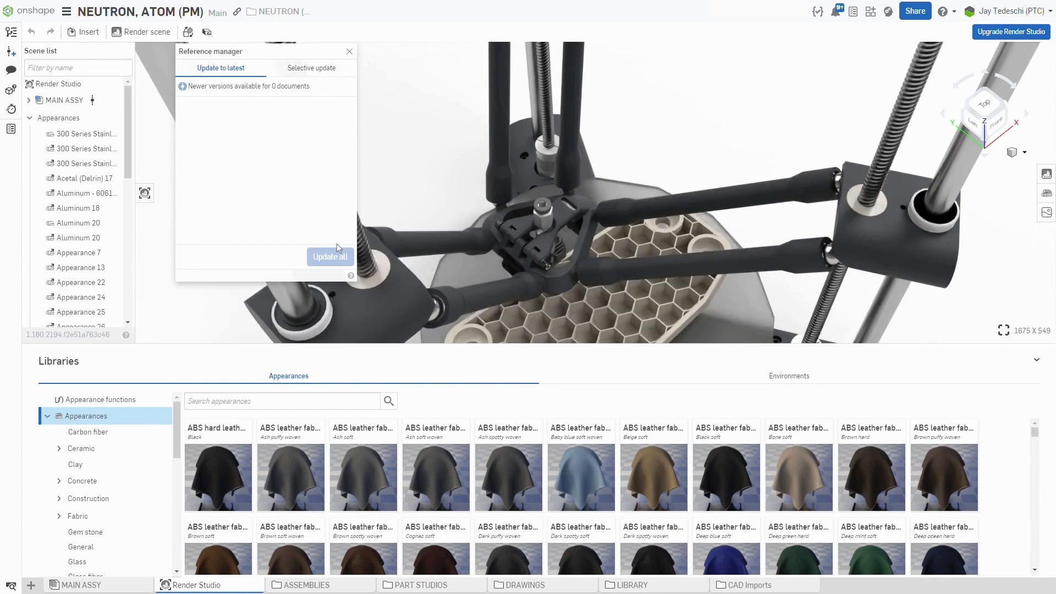
left_click(348, 51)
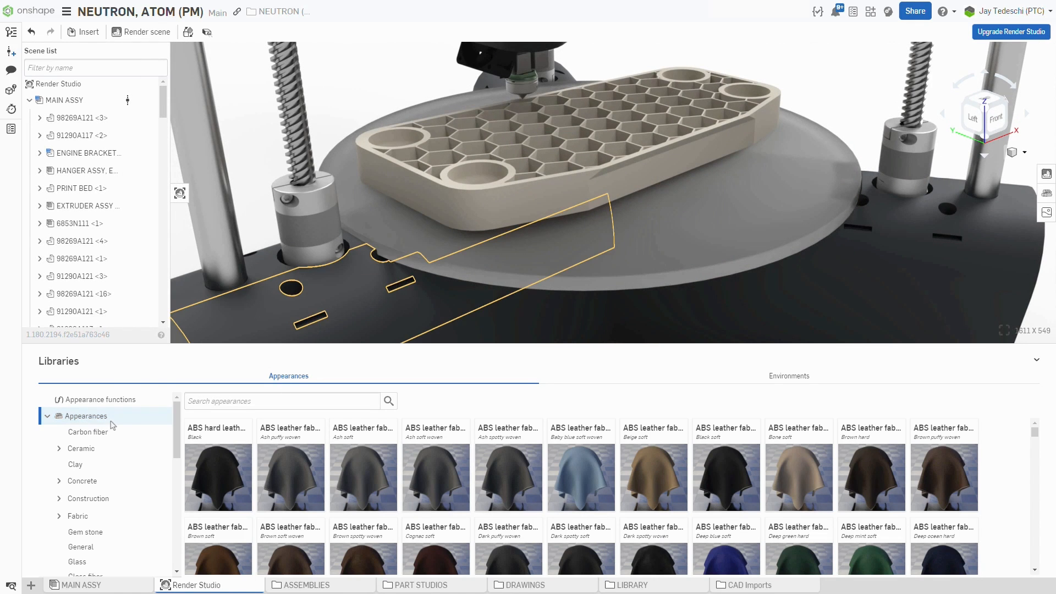
Browse the Carbon fiber, Construction, titanium metal and Appearance functions library categories
left_click(88, 432)
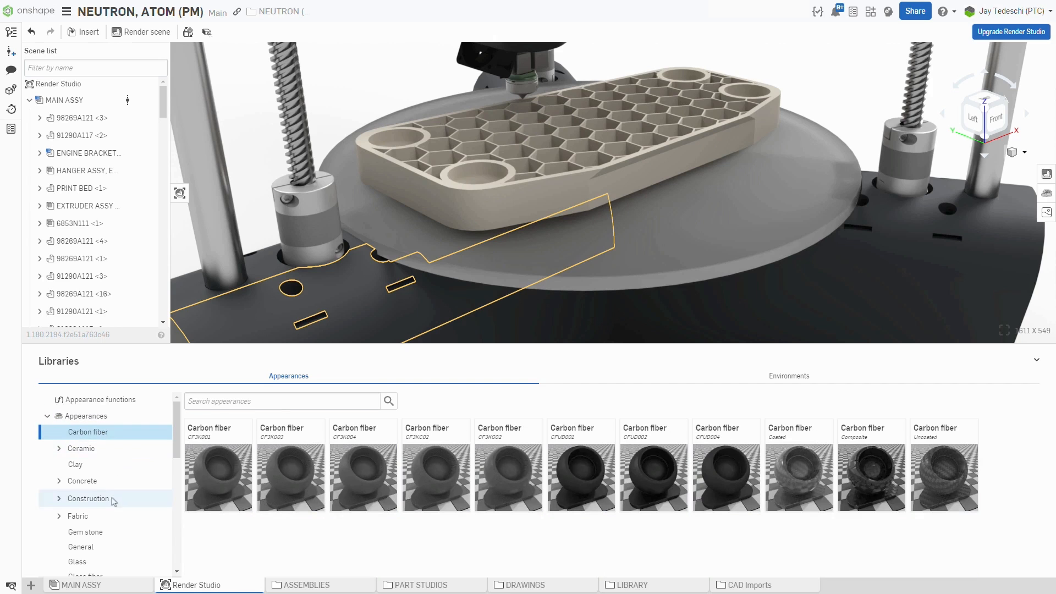
left_click(77, 507)
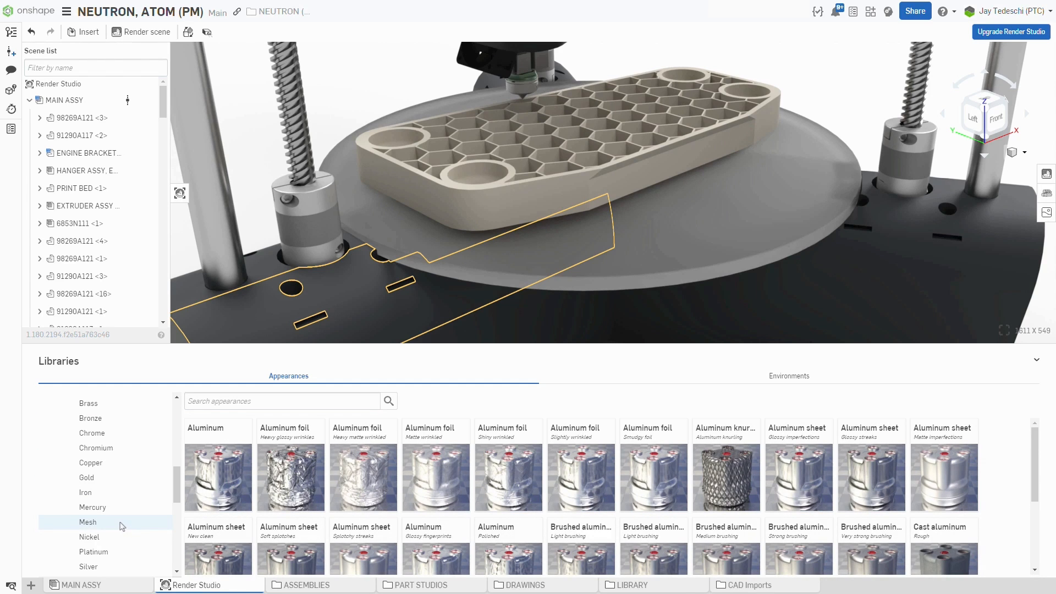
left_click(94, 556)
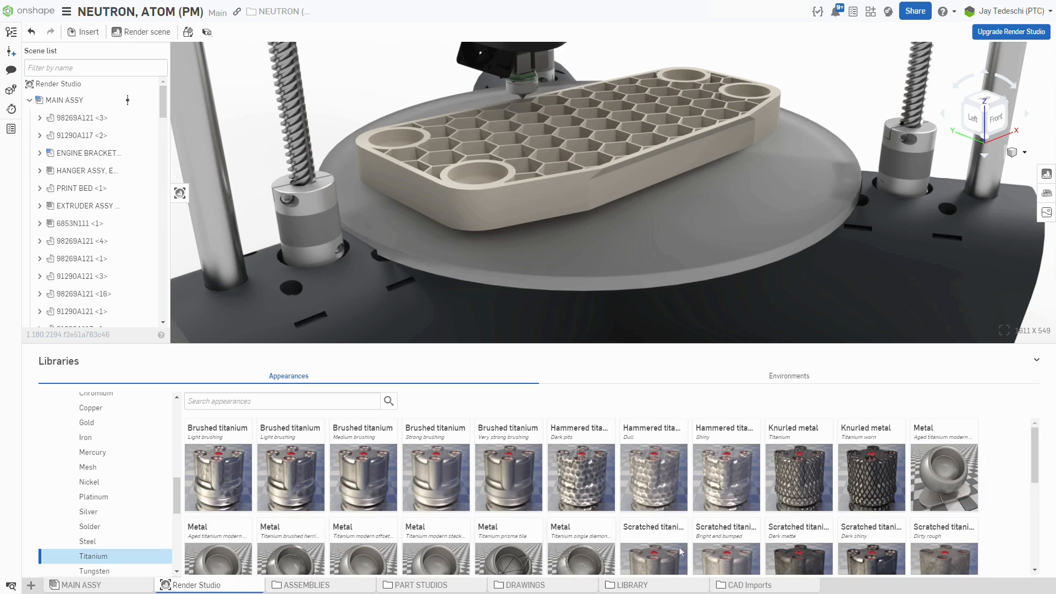
scroll("down", 3)
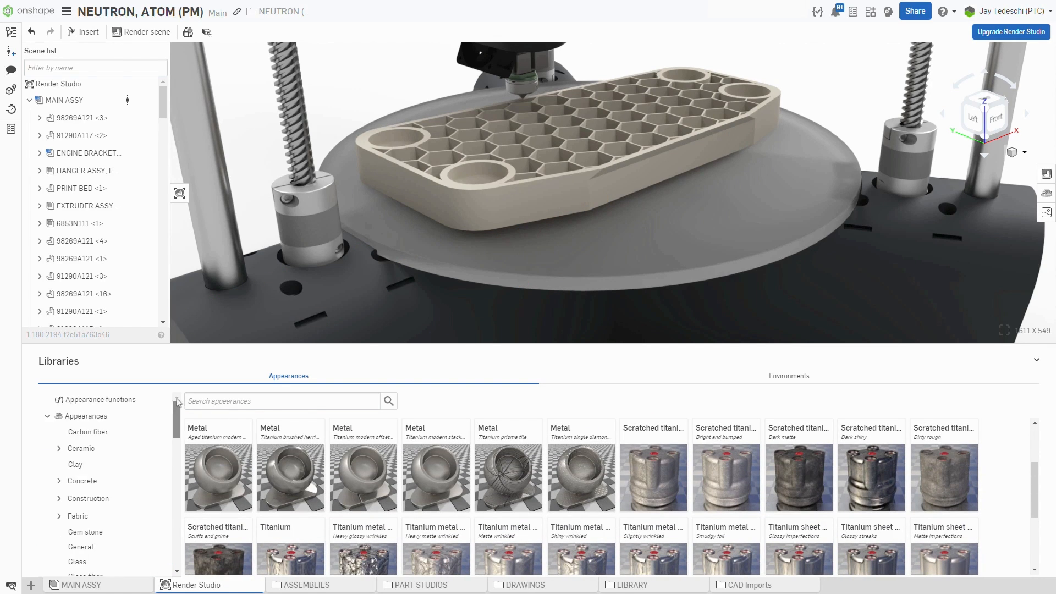
left_click(102, 399)
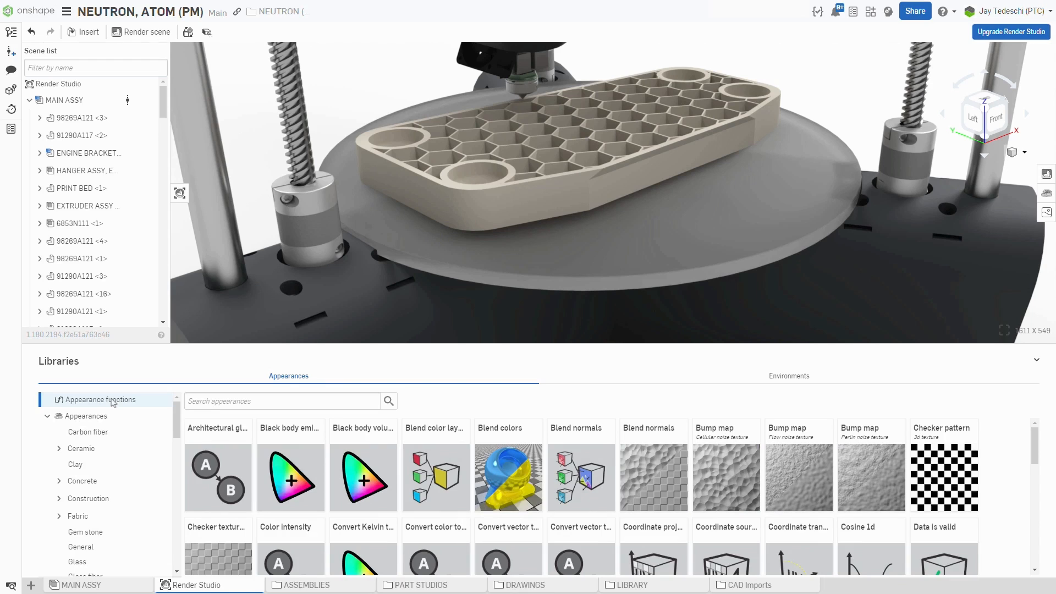
Search 'plastic', expand Plastic and copy the FFF 3D print appearance
left_click(282, 402)
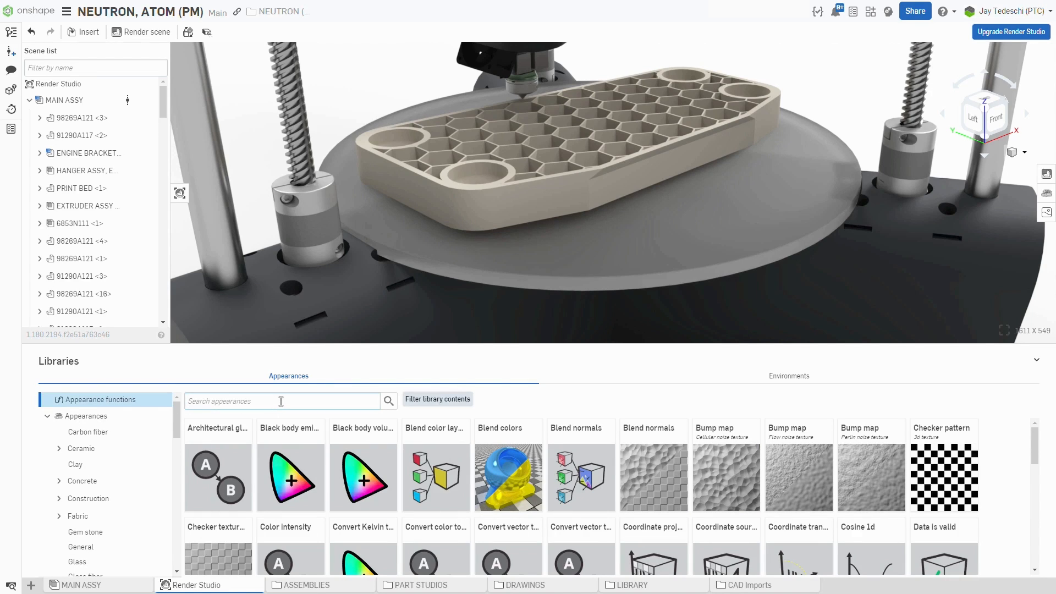
type("plastic")
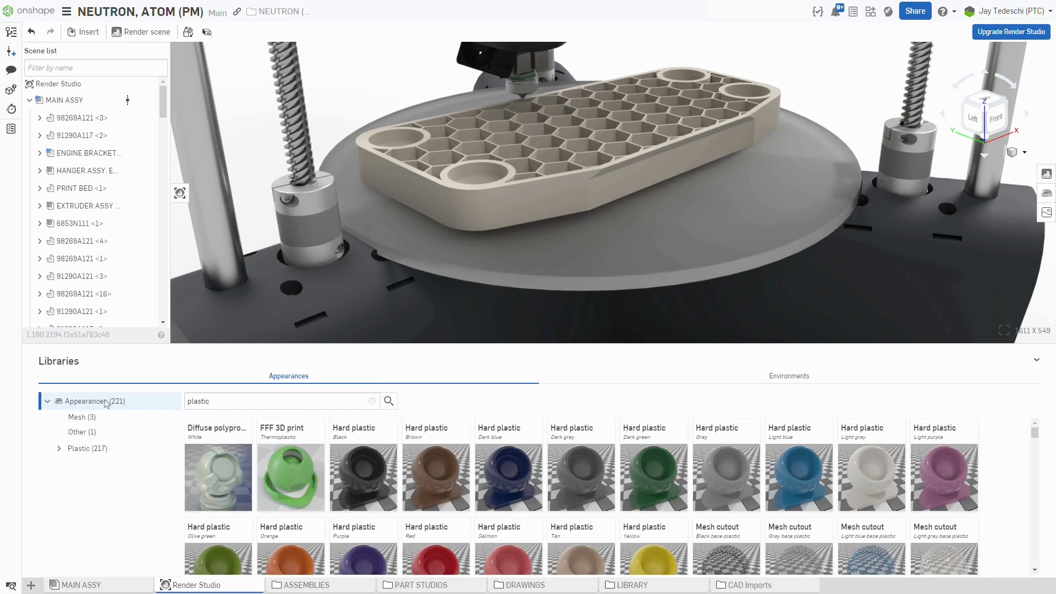
left_click(59, 448)
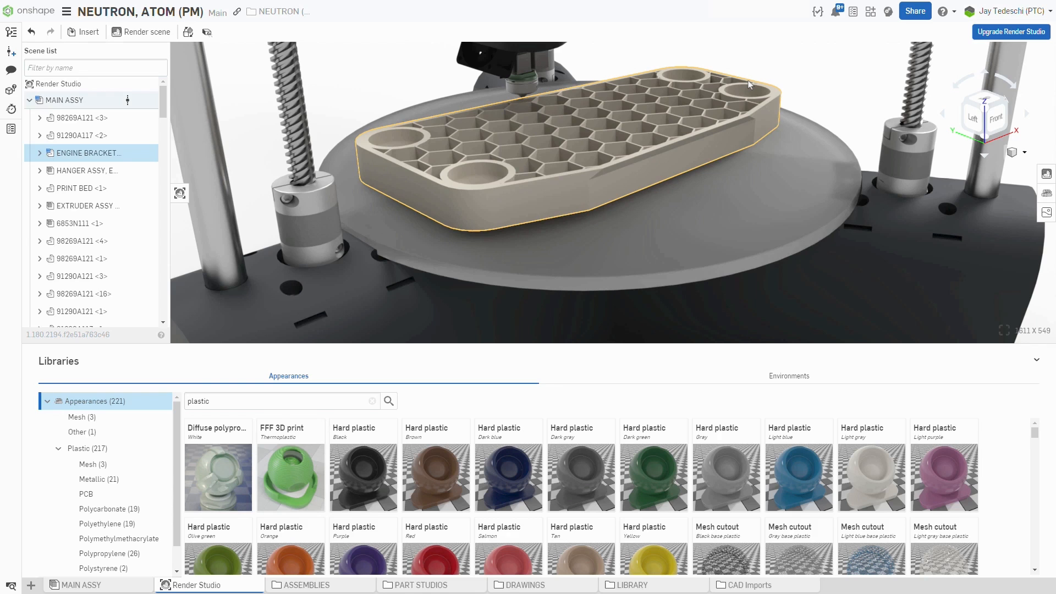
right_click(291, 477)
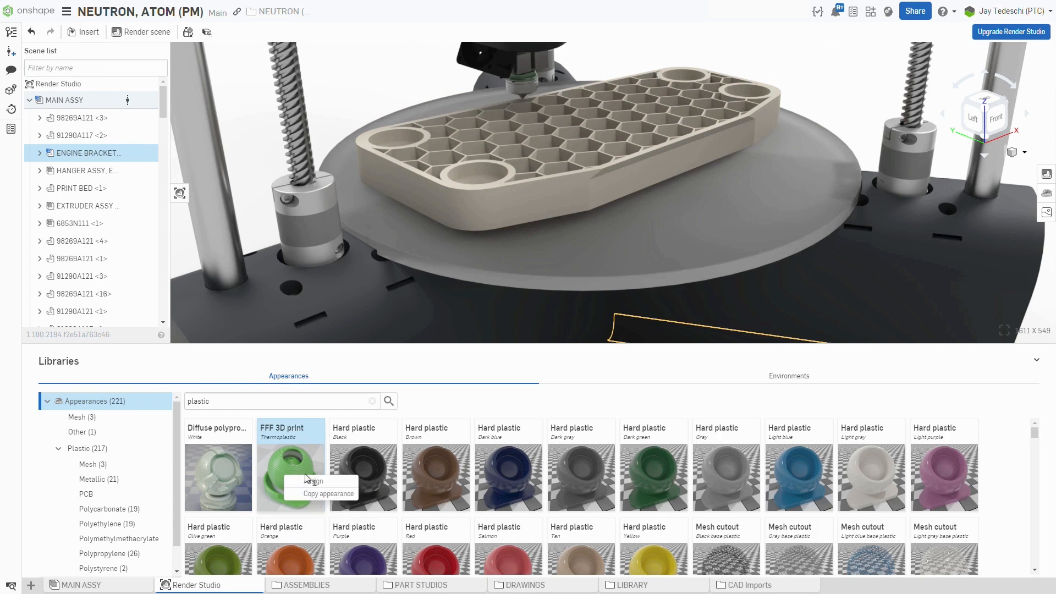
left_click(313, 480)
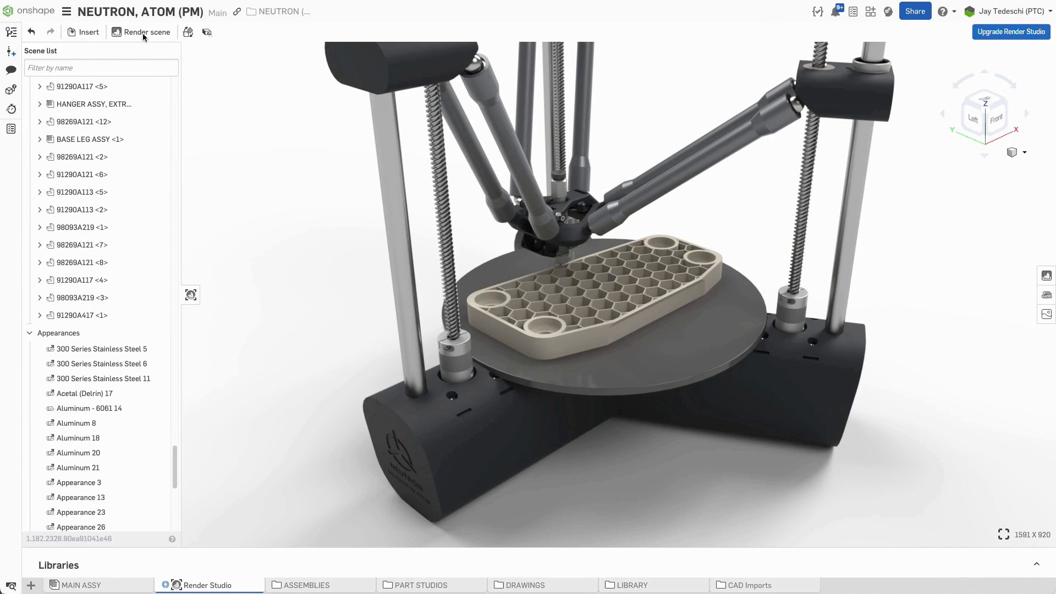
Set render options to HD 1080 PNG at Production quality, then deselect the print bed
left_click(189, 32)
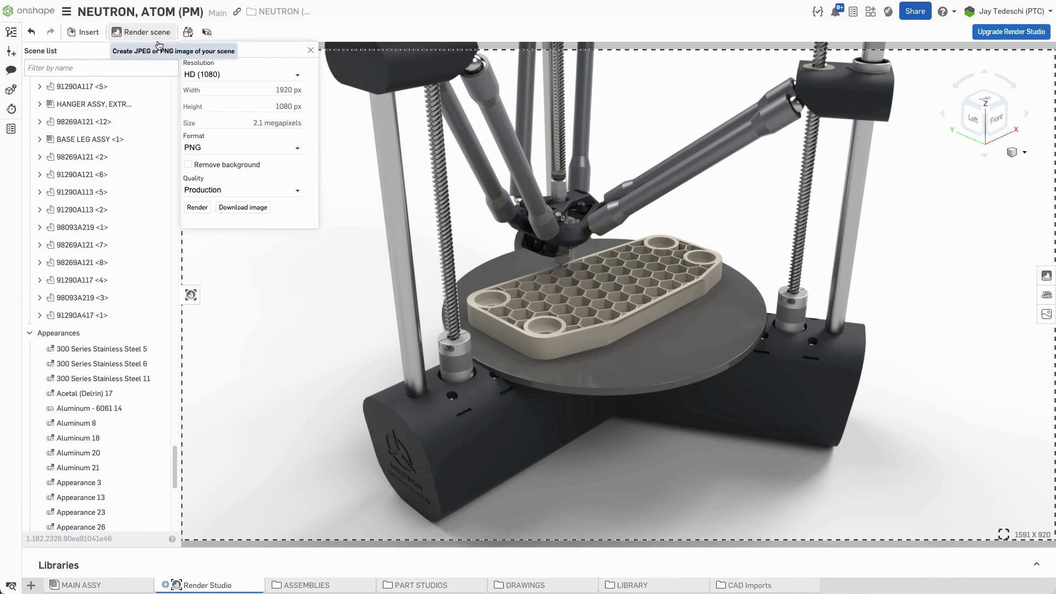
left_click(243, 75)
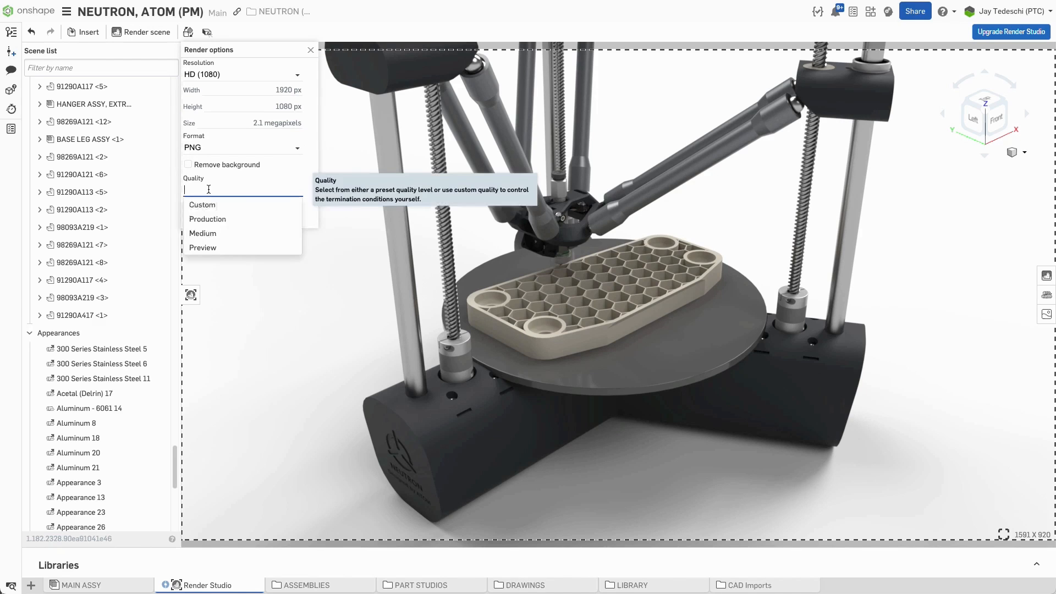
left_click(207, 218)
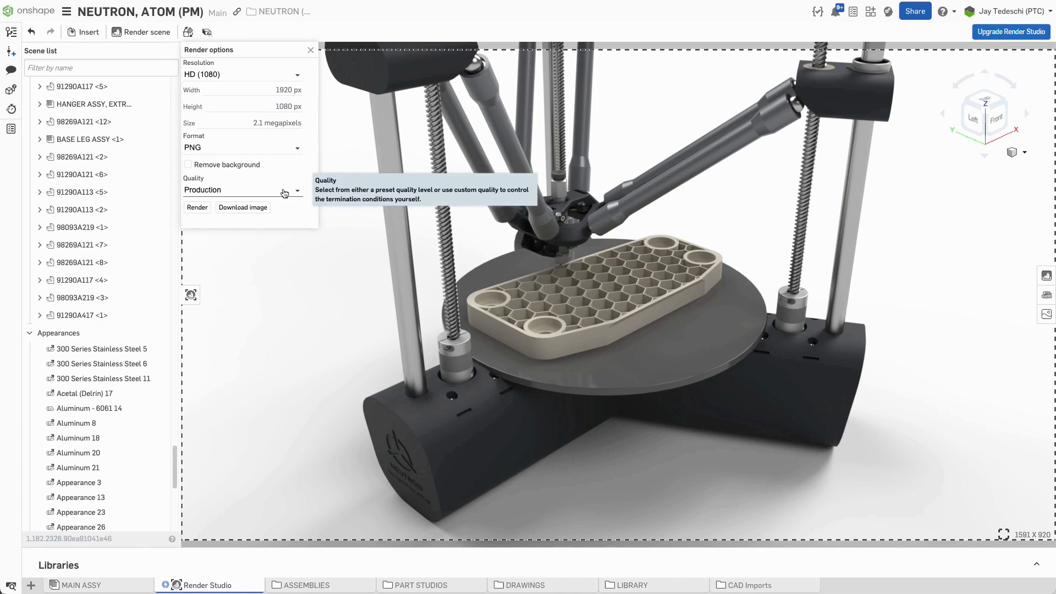
left_click(576, 293)
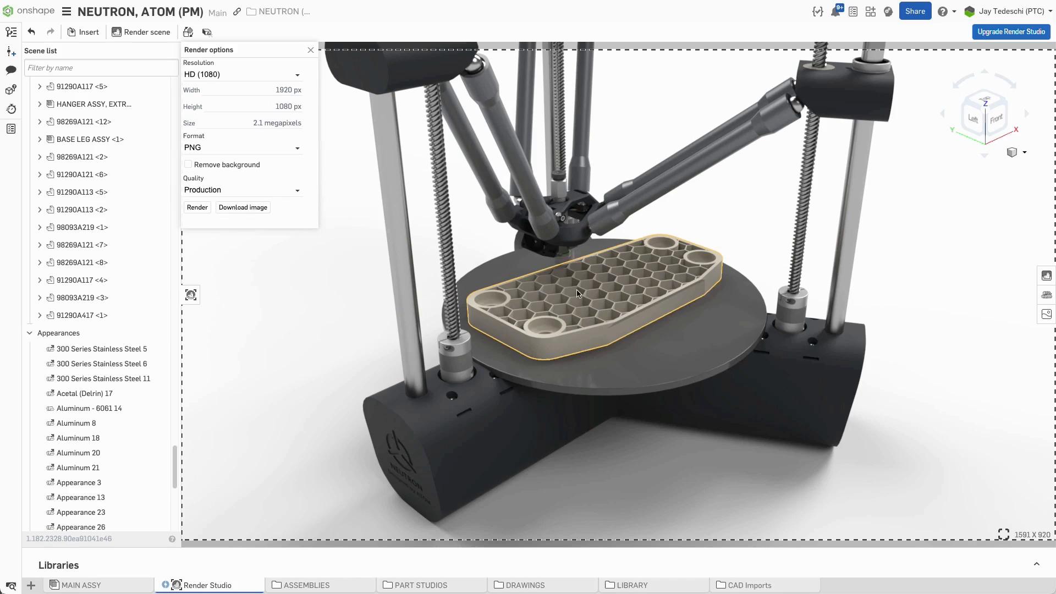
left_click(196, 207)
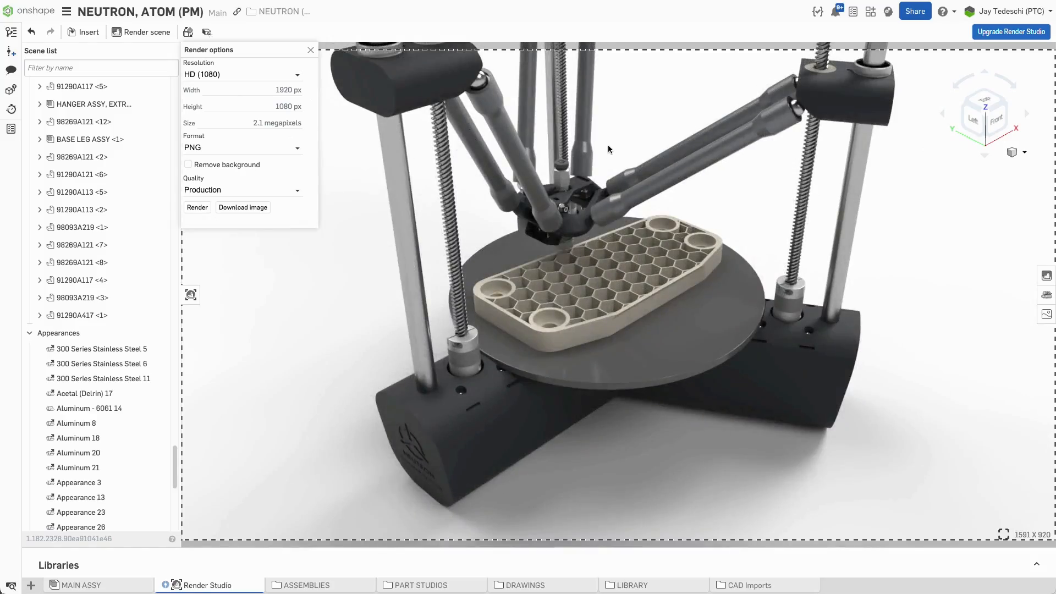
left_click(196, 206)
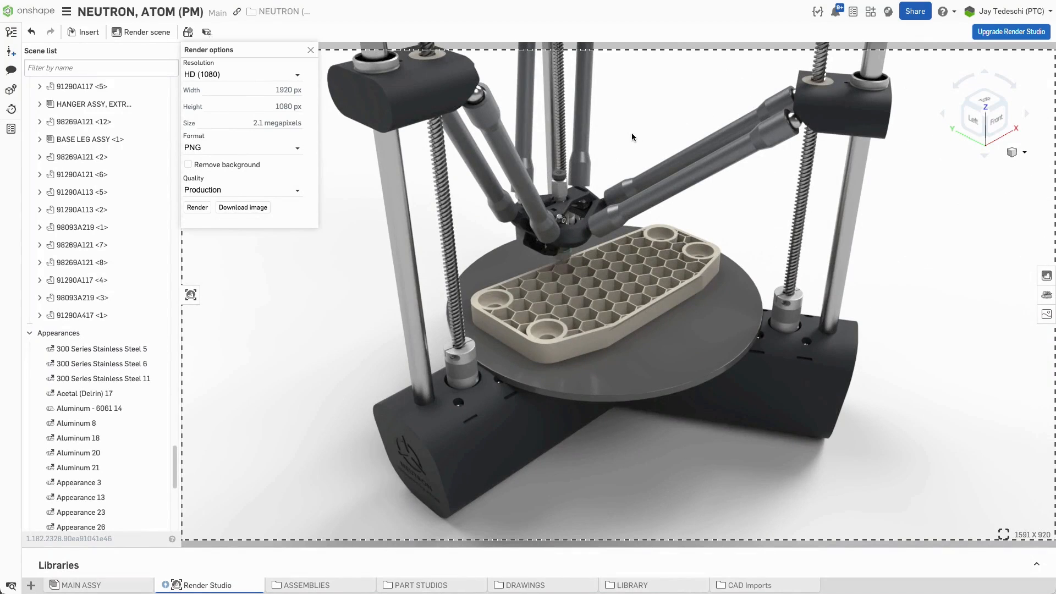
Store the current camera as named view CAM_01, then launch a scene image render
left_click(1024, 153)
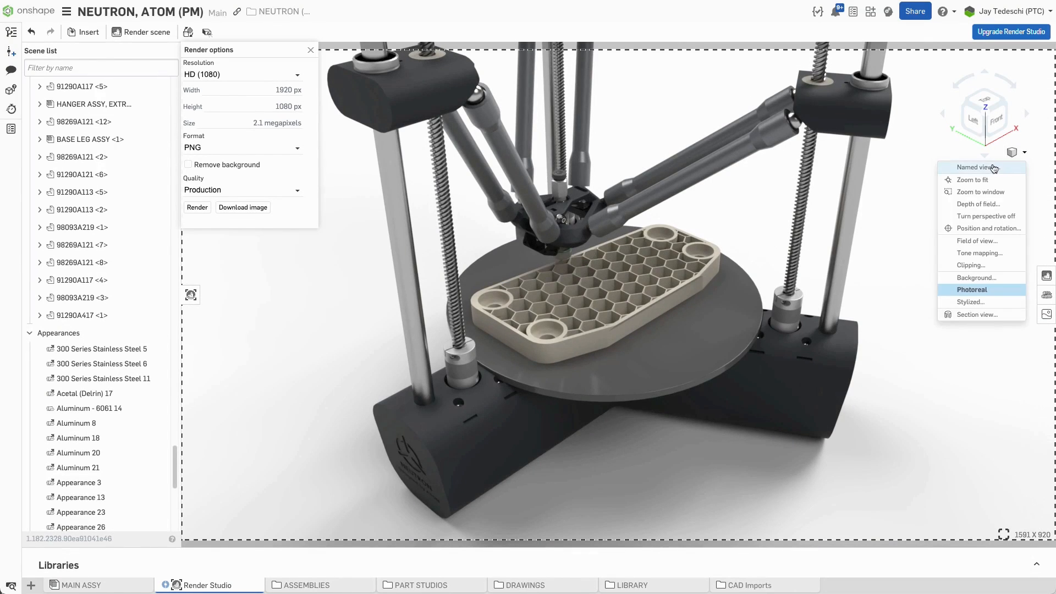
left_click(976, 168)
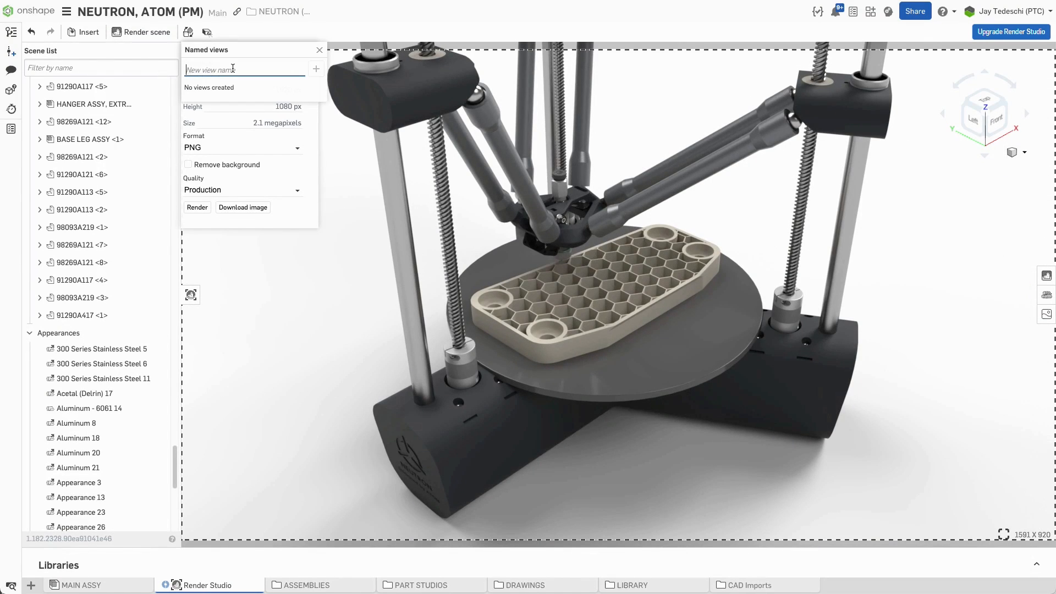
type("CAM_01")
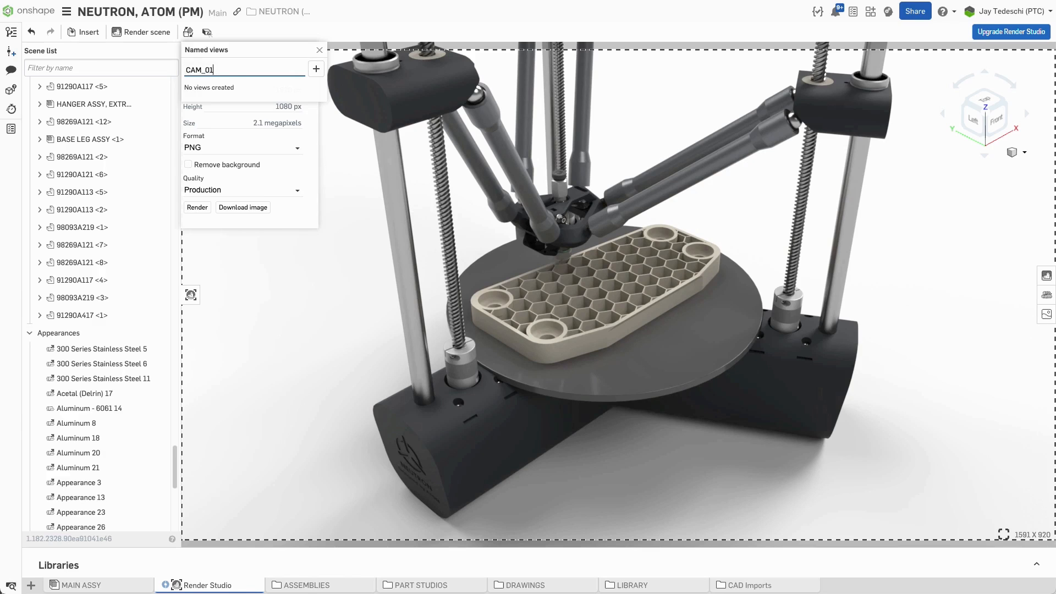
left_click(315, 68)
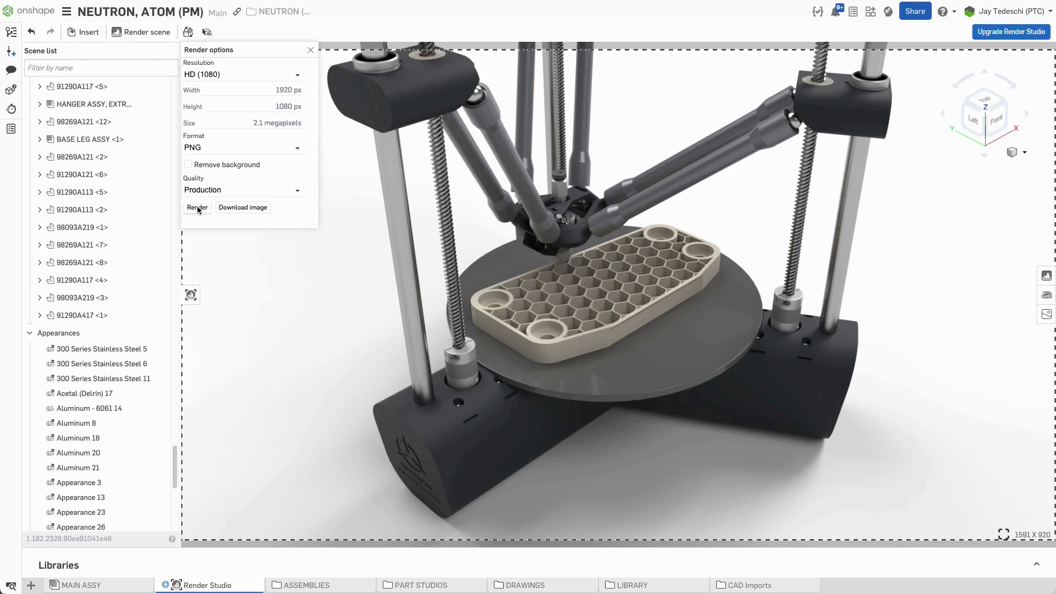
left_click(197, 207)
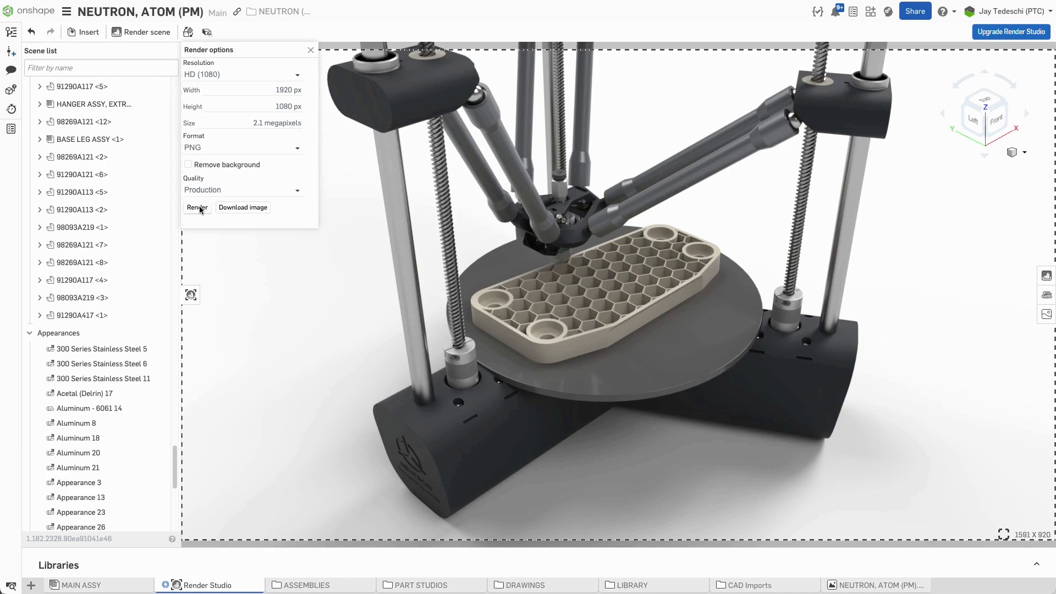
left_click(877, 585)
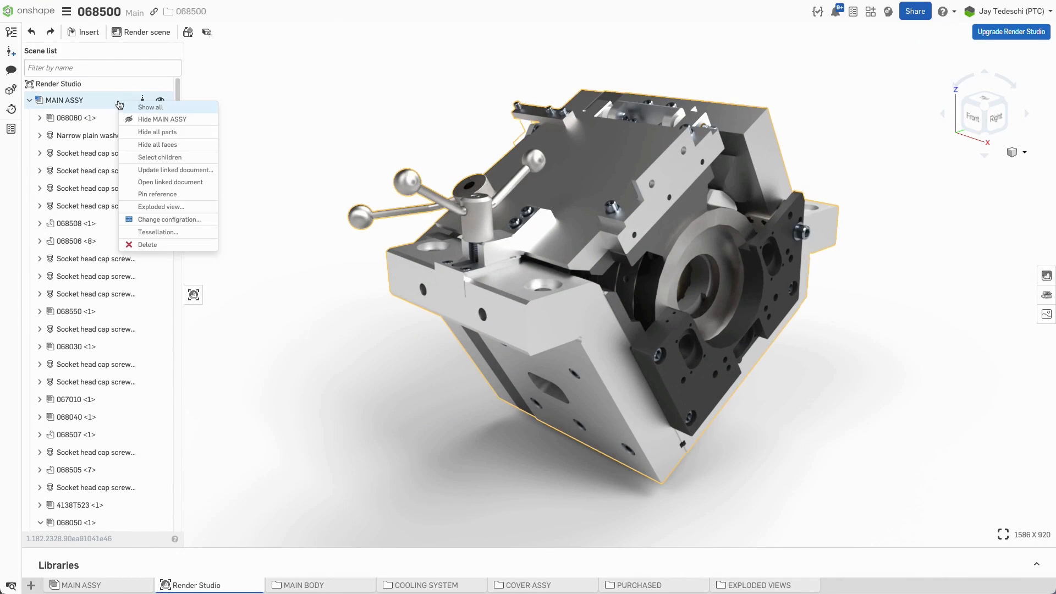
Explode MAIN ASSY using Explode 1 and apply Gun metal – Black 50 to the square insert
left_click(160, 207)
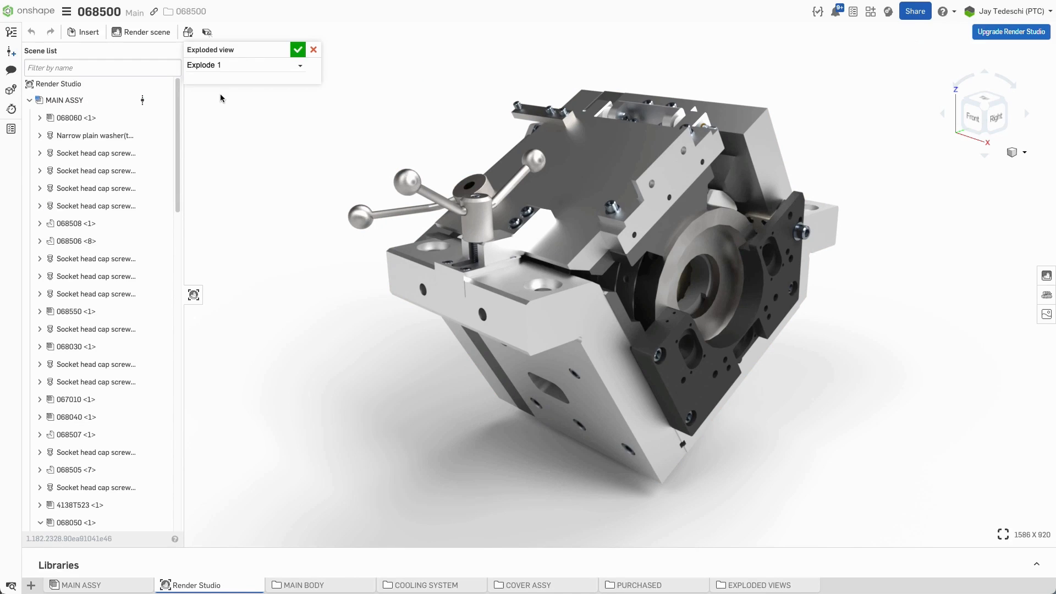
left_click(298, 49)
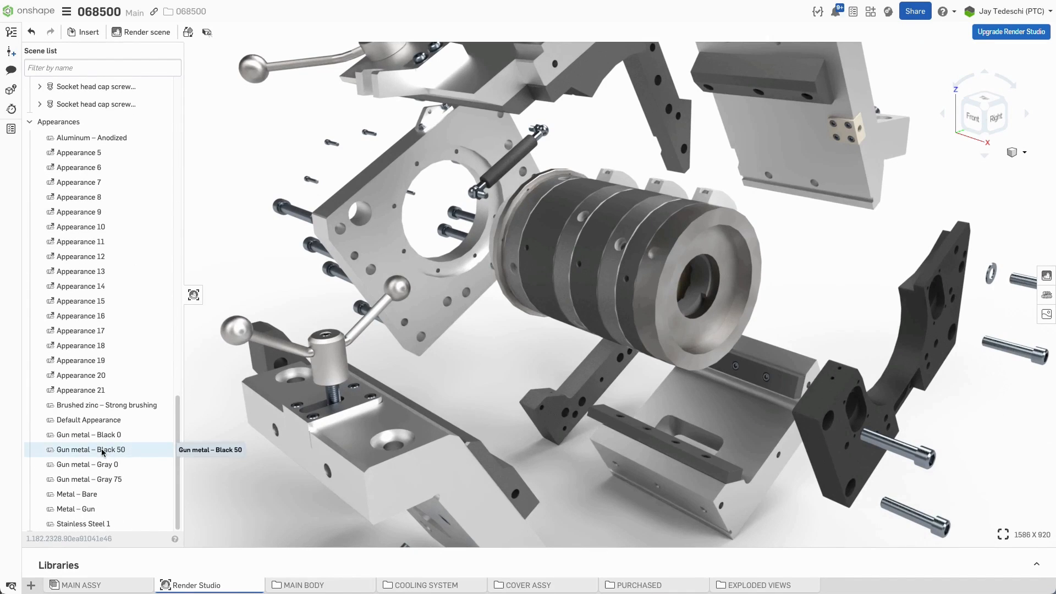
left_click_drag(91, 449, 859, 139)
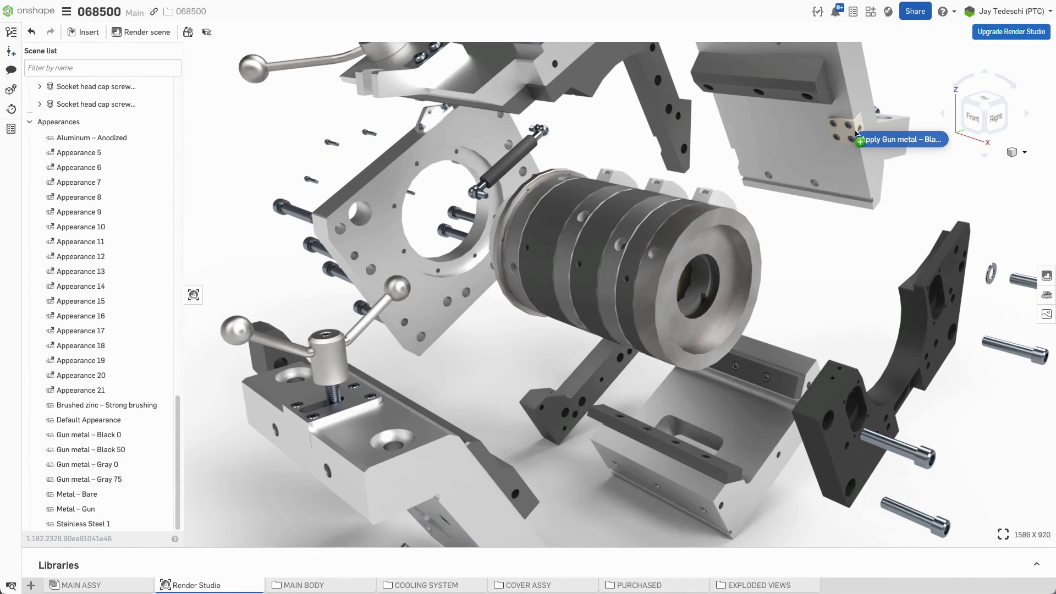
left_click(90, 450)
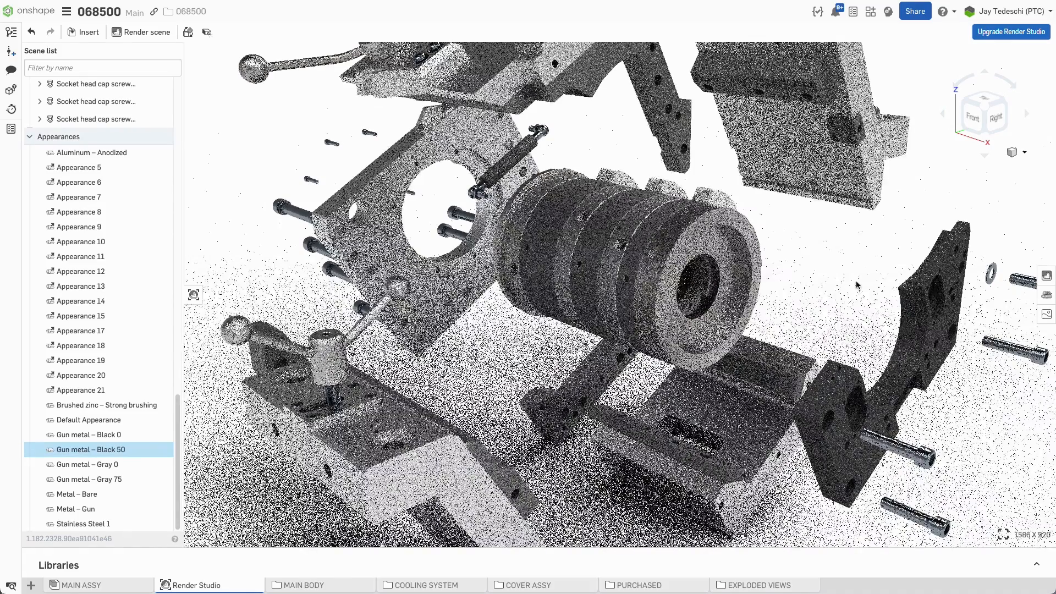